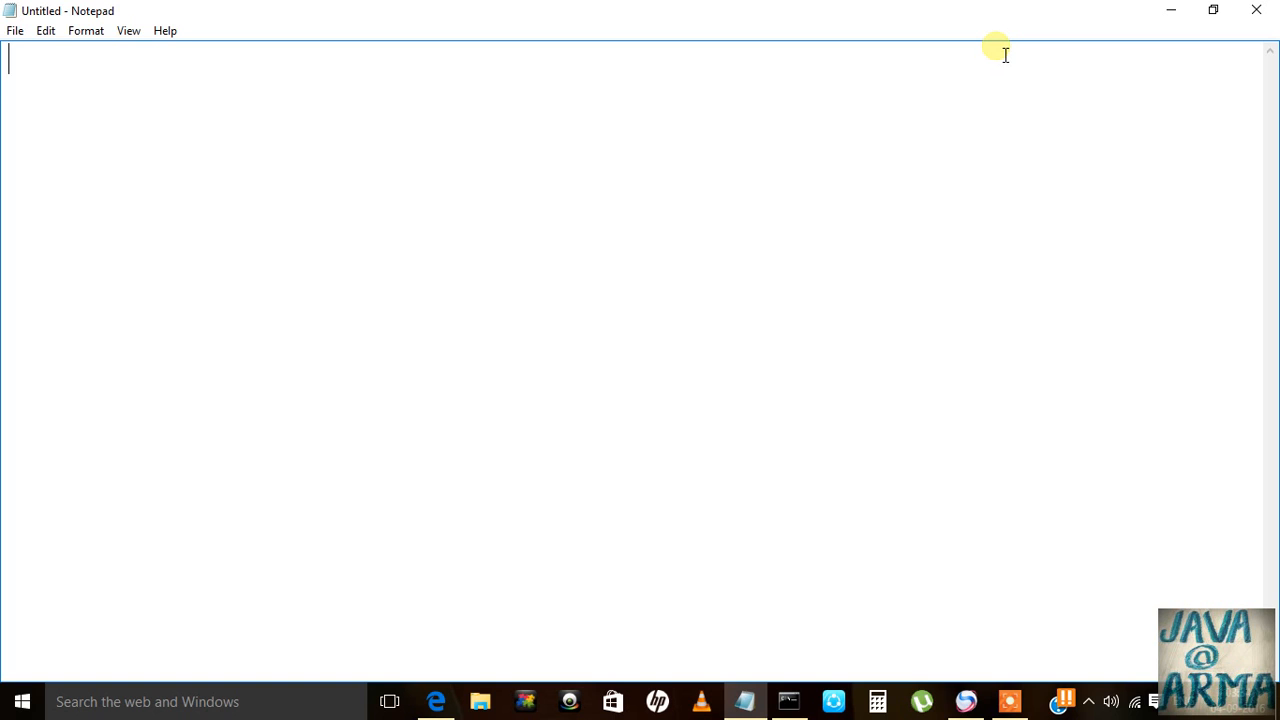
Type 'processor time', then insert 'more' before it to read 'more processor time'.
text(pr)
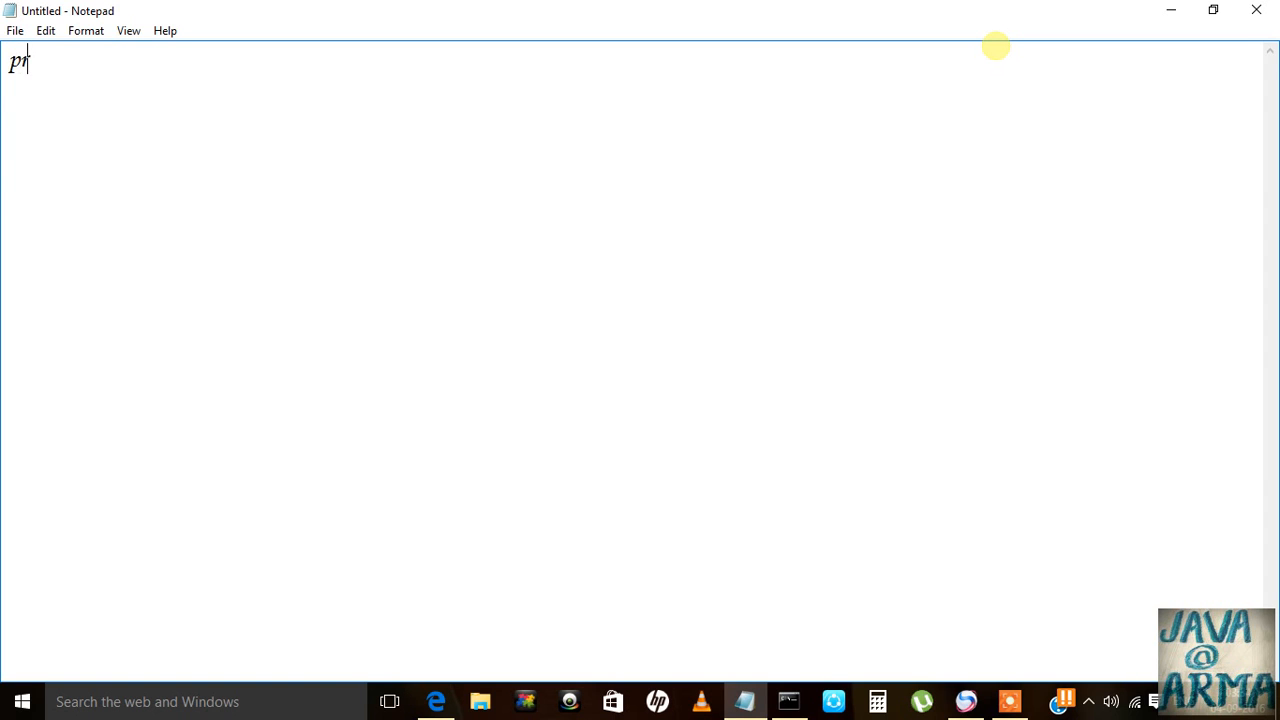
text(ocess)
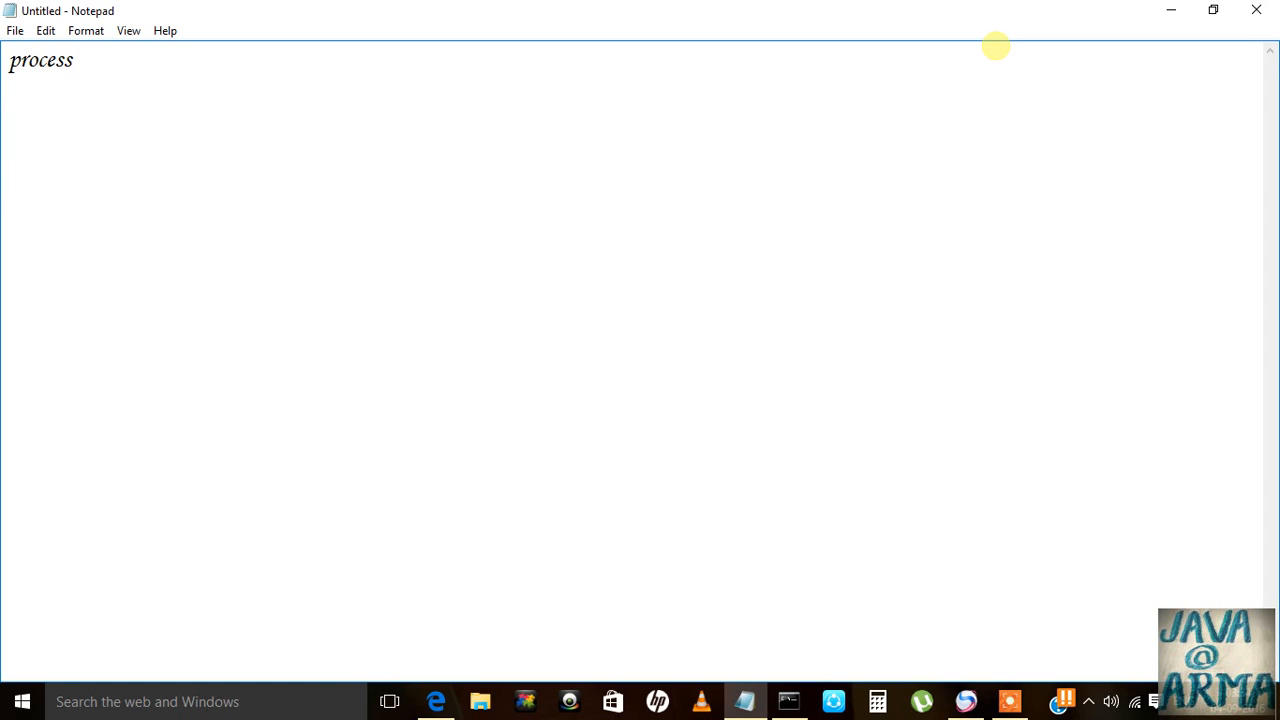
text(or time)
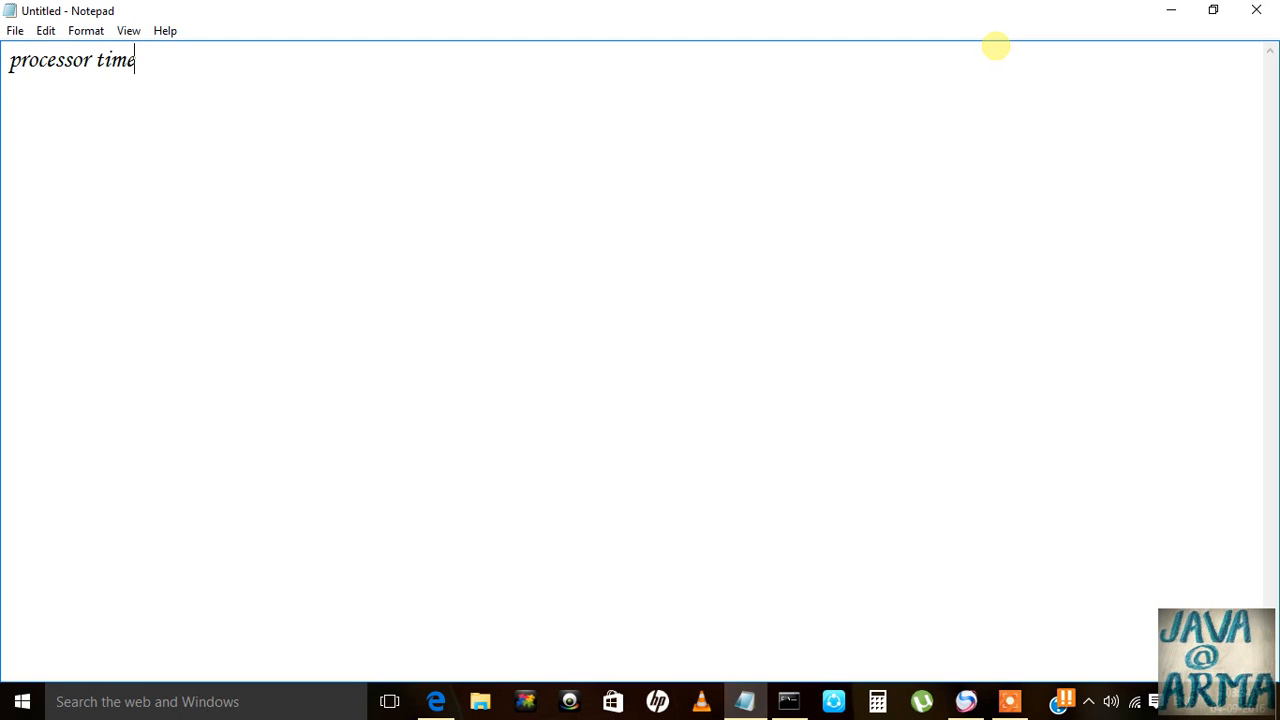
text(more)
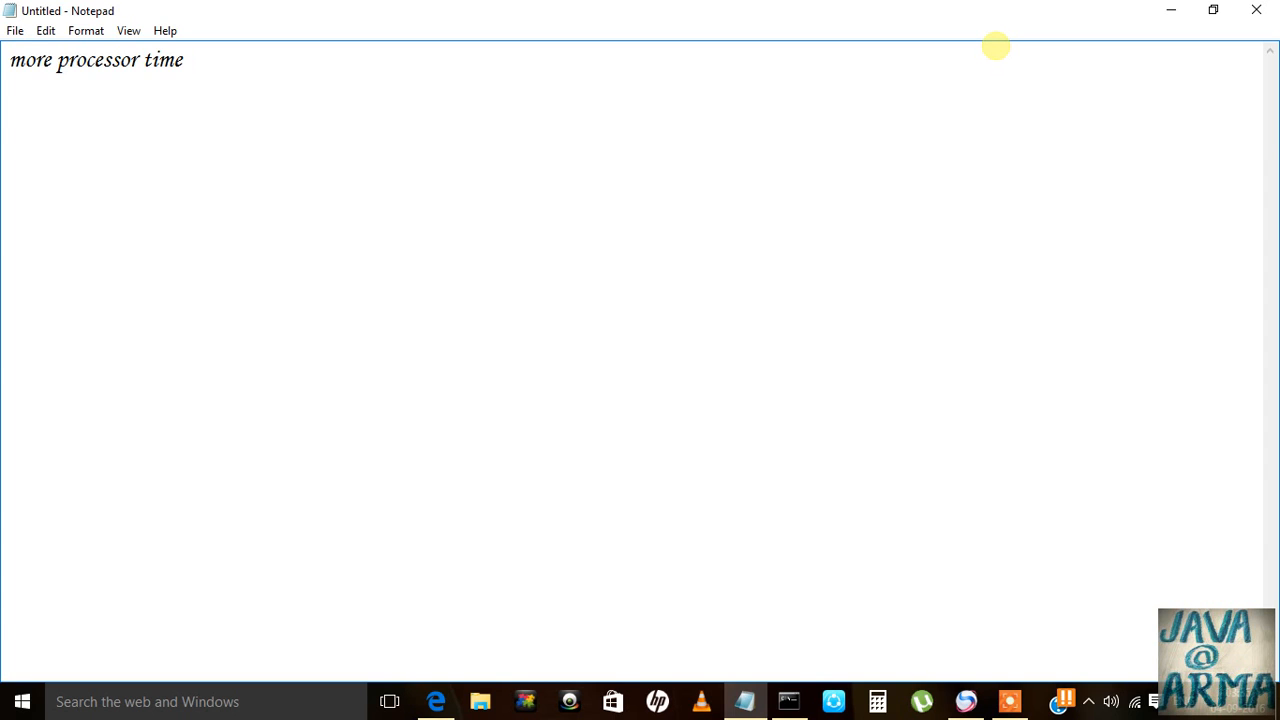
key(Enter)
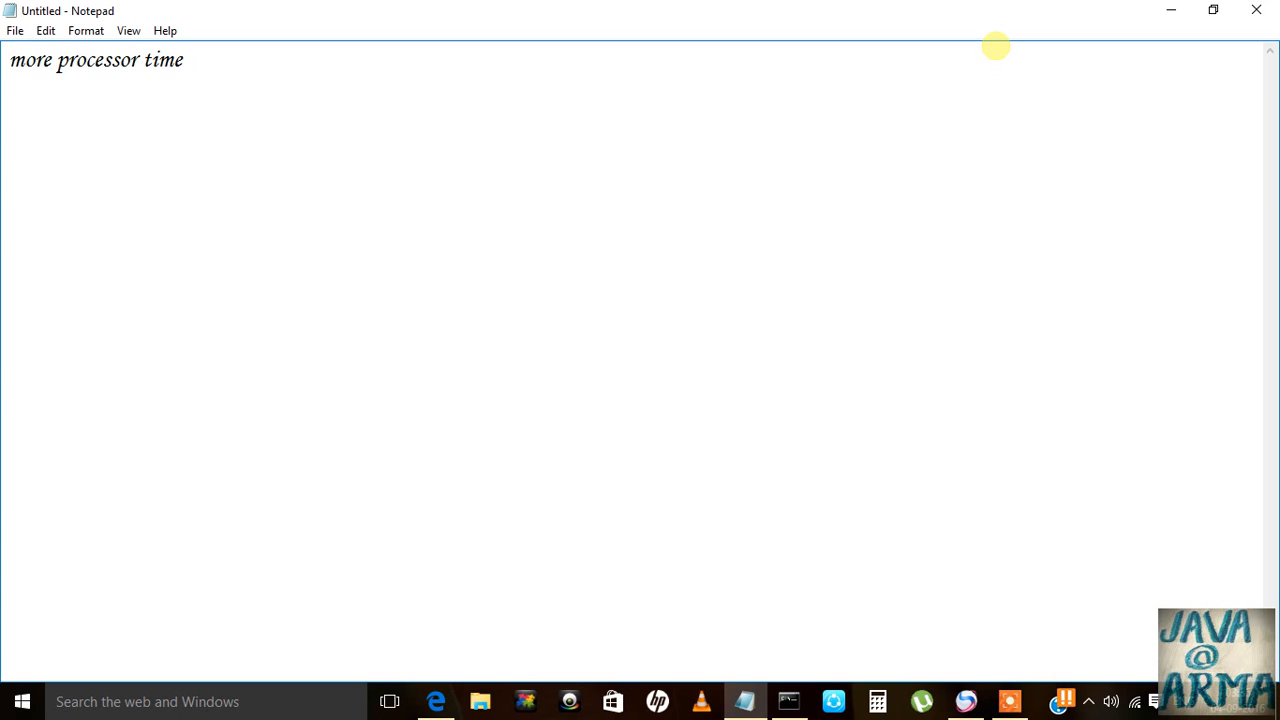
key(Enter)
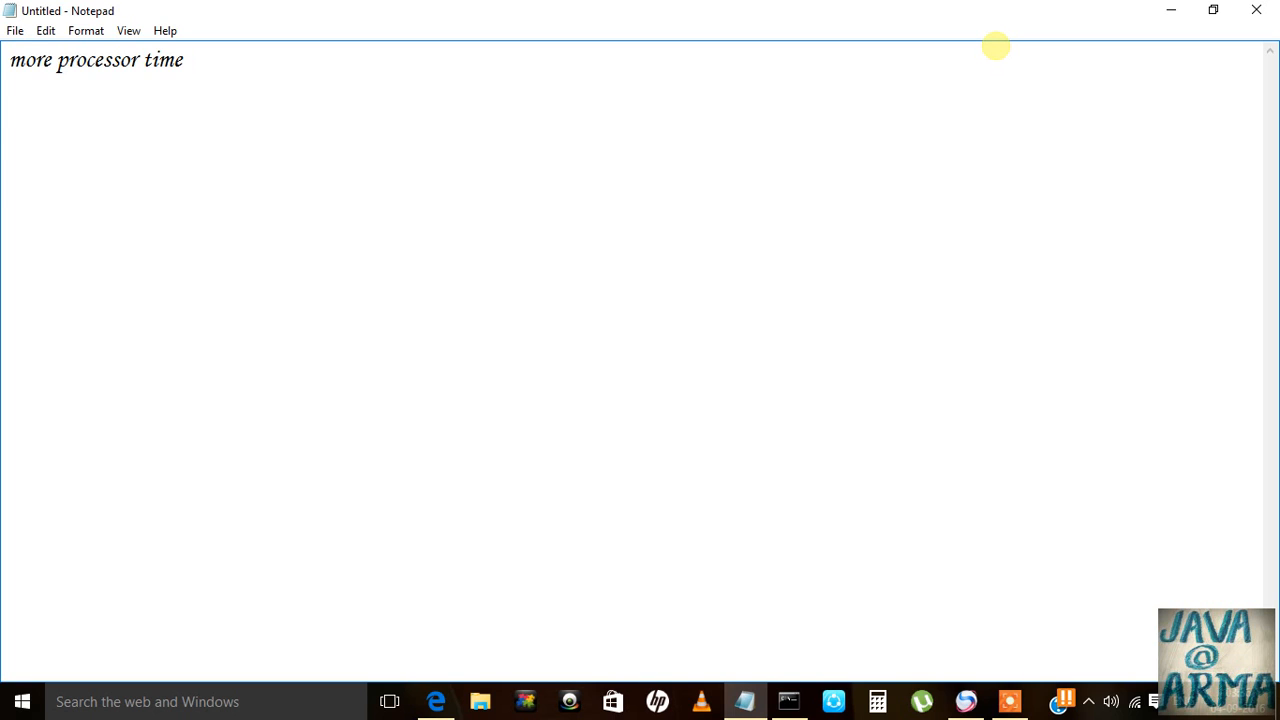
key(enter)
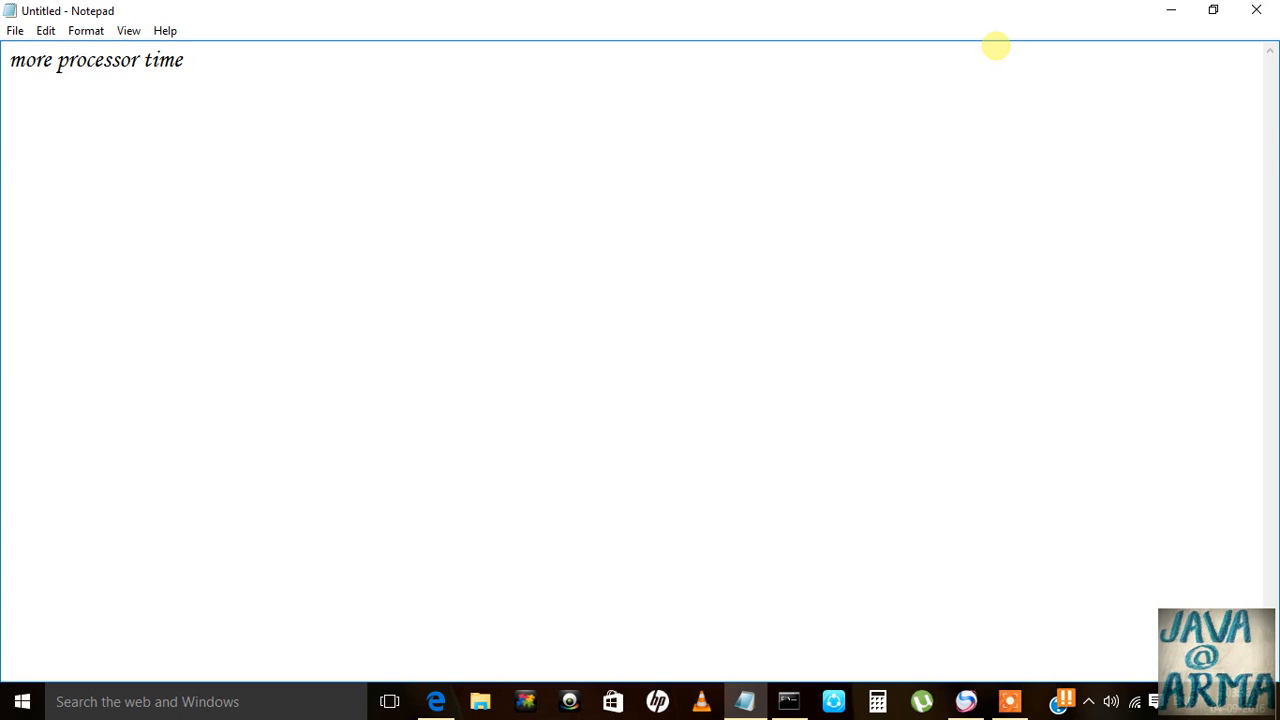
Type 'light weight components' below the blank line and place the cursor at its end.
text(light)
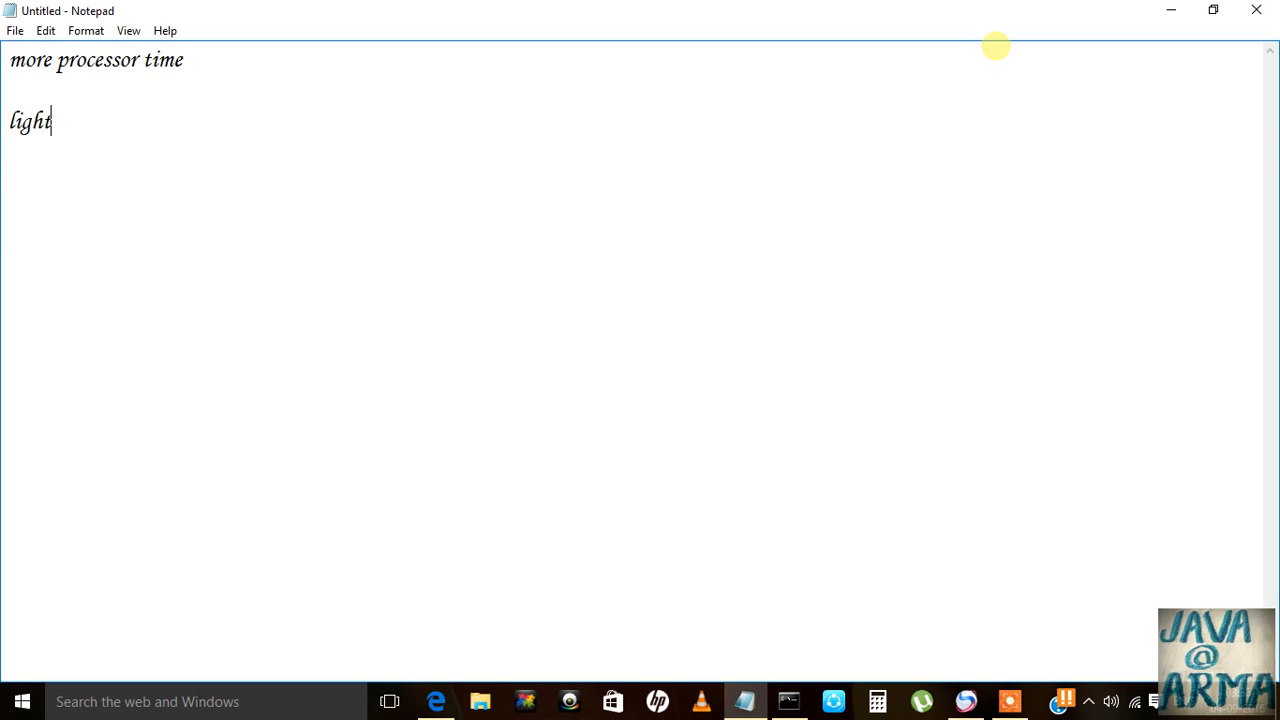
text(weight)
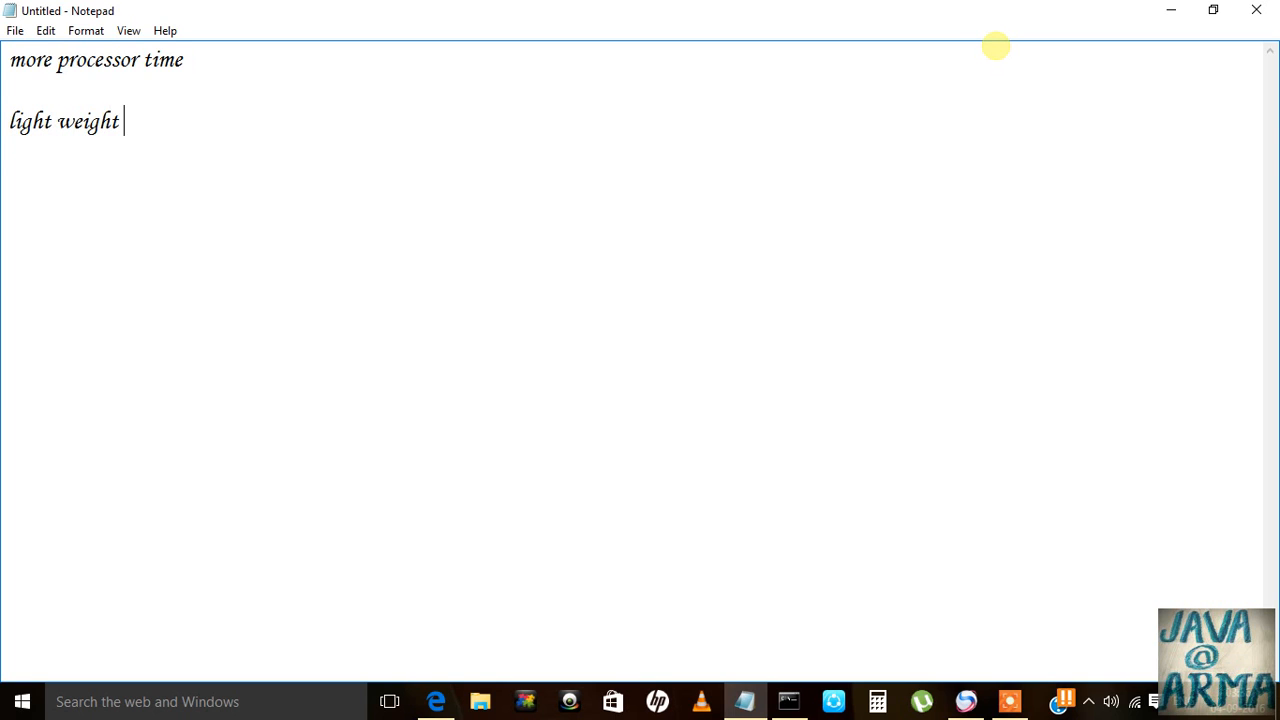
text(compone)
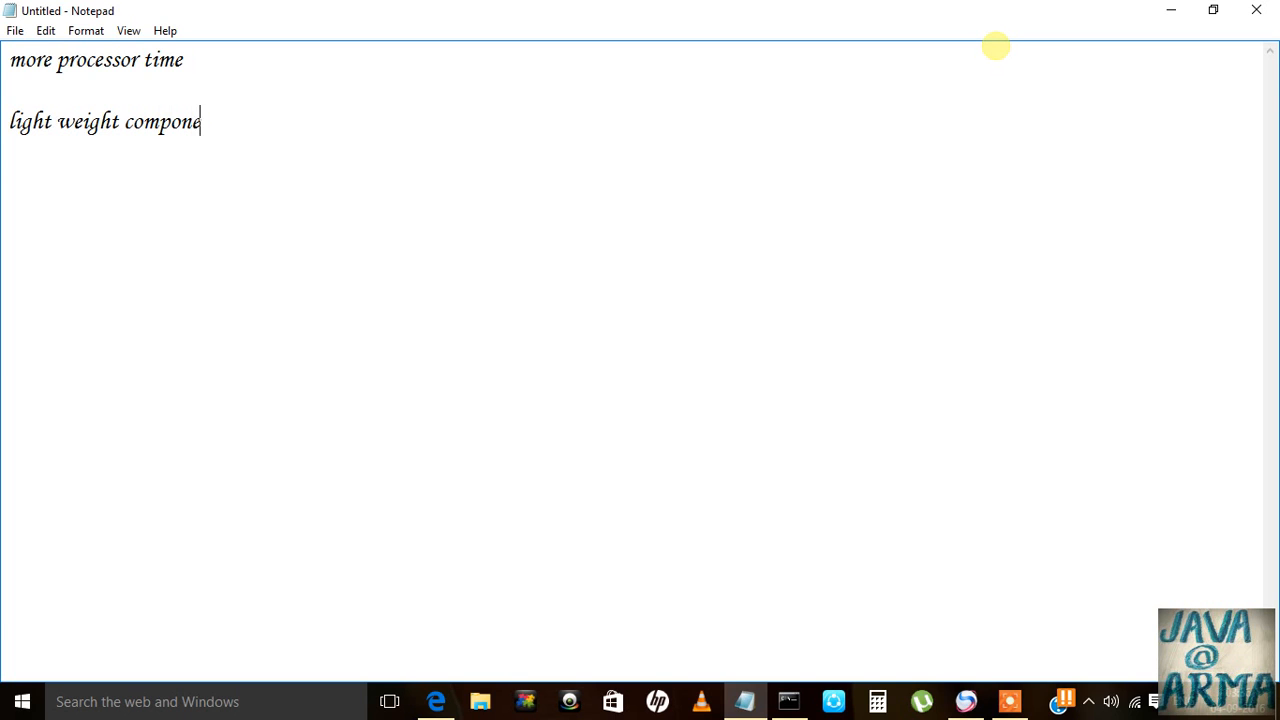
text(nts)
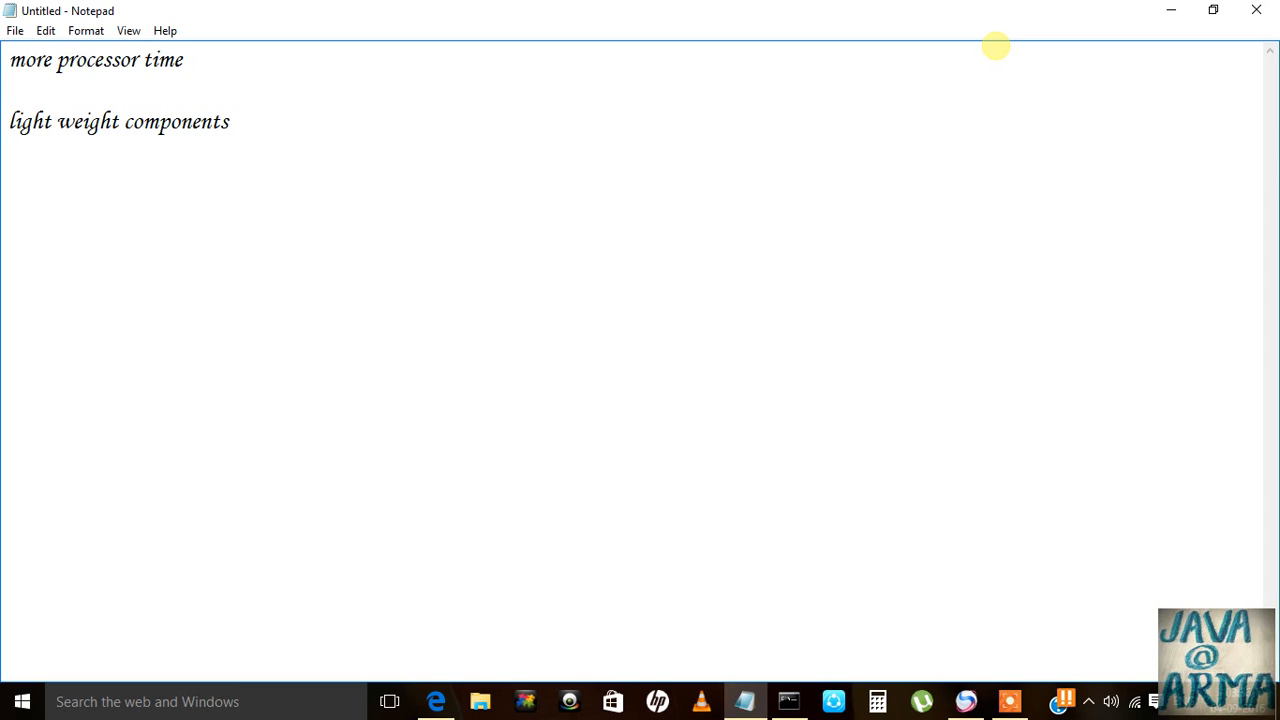
click(232, 121)
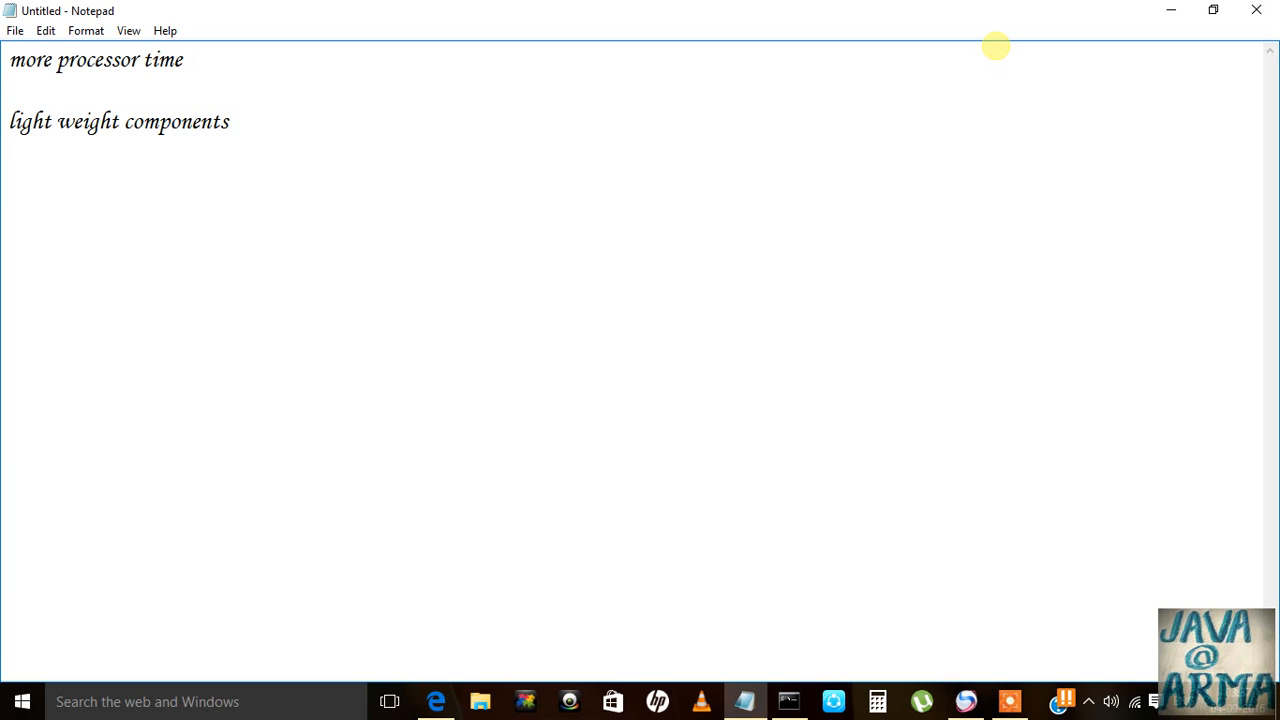
Type 'mvc' under 'light weight components' and start a new line after it.
text(mvc)
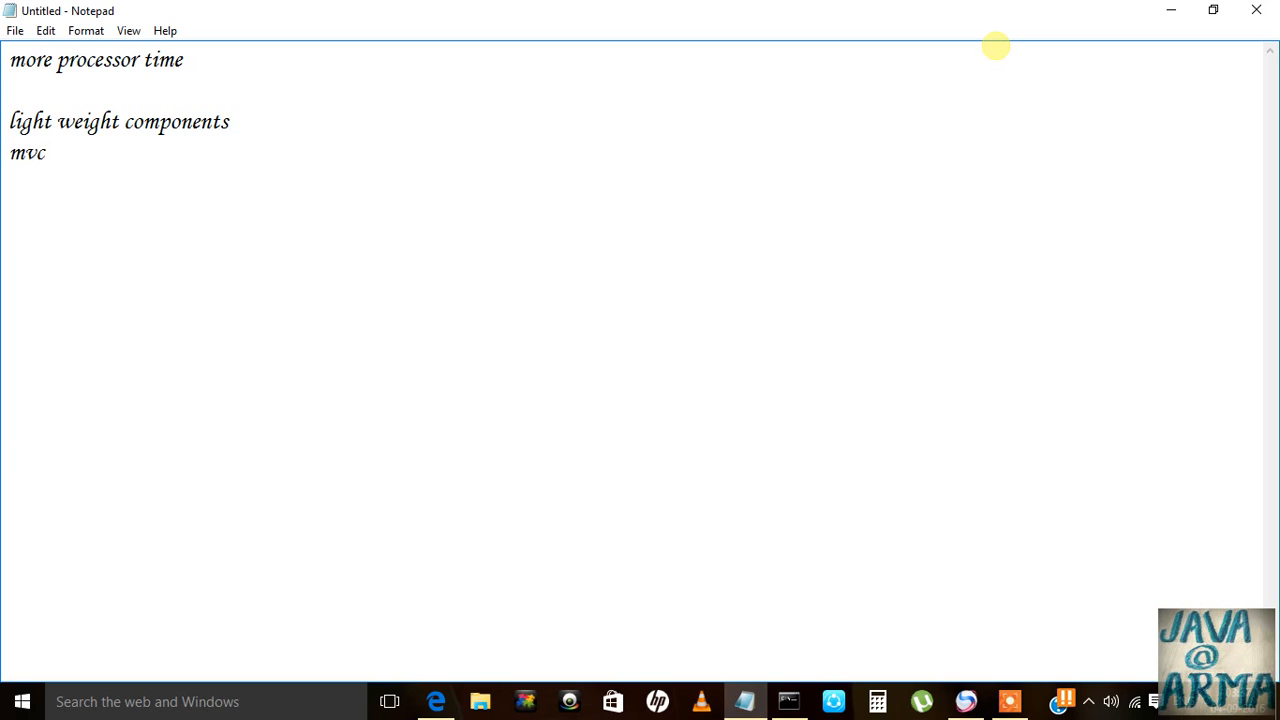
click(46, 153)
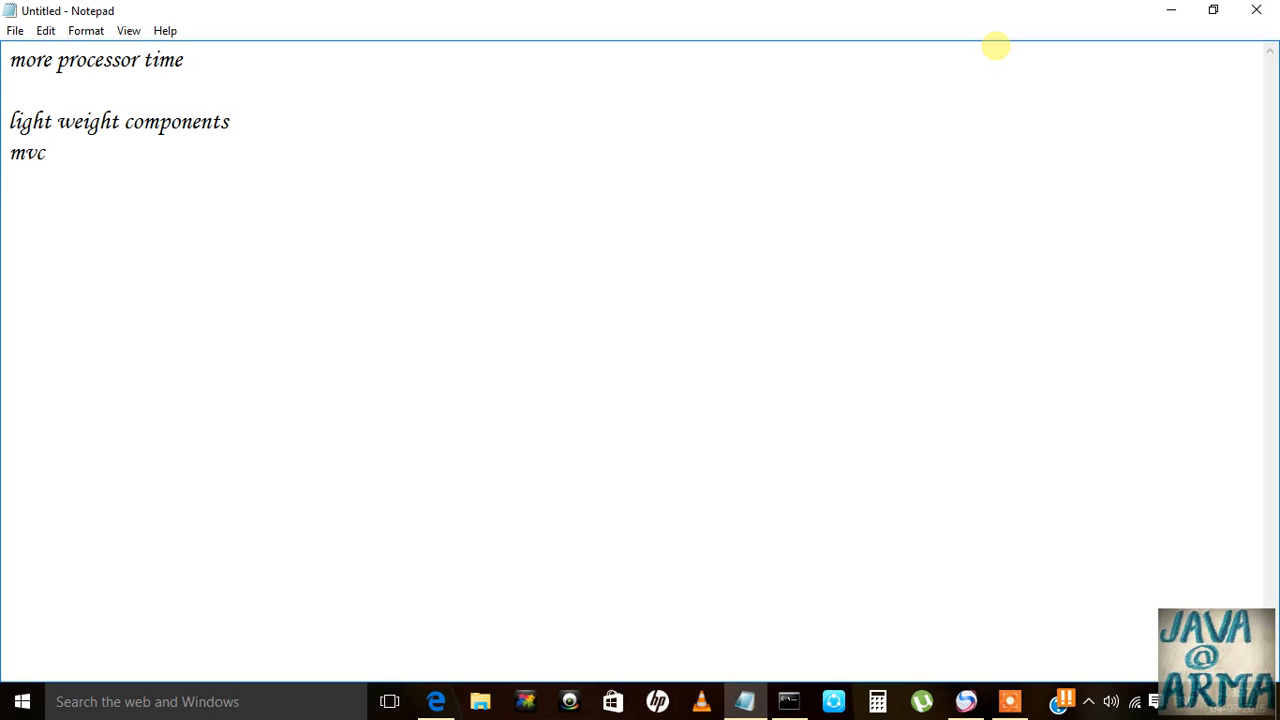
key(Enter)
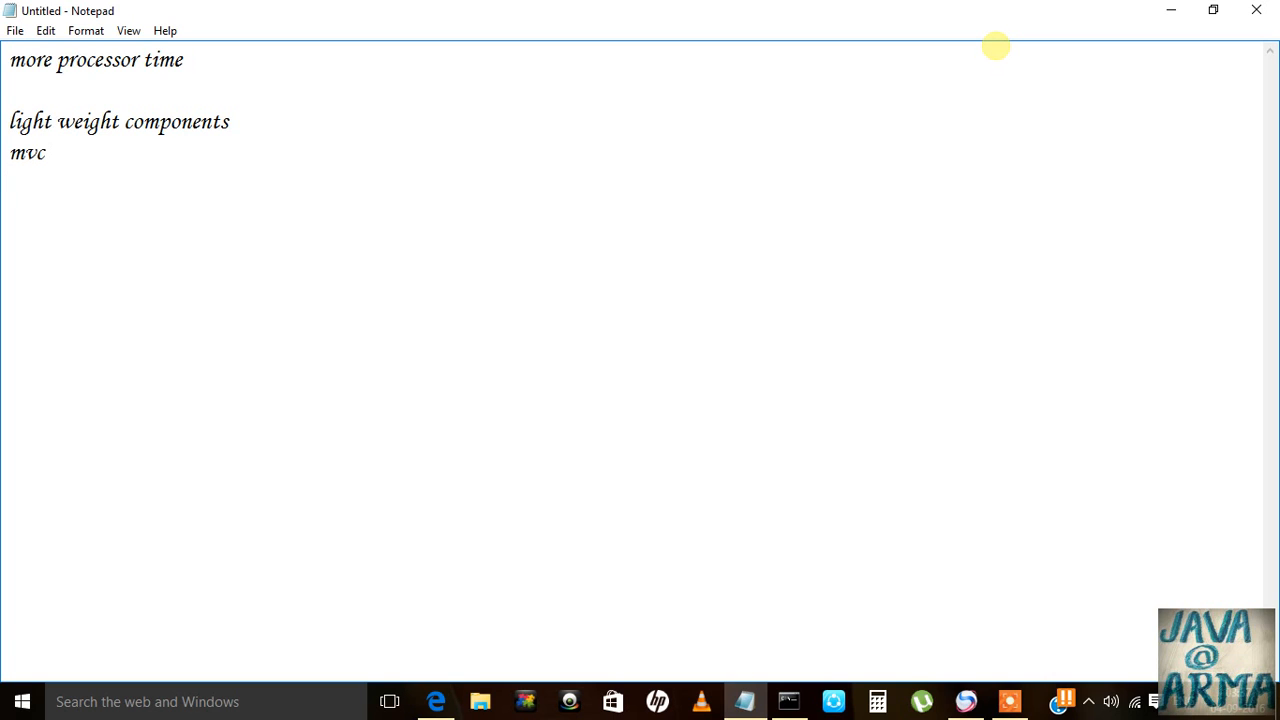
key(enter)
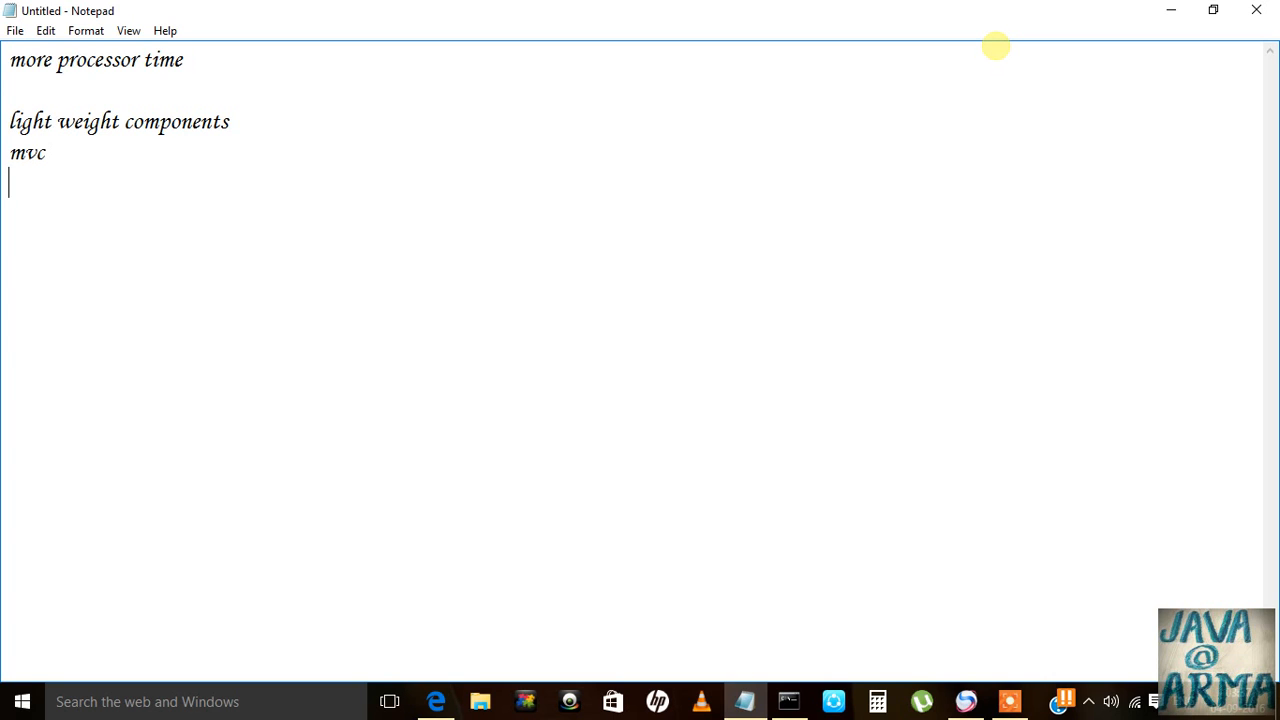
mouse_move(893, 380)
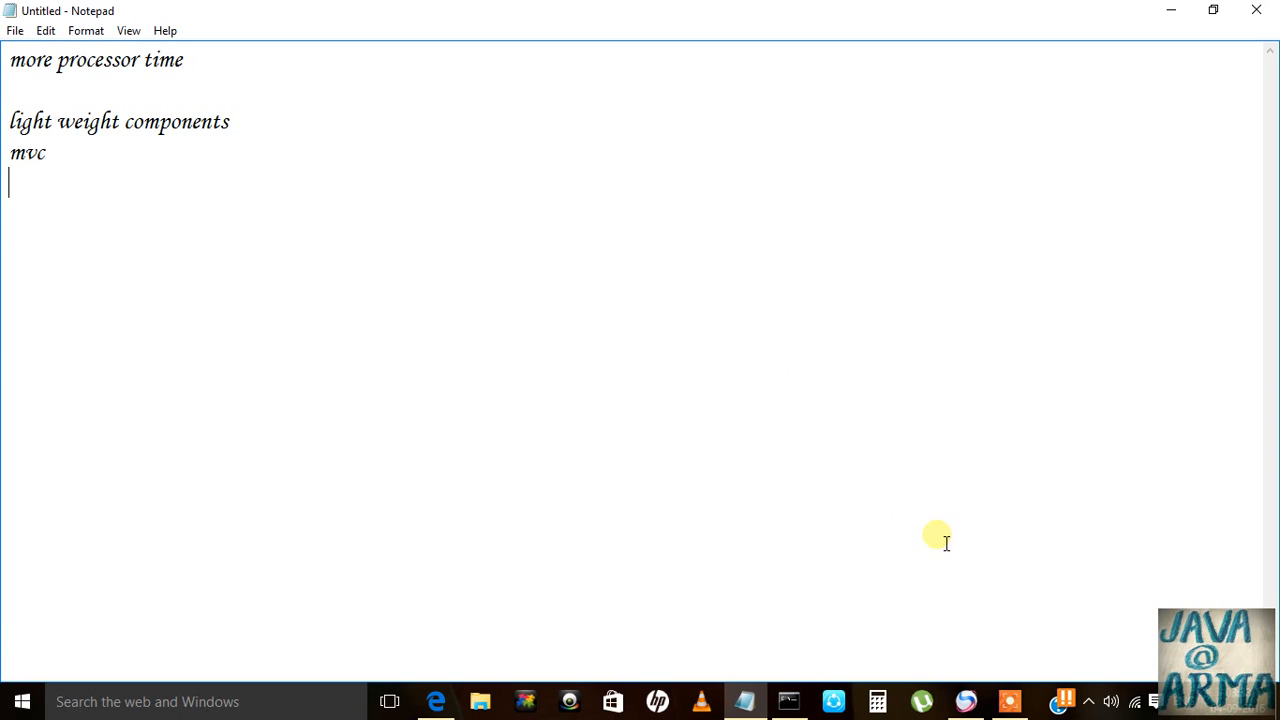
mouse_move(1008, 547)
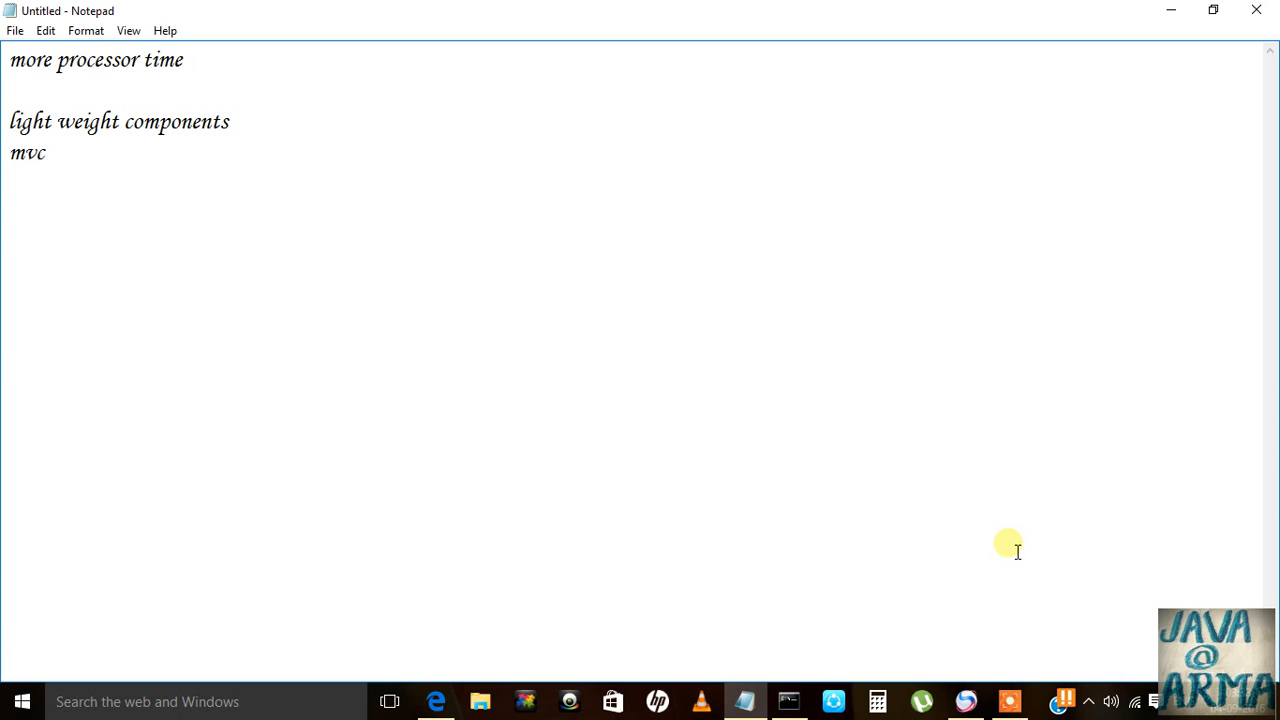
Add the line 'import java.awt.*;' below the notes.
text(jav)
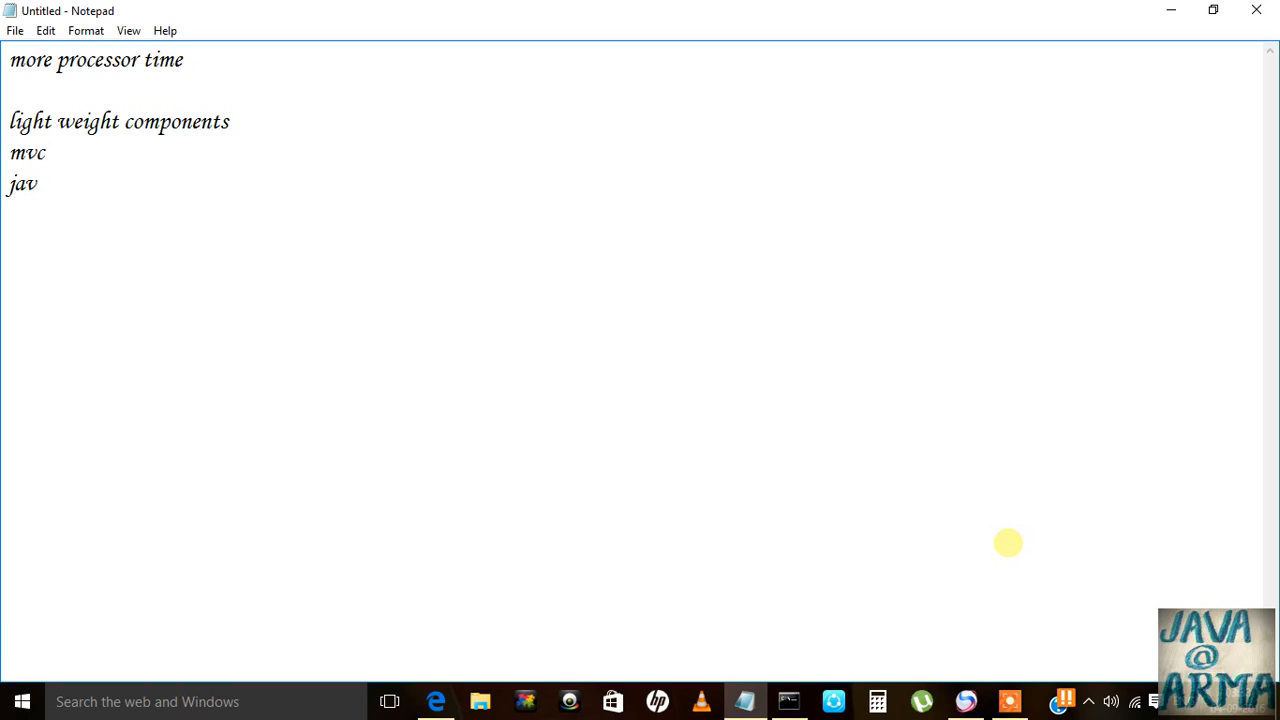
key(backspace)
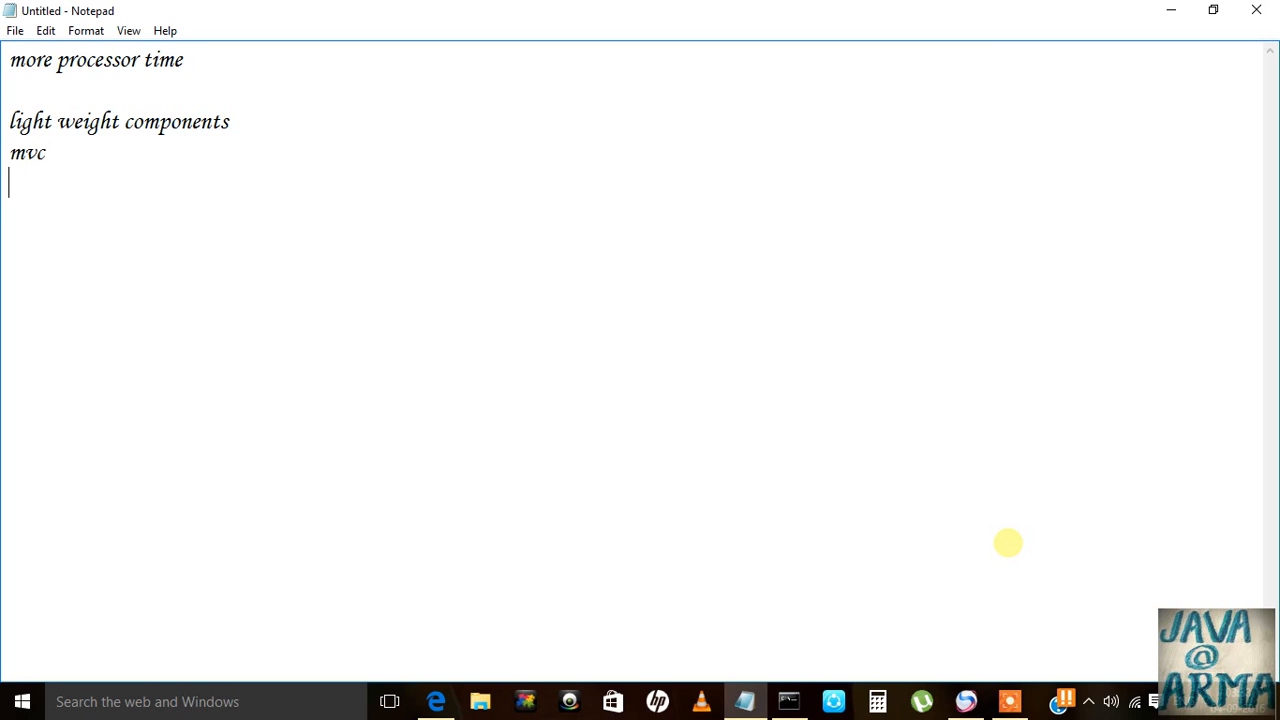
text(impl)
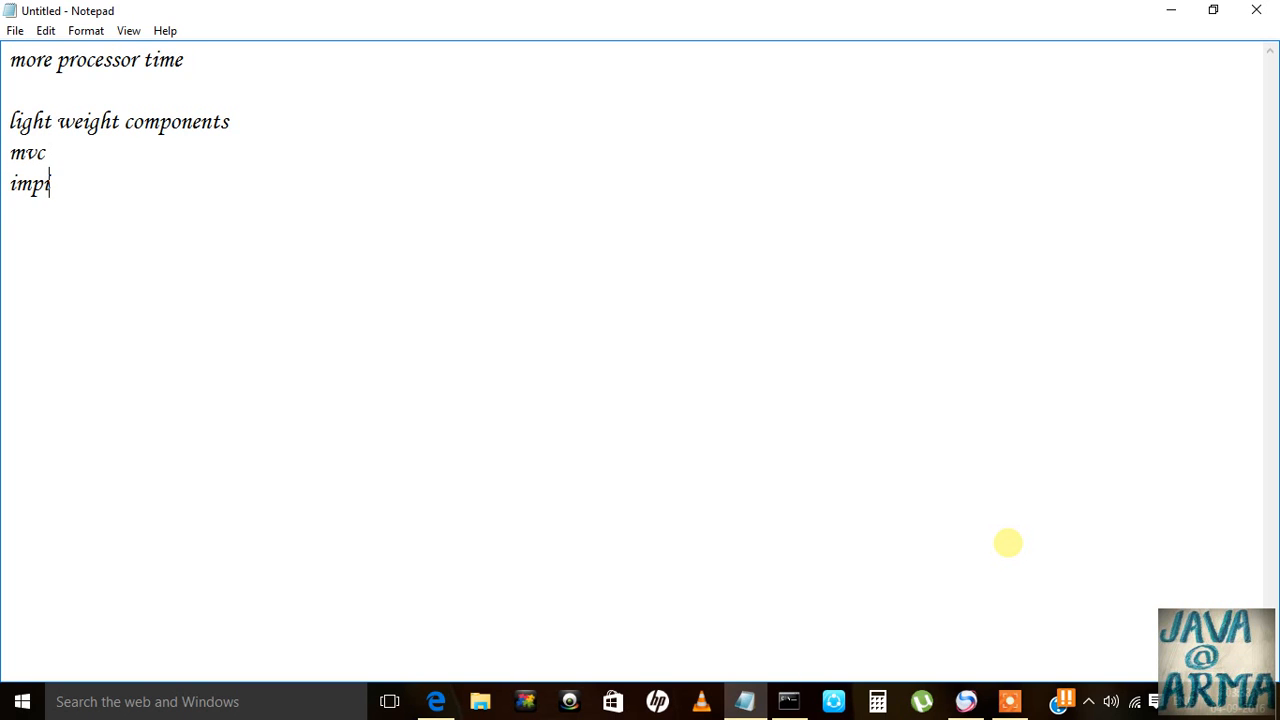
text(ort)
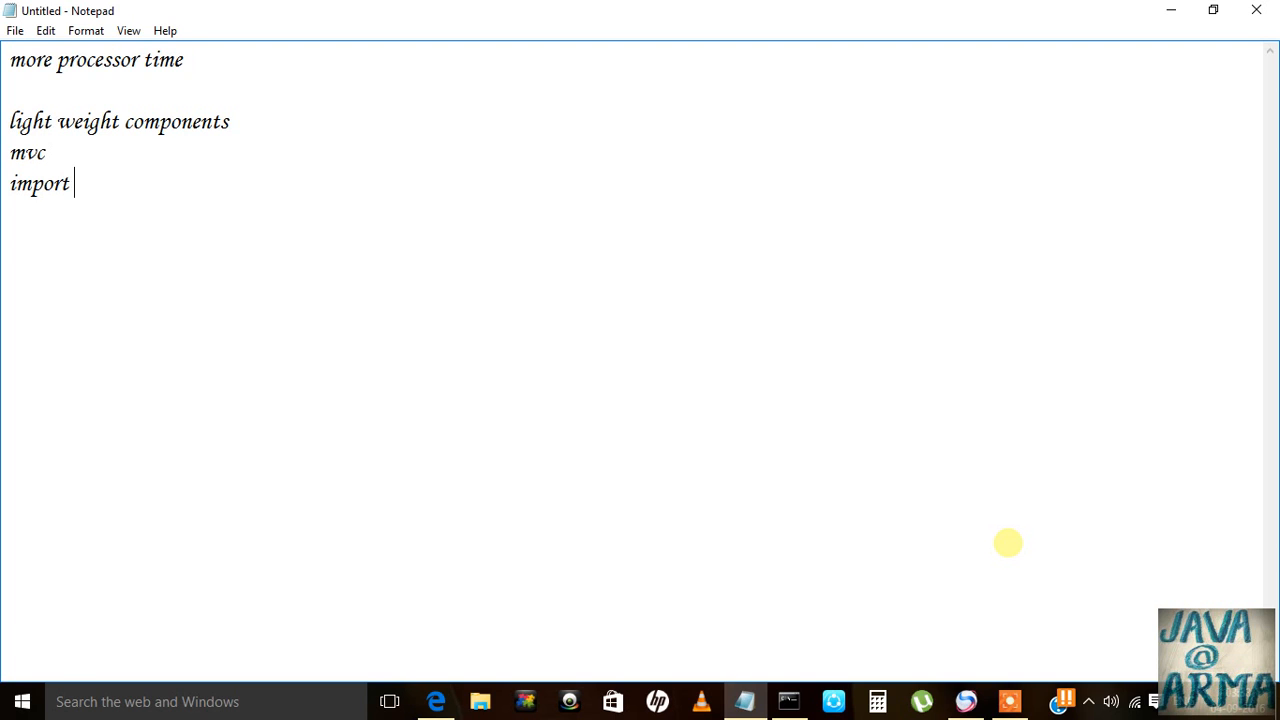
text(java.aw)
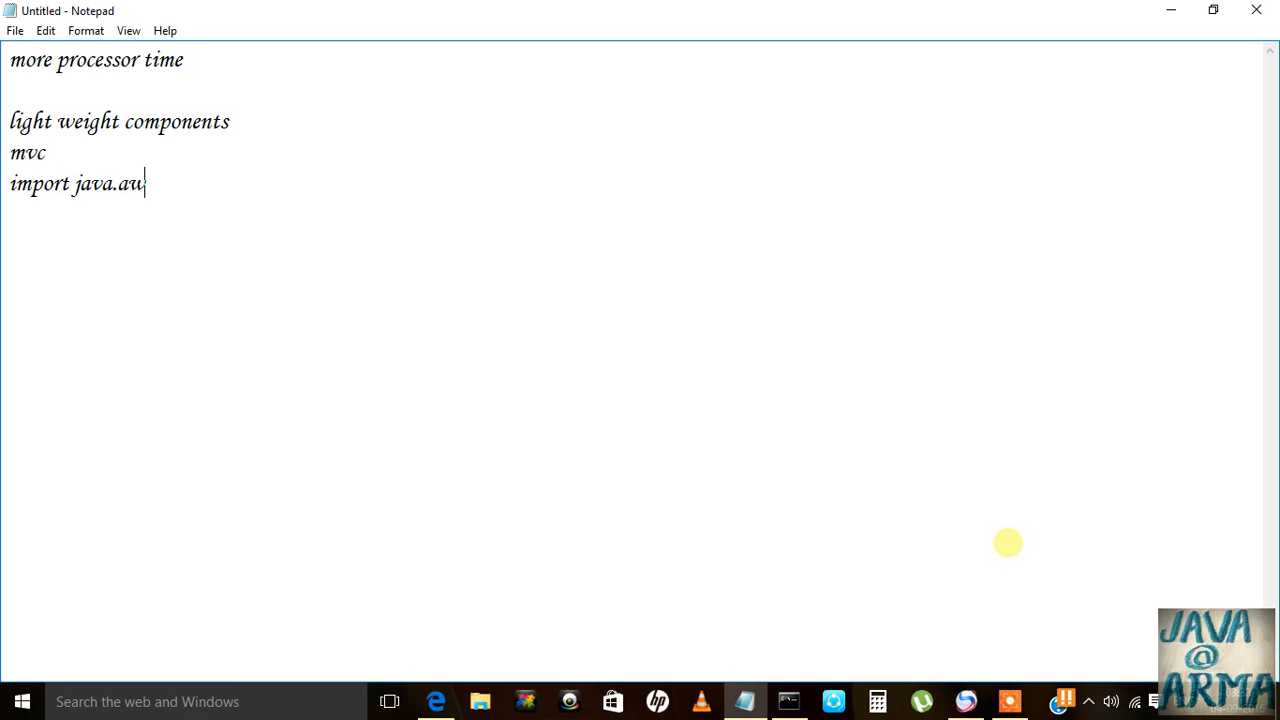
text(t.*;)
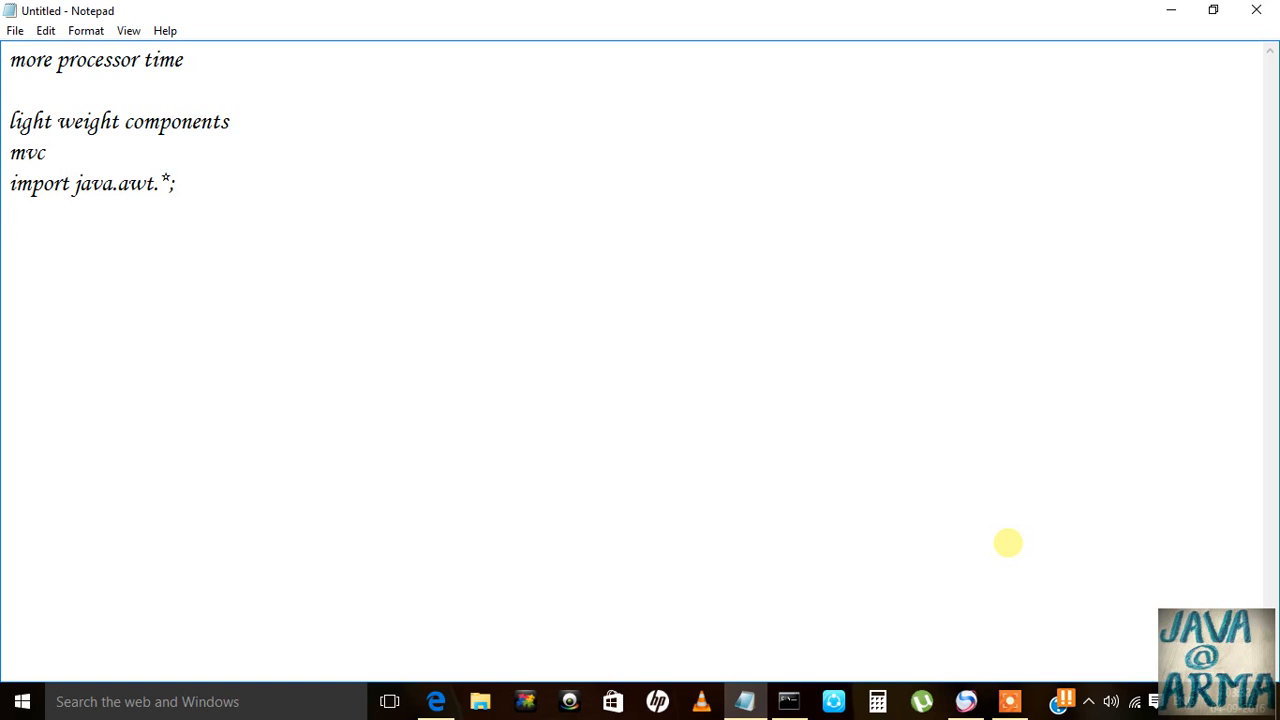
Add the line 'import javax.swing.*;' beneath the awt import.
text(impo)
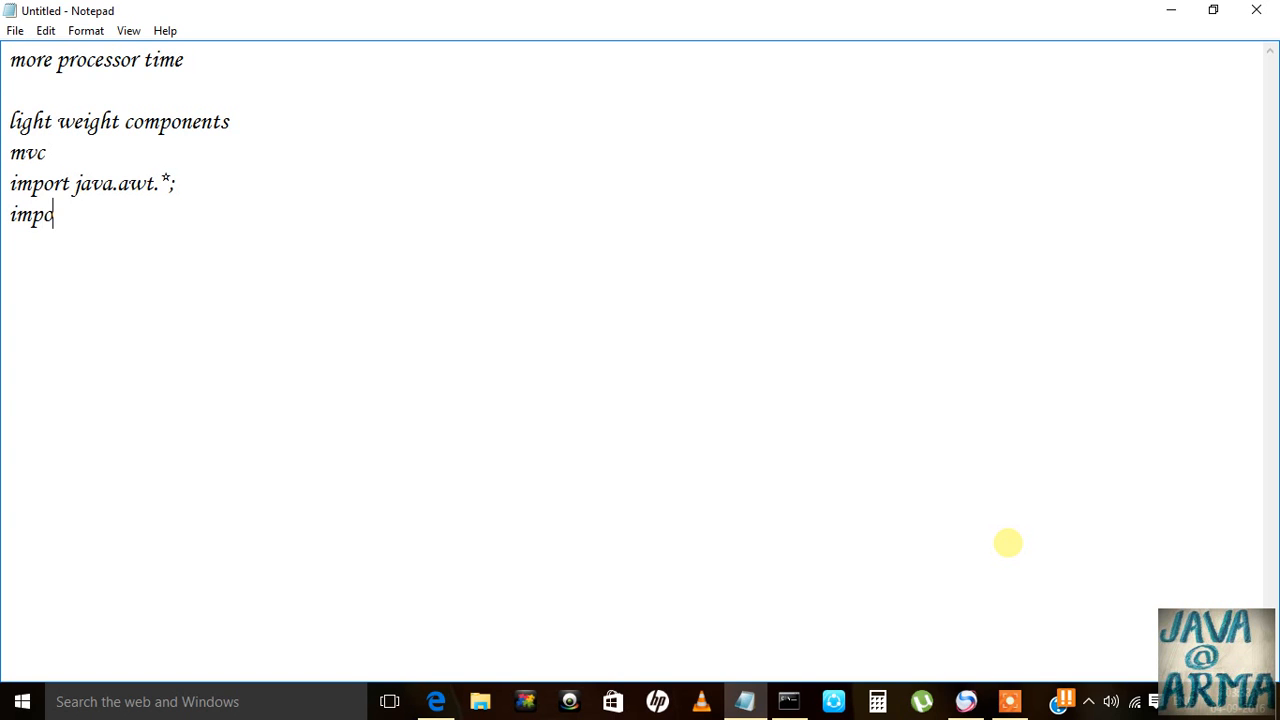
text(rt)
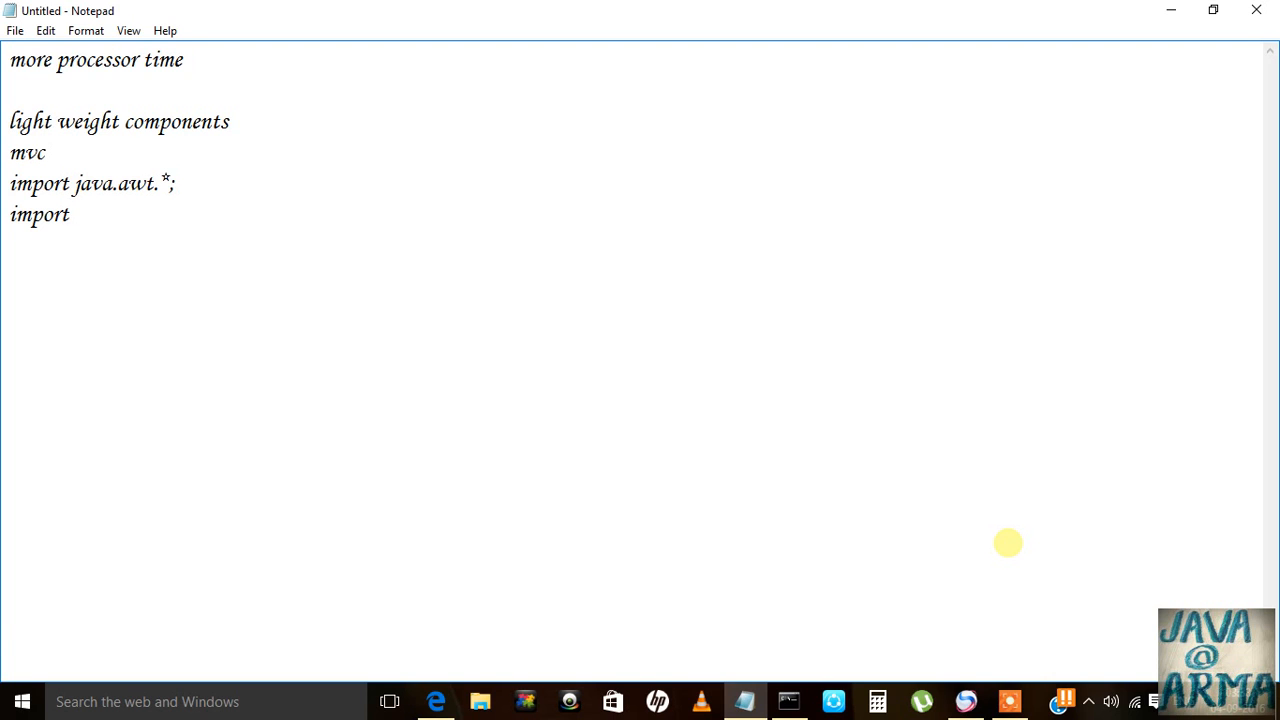
text(javax)
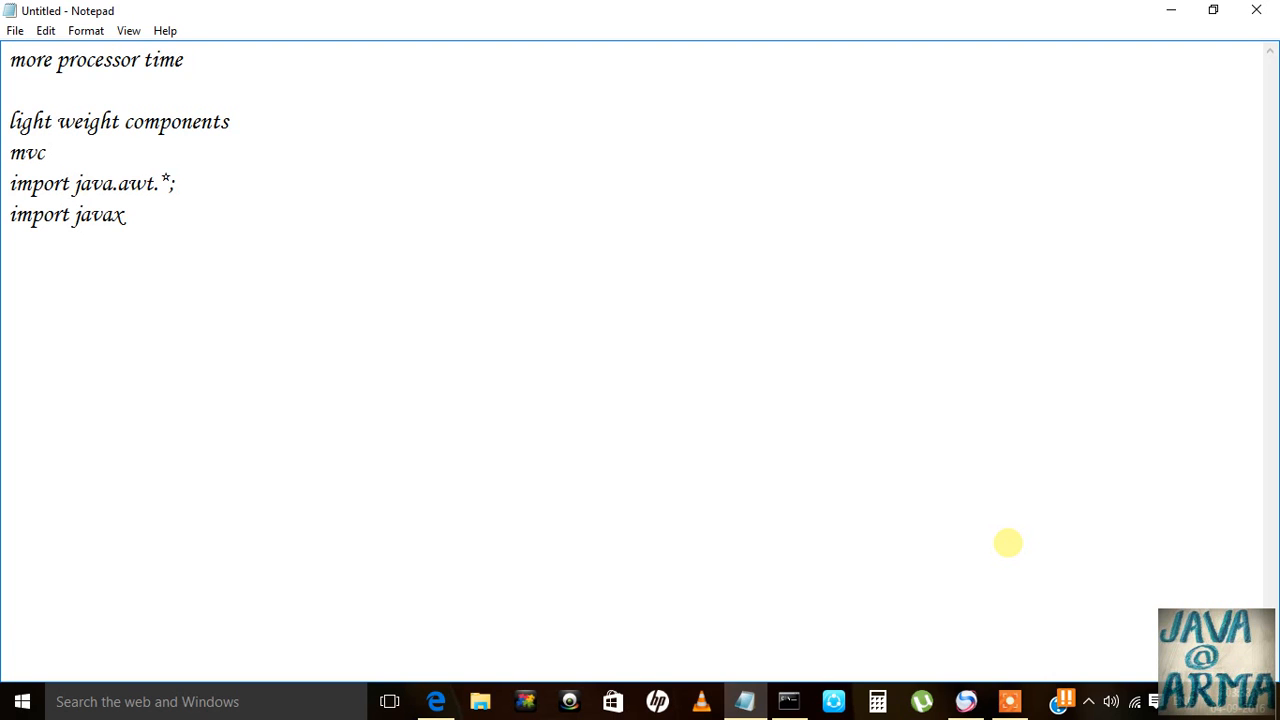
text(.swing)
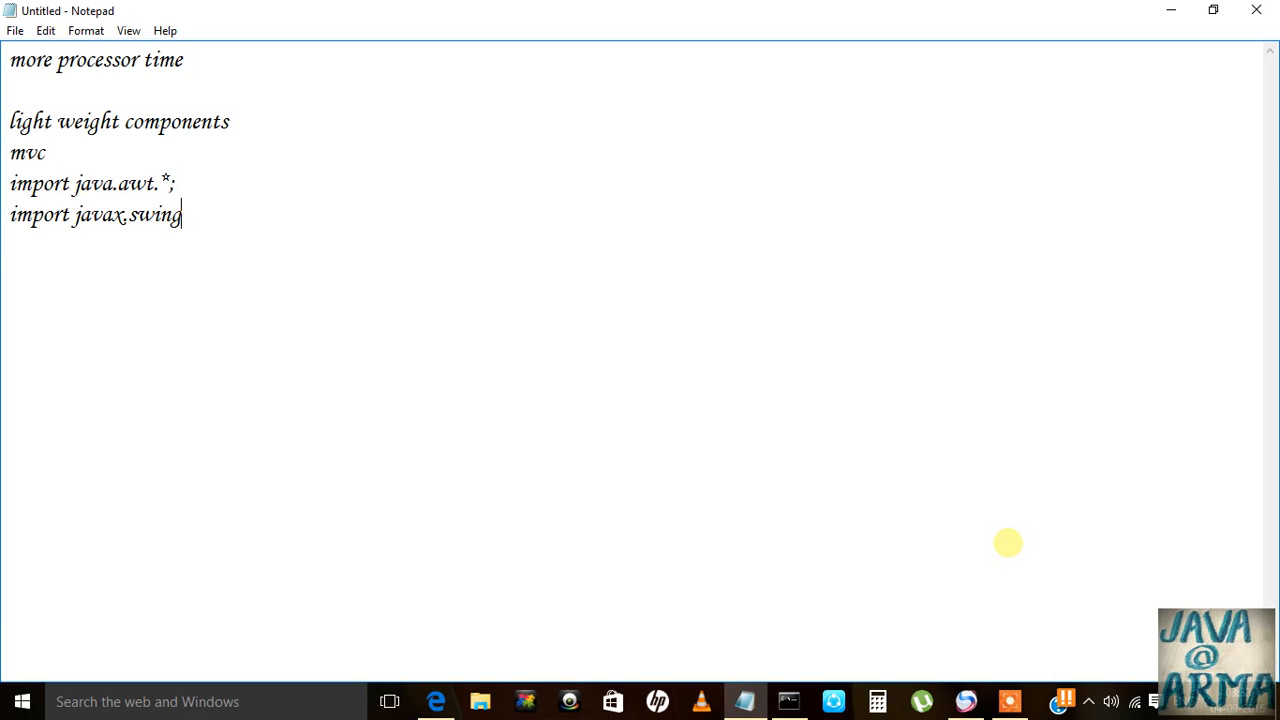
text(.*;)
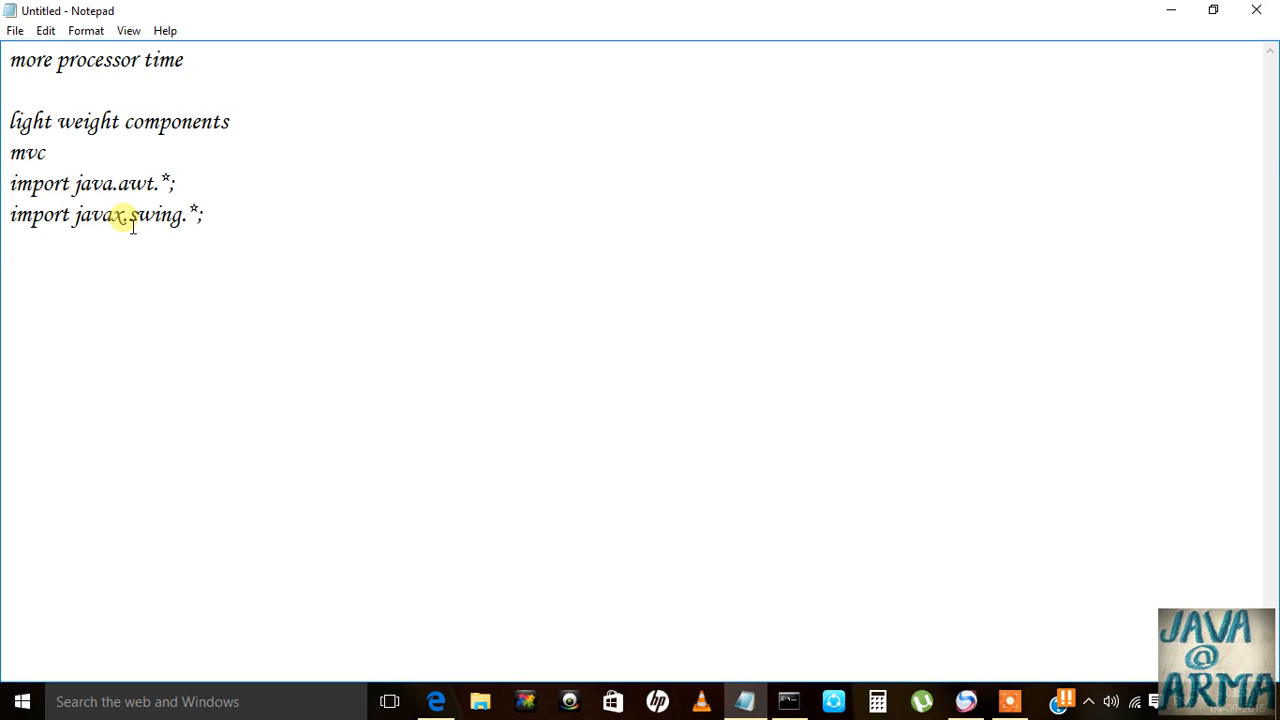
key(ctrl+a)
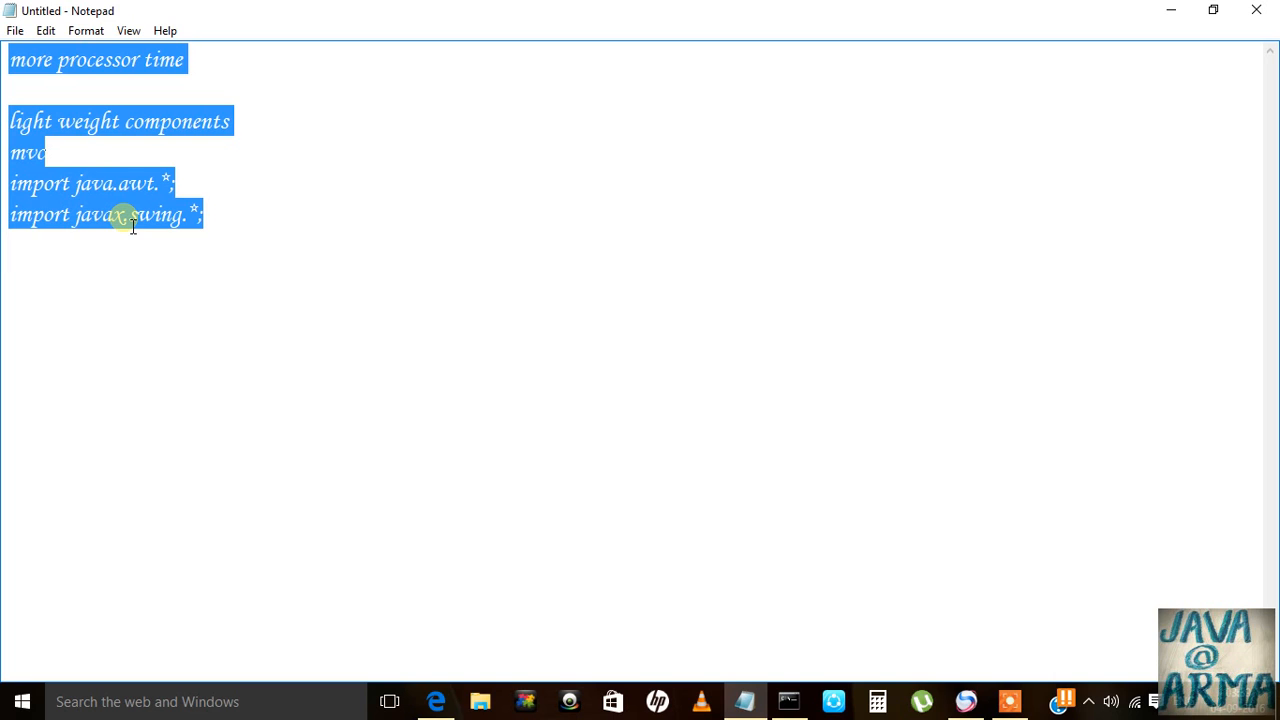
Replace the selected notes with the javax.swing.* import statement.
key(Enter)
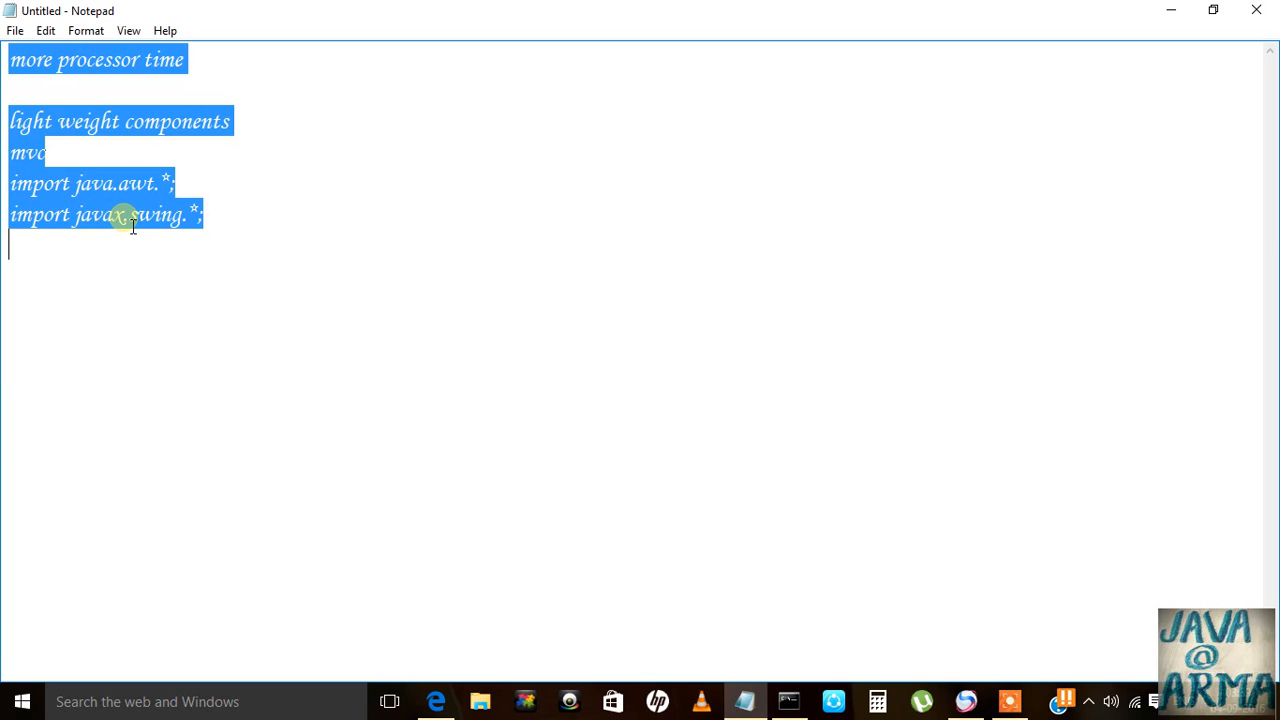
text(impot)
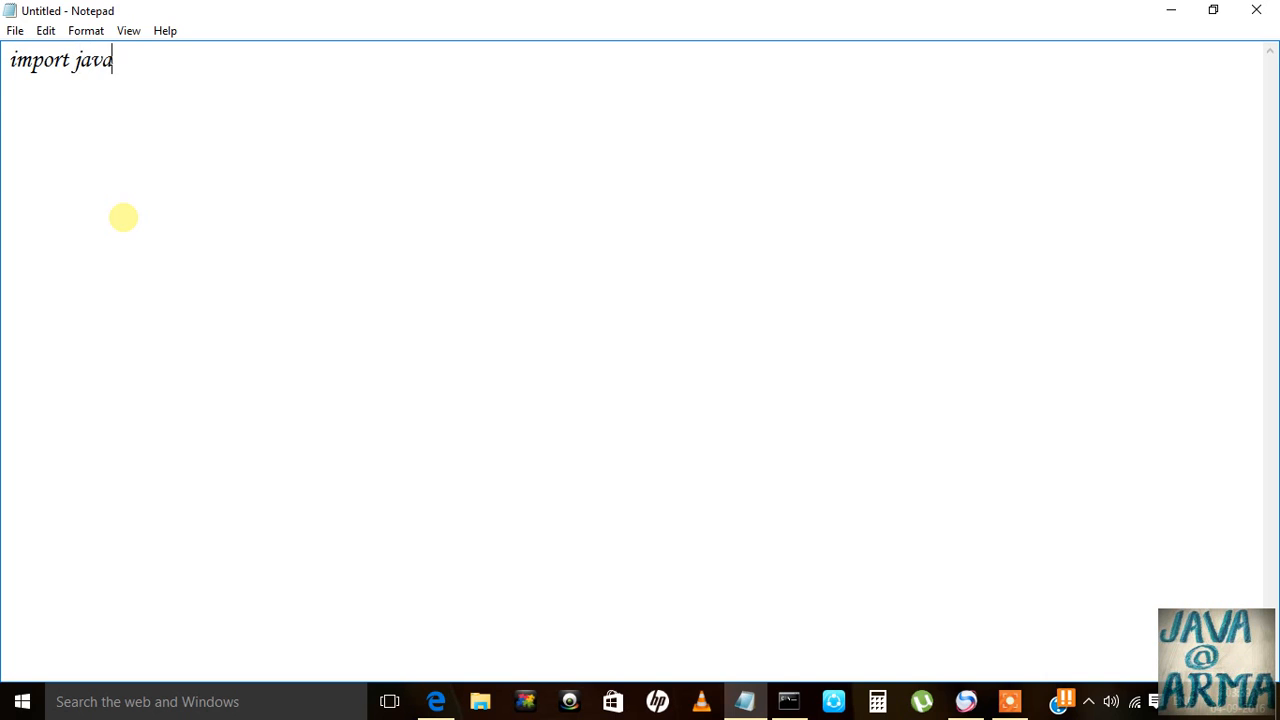
text(xswing)
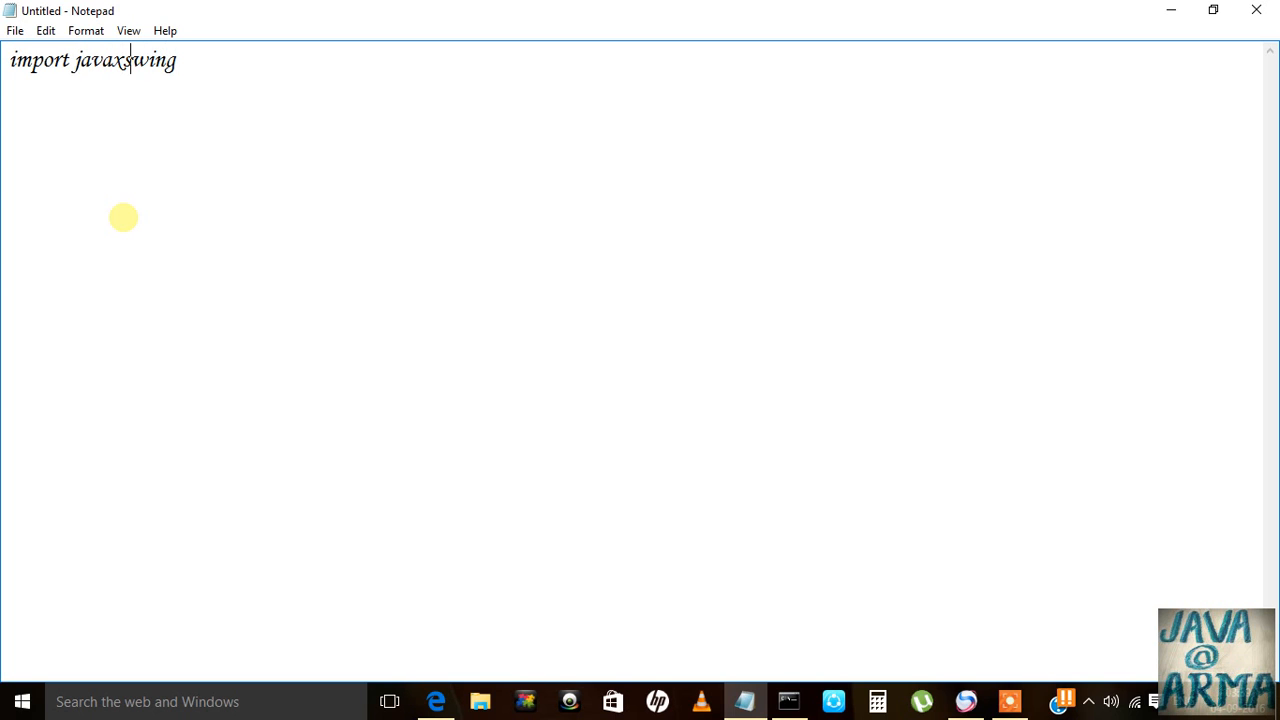
text(.)
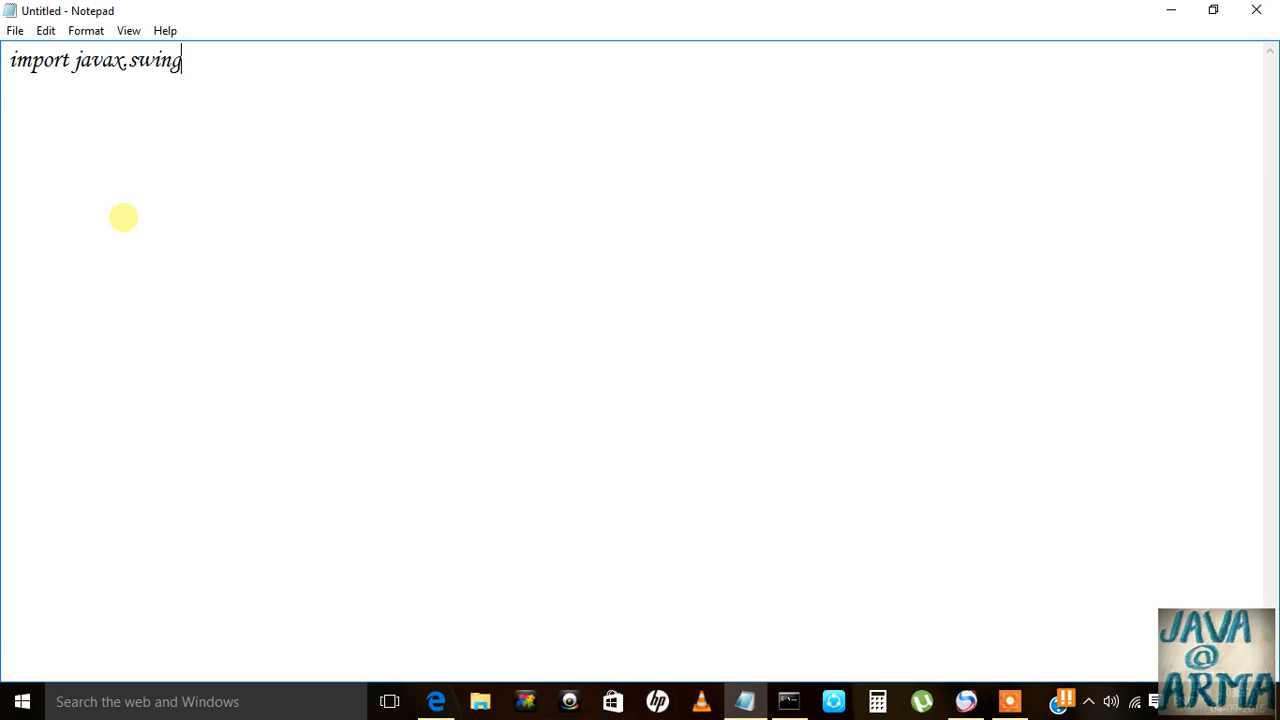
text(.*;)
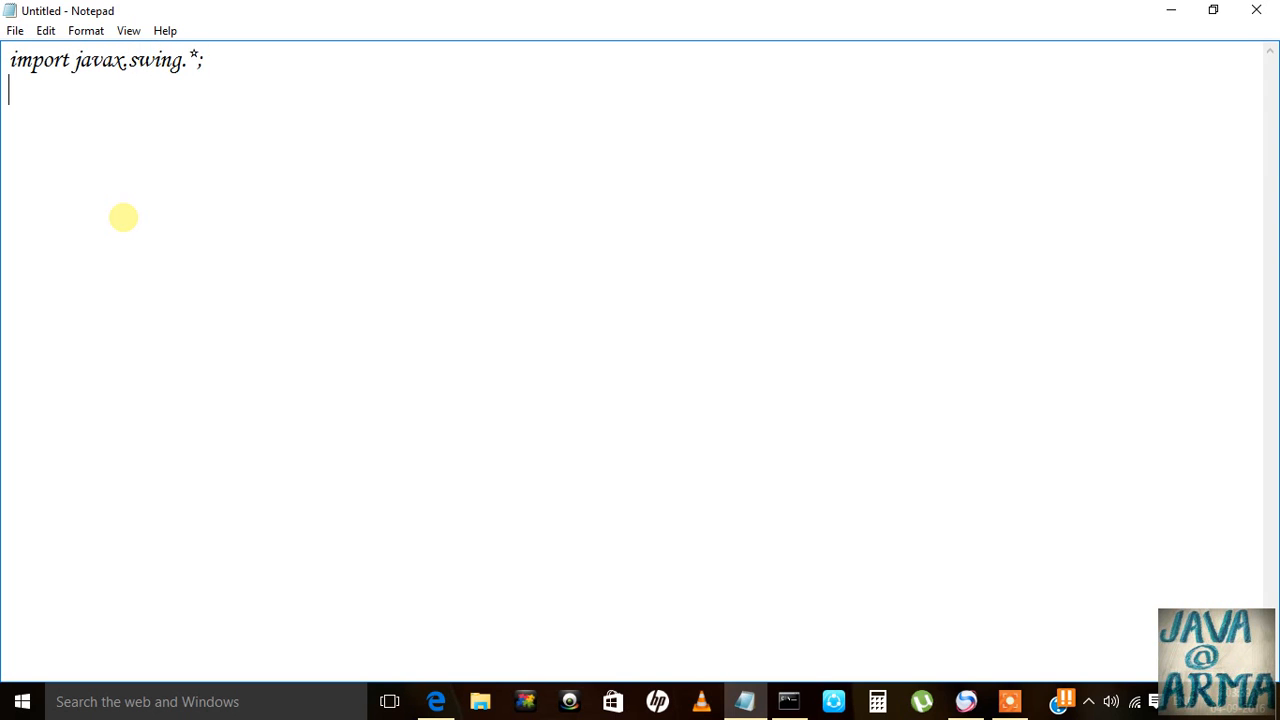
Declare the class MyFrame extending JFrame with its opening brace.
text(class)
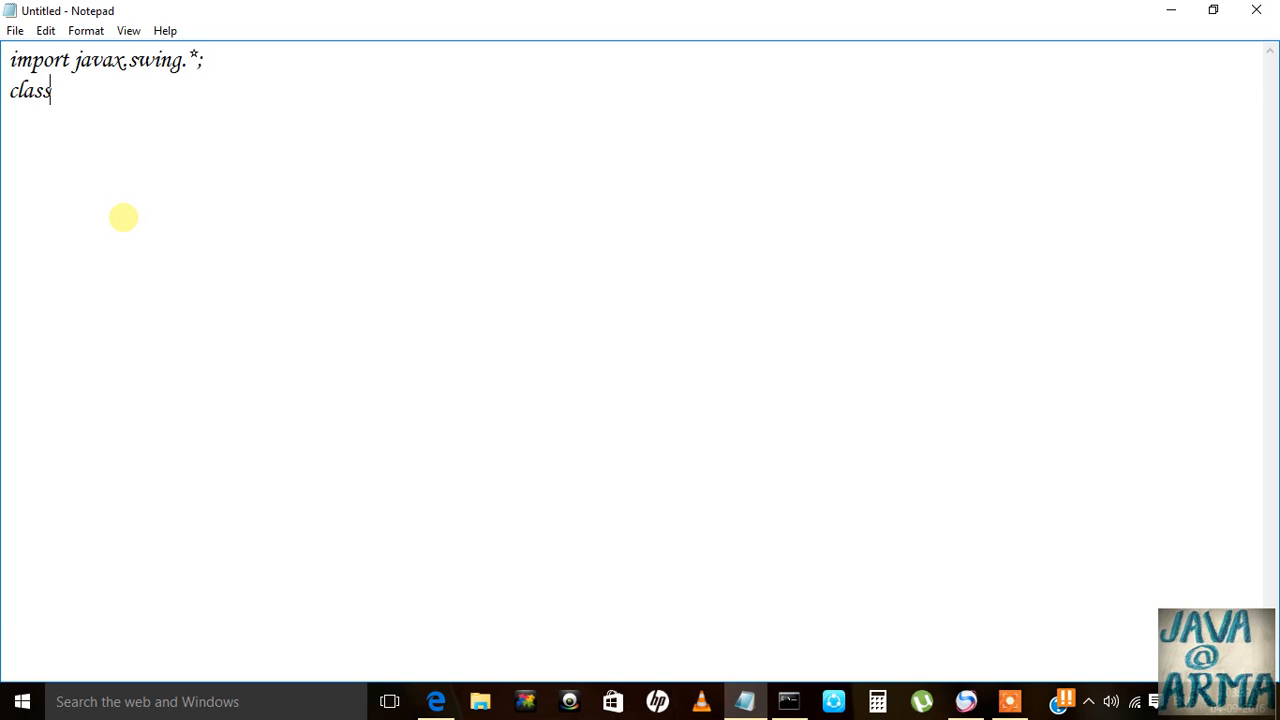
text(JFra)
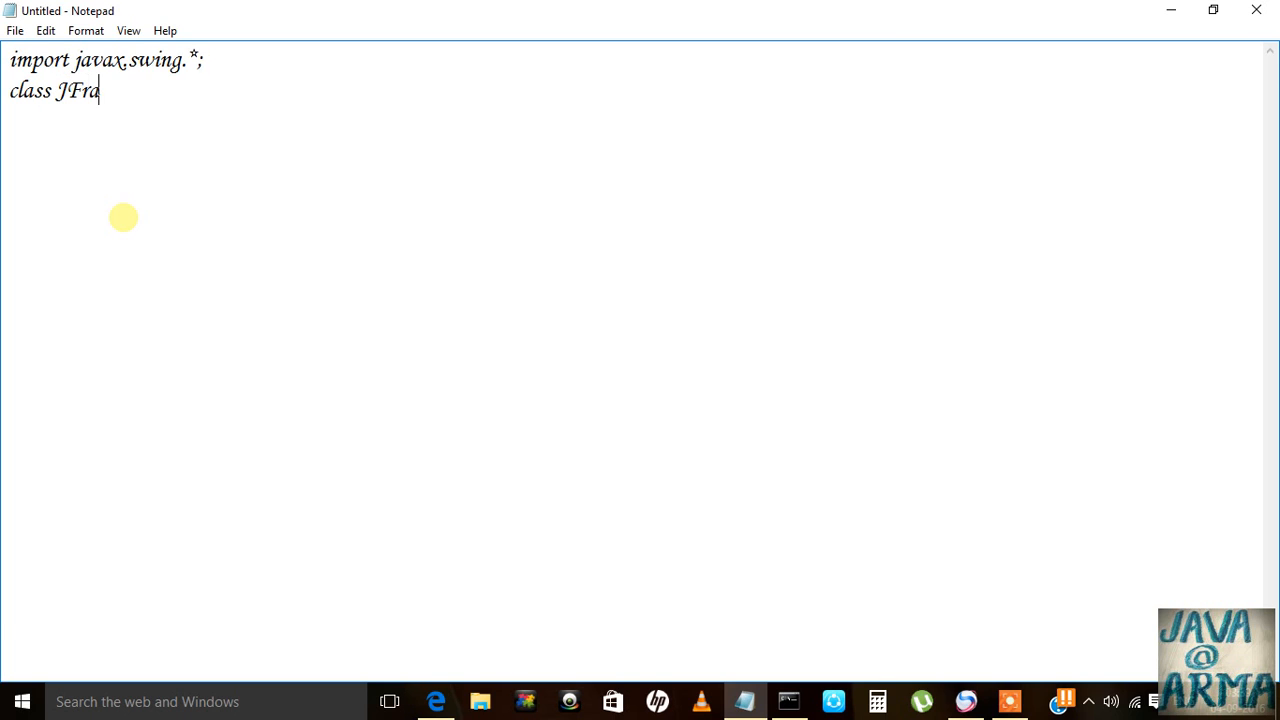
text(me)
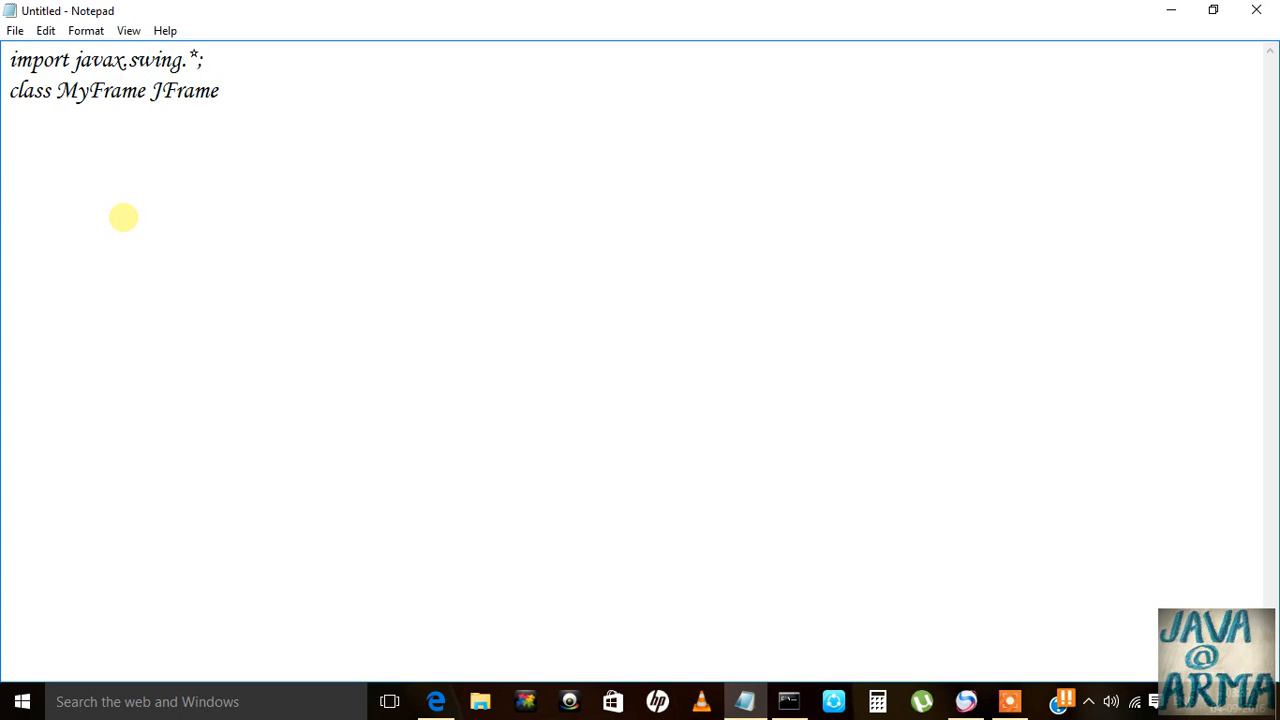
text(extends)
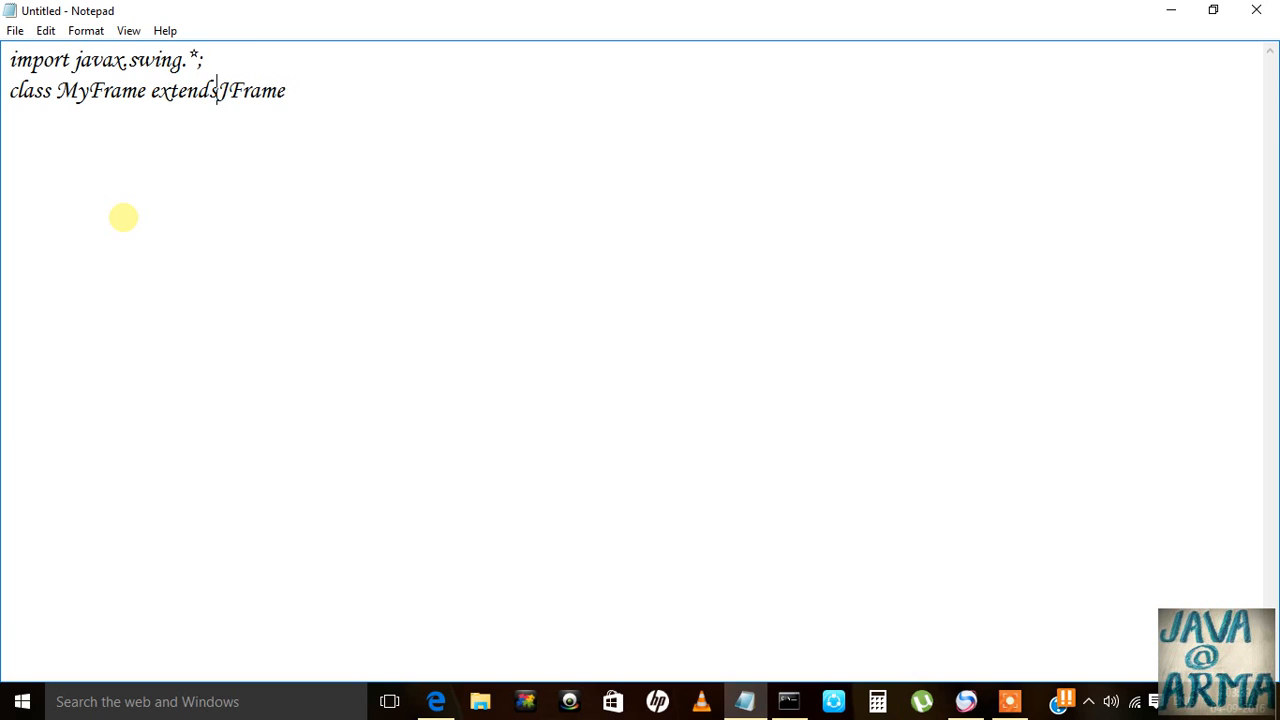
text(" ")
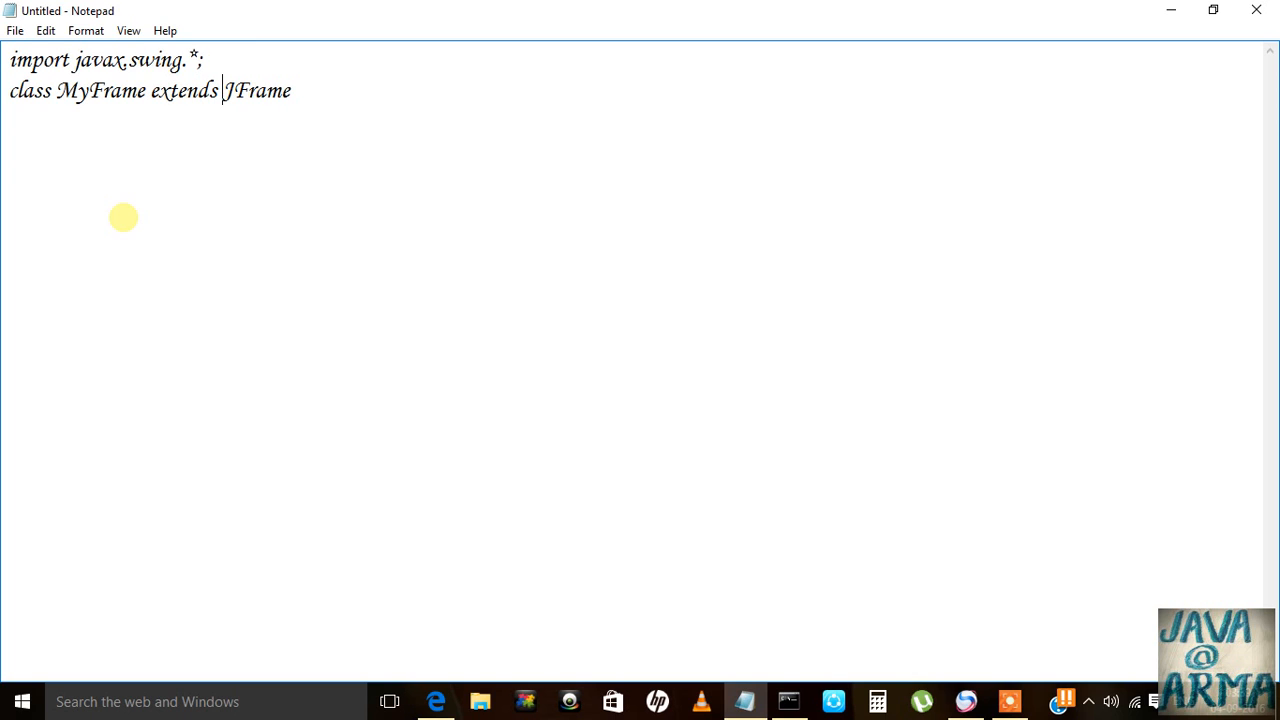
key(enter)
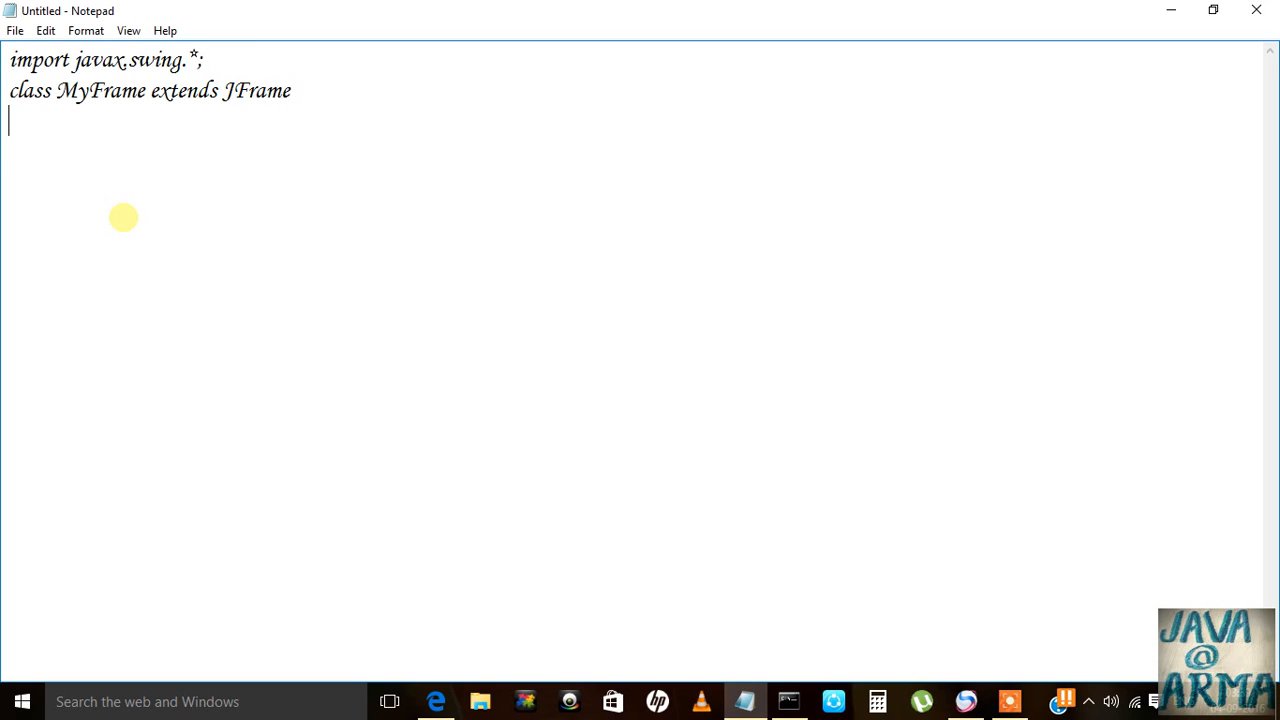
text({)
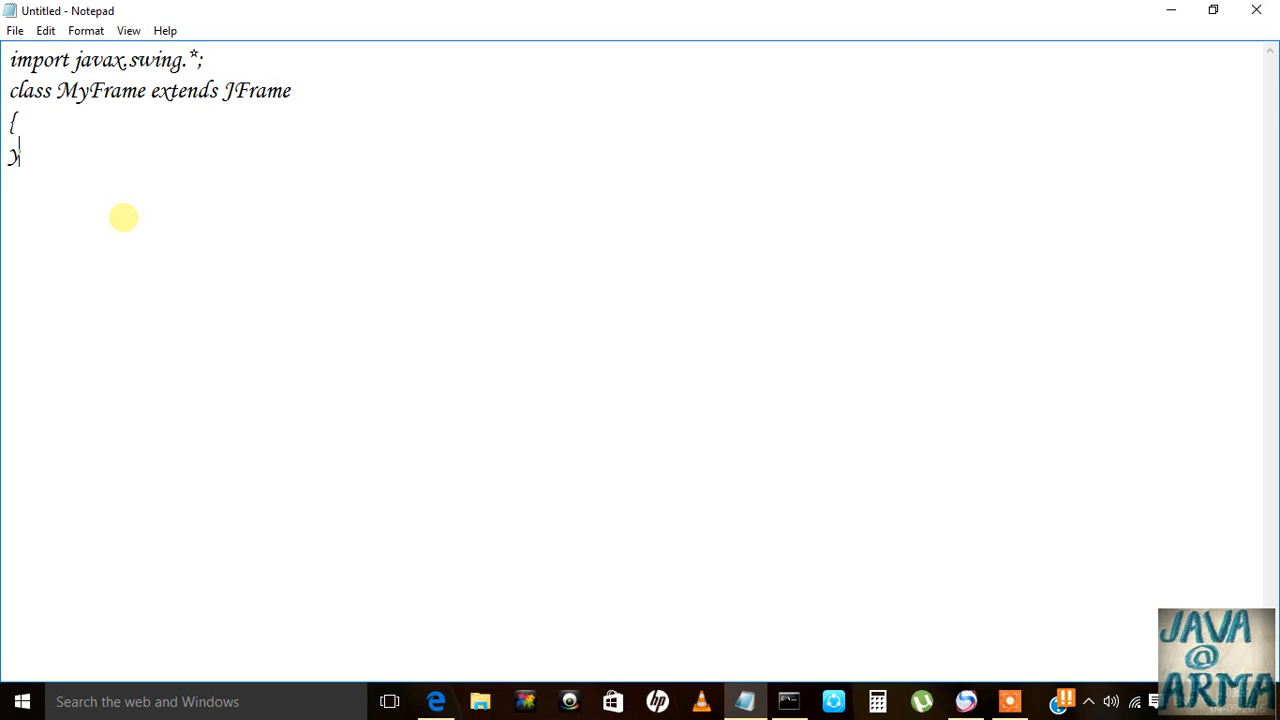
Write the header 'public static void main(String args[])'.
text(public stat)
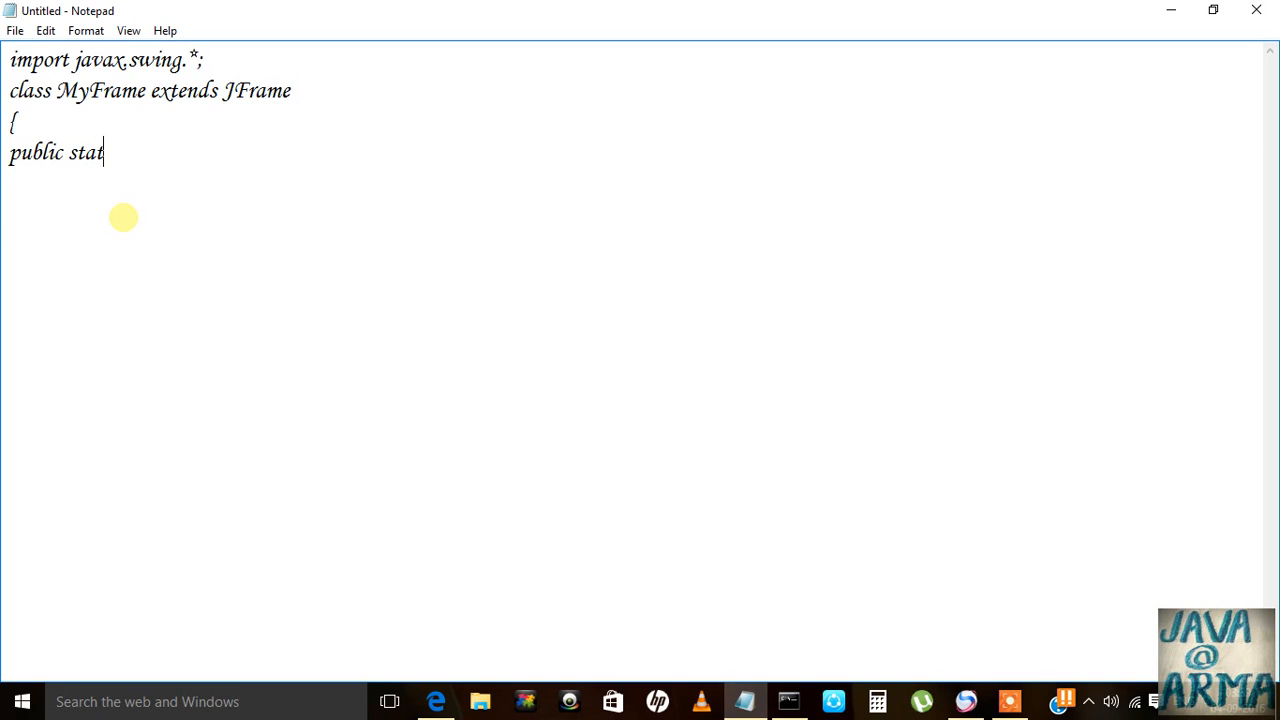
text(ic void ma)
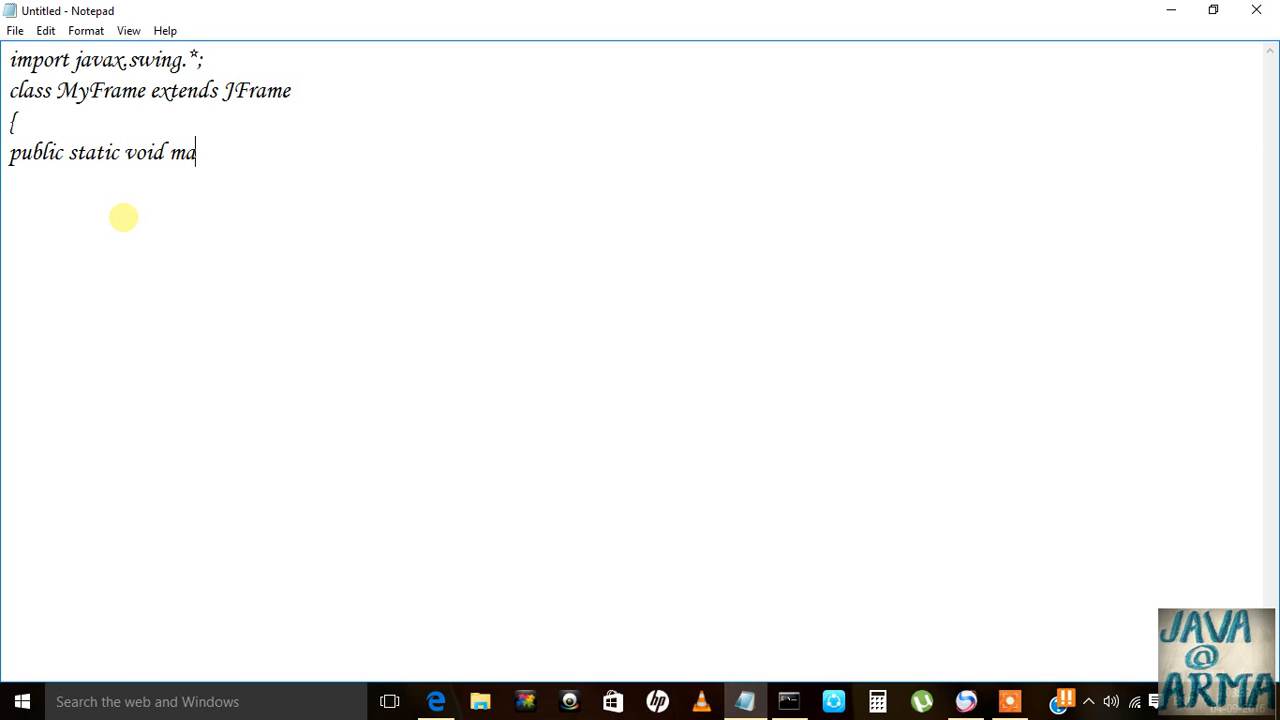
text(in(Str)
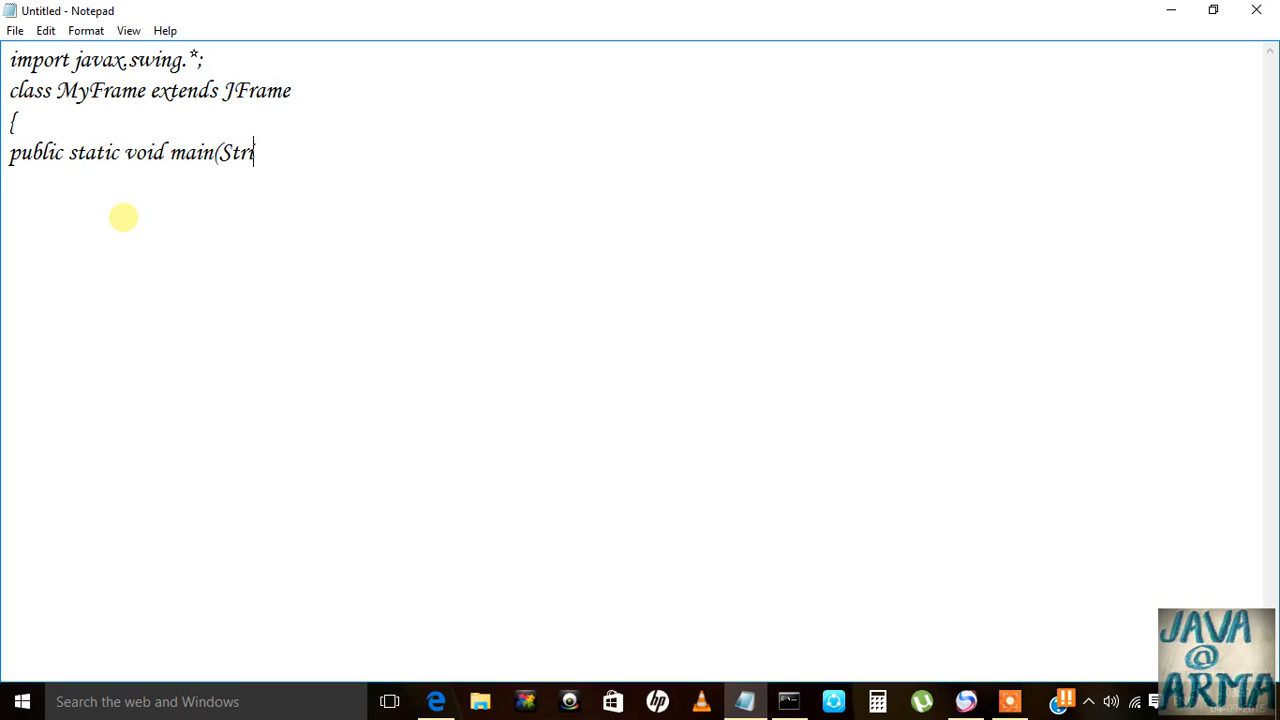
text(ng a)
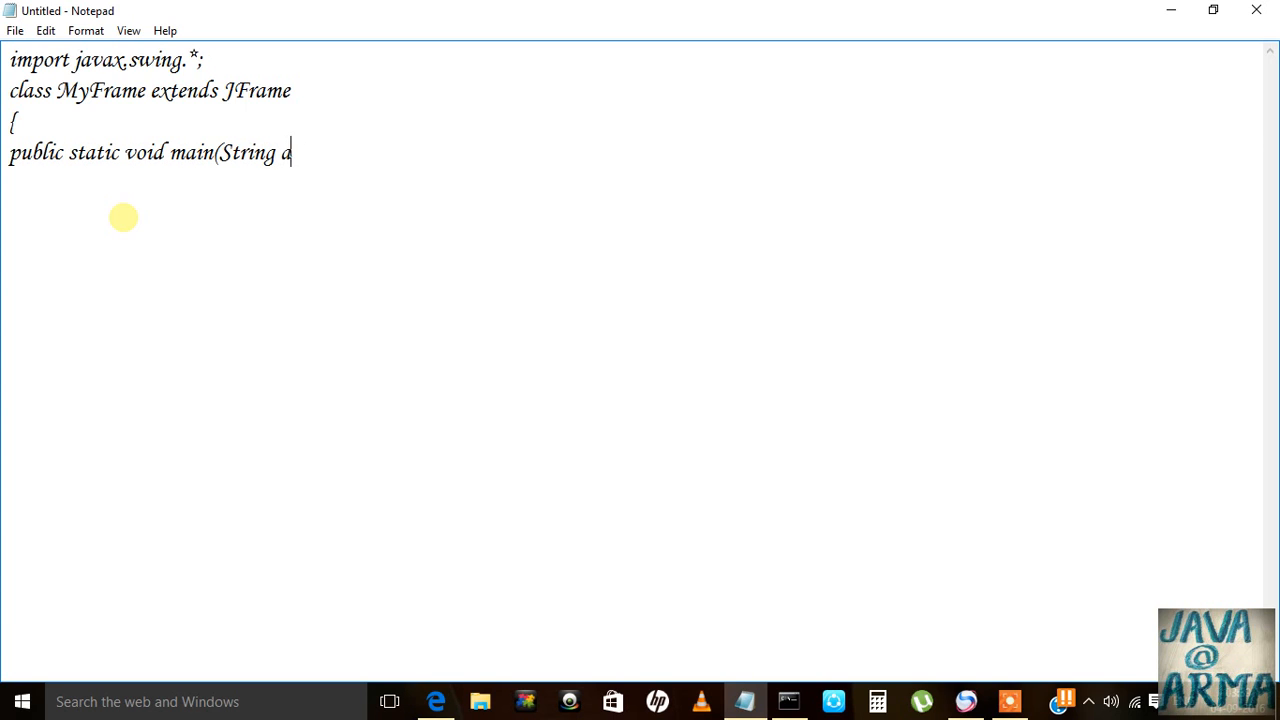
text(rgs[]))
text({)
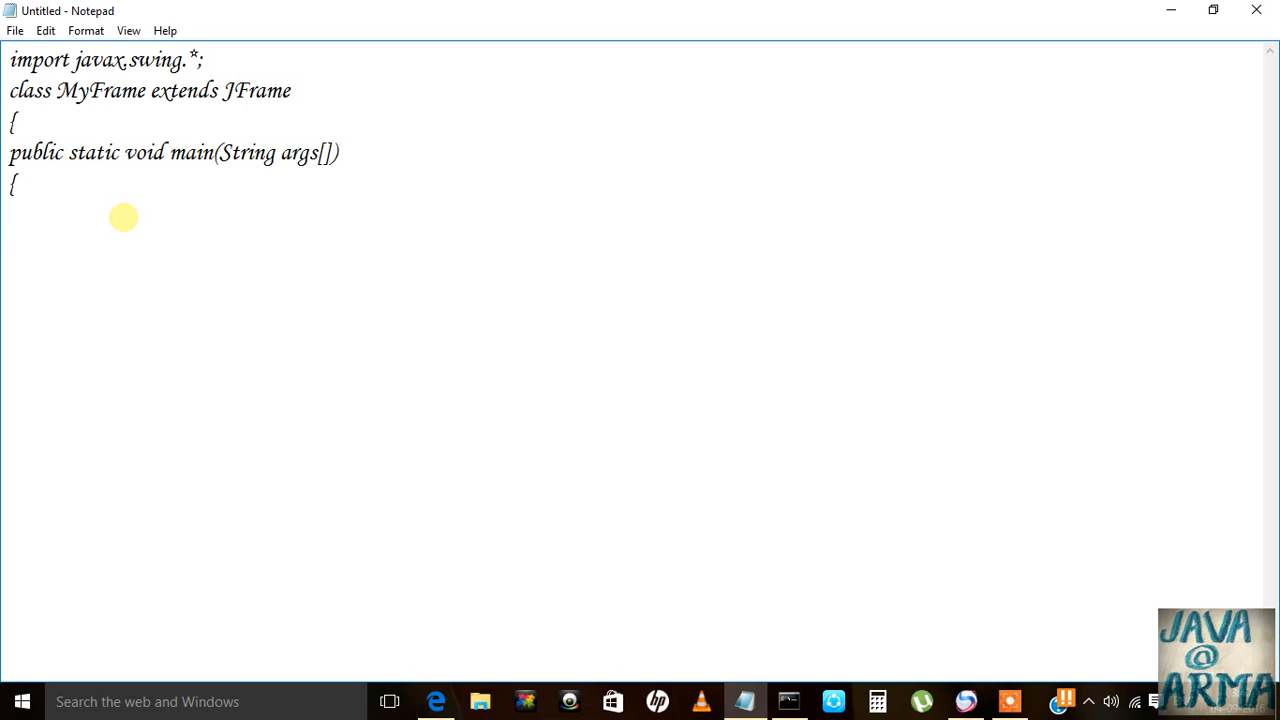
Create the frame object with 'MyFrame jf=new MyFrame();' inside main.
text(M)
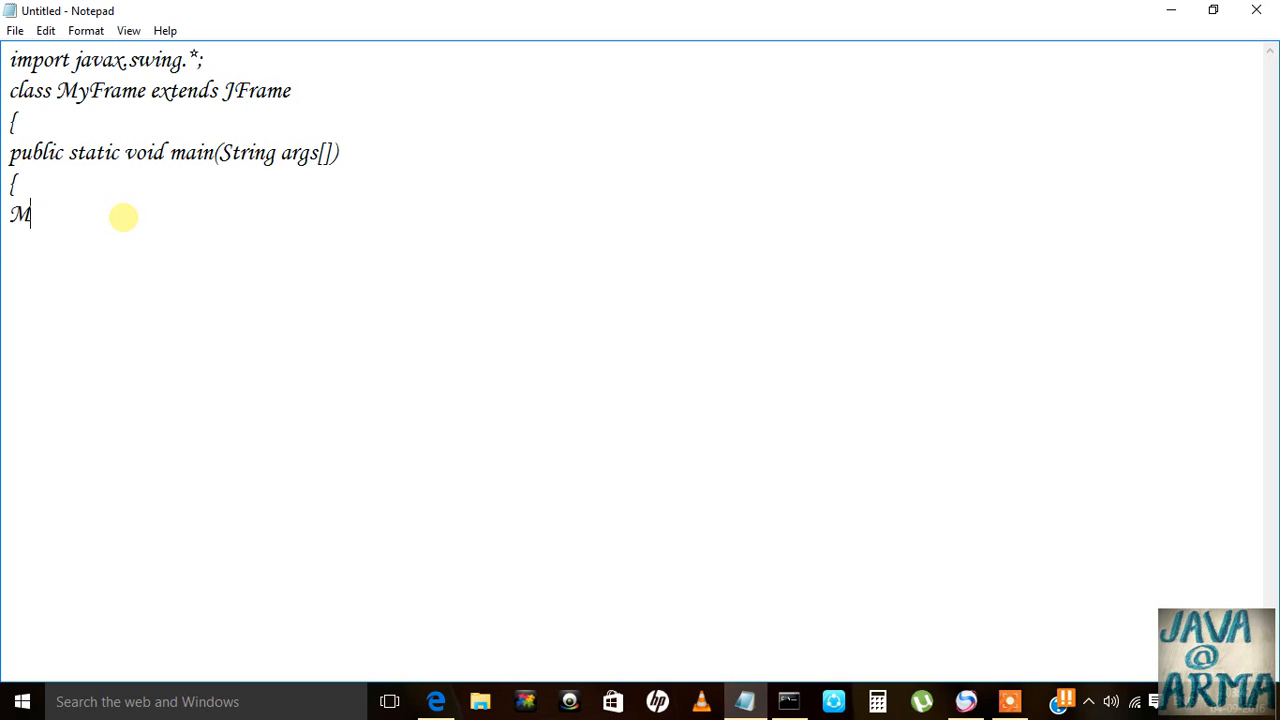
text(yFram)
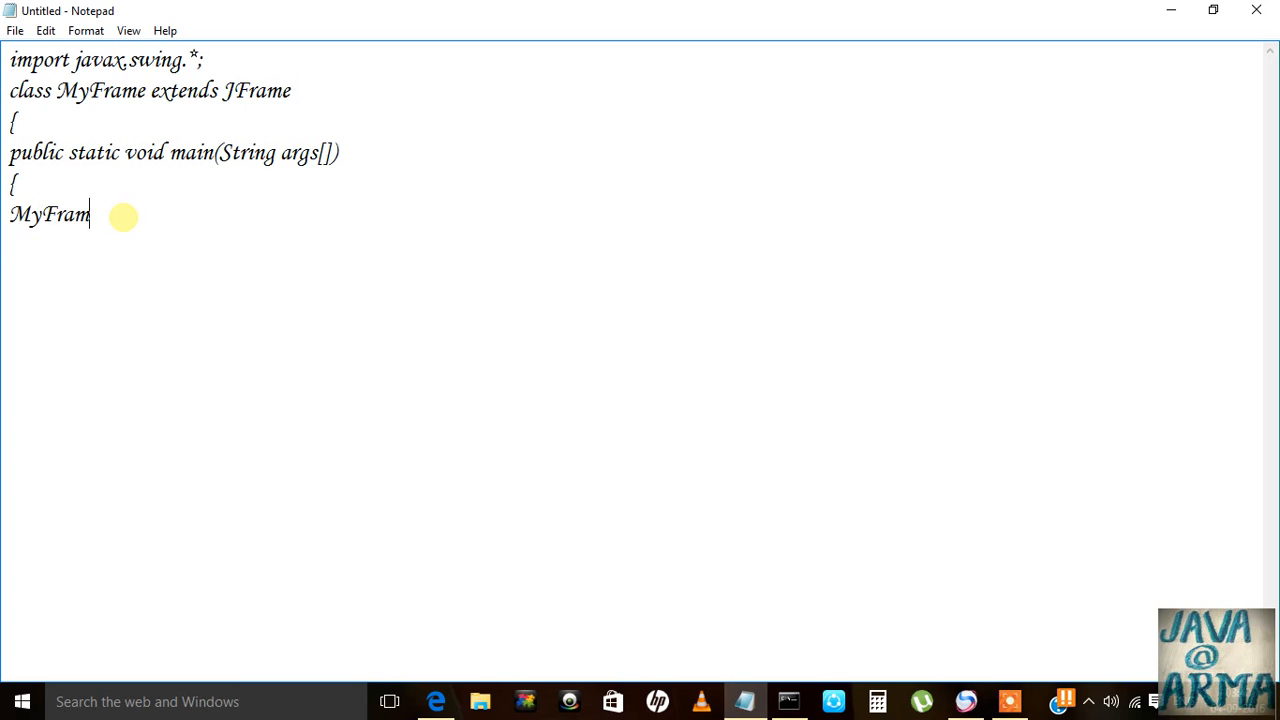
text(e)
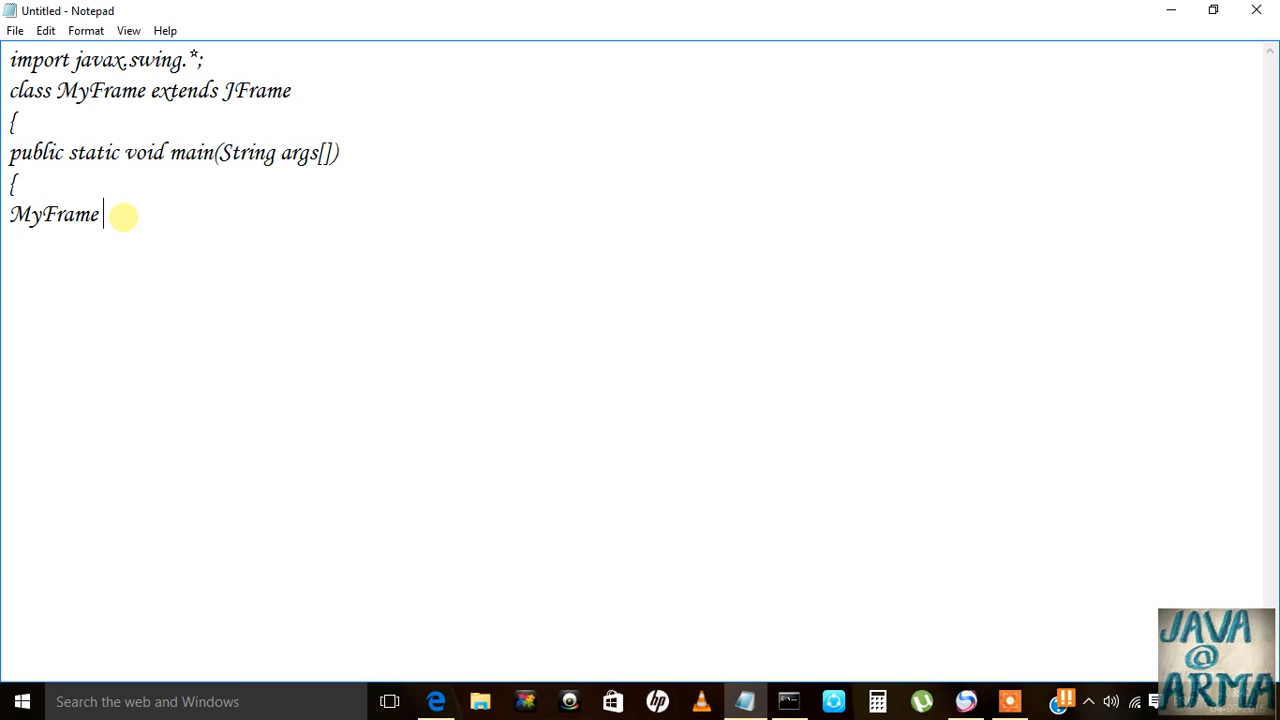
text(jf)
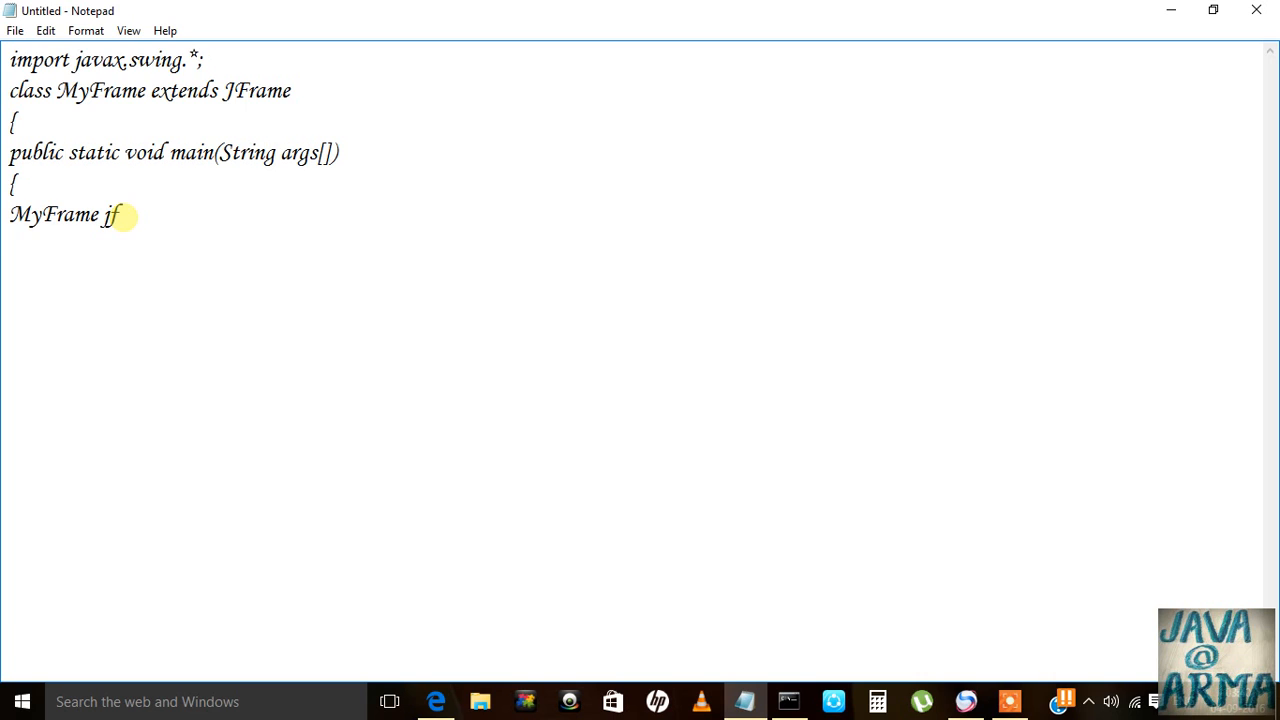
text(=new)
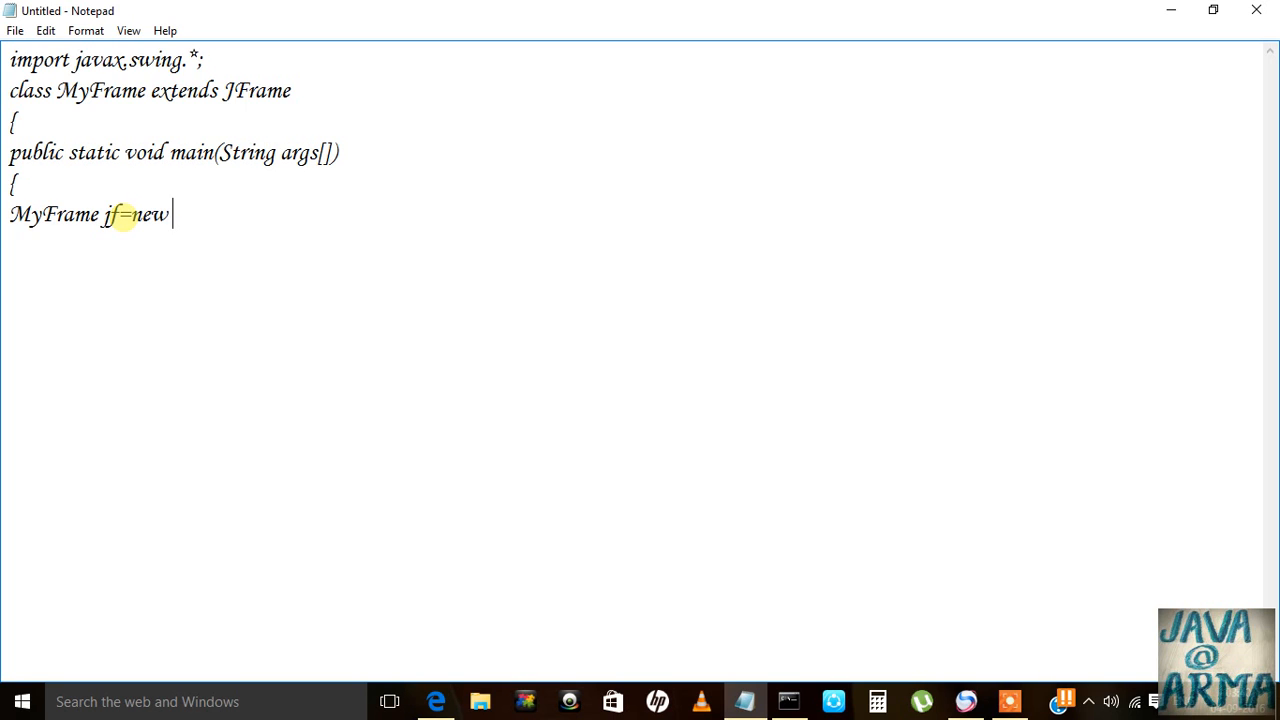
text(MyFram)
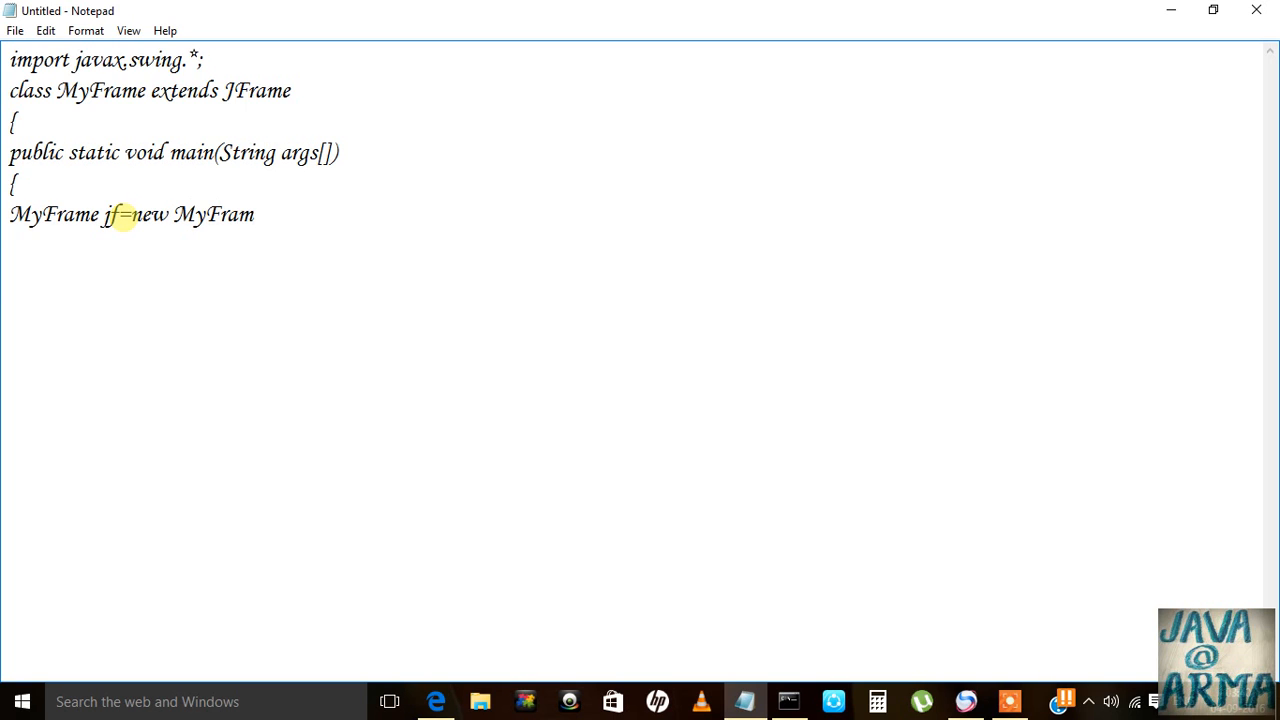
text(e();)
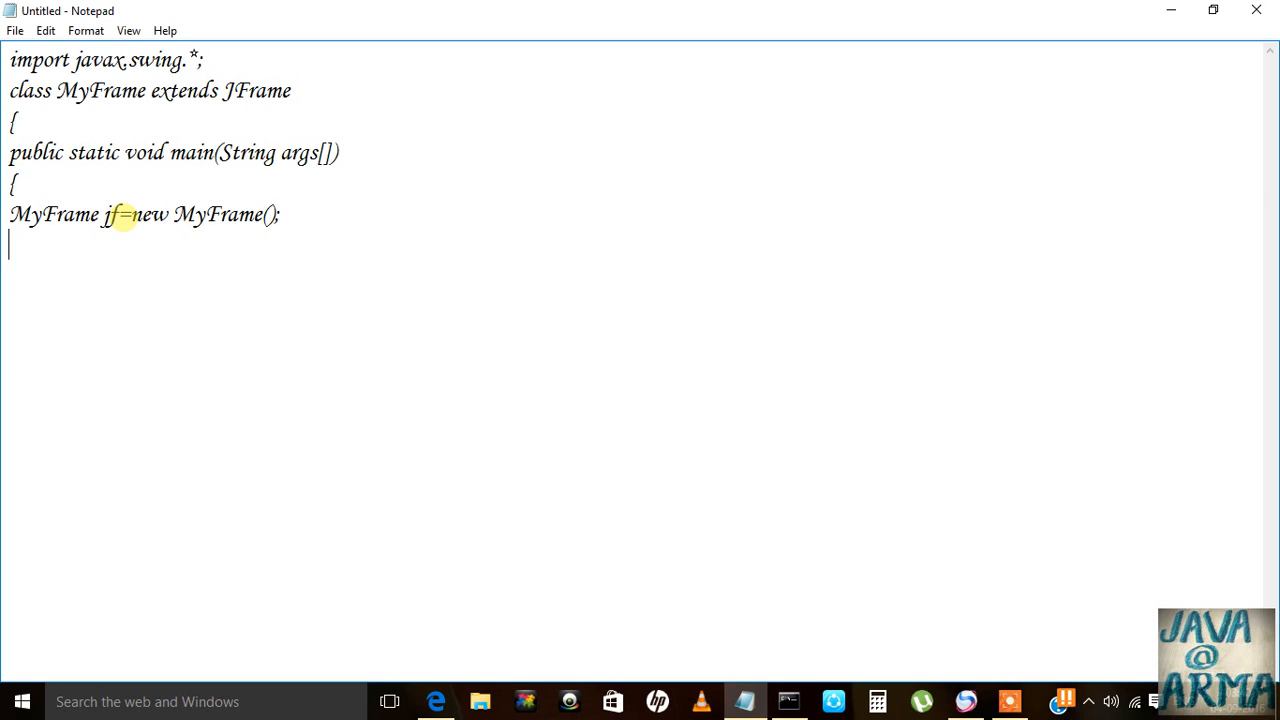
Make the frame visible with 'jf.setVisible(true);'.
text(jf)
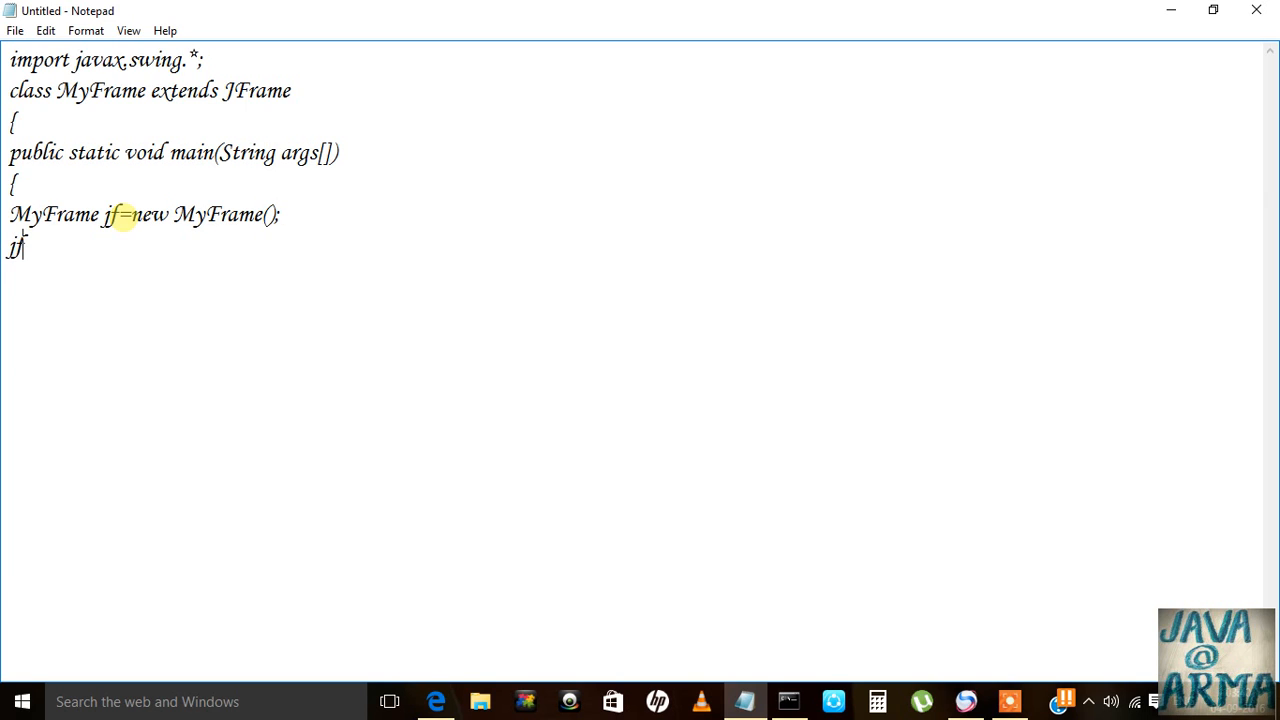
text(.setc)
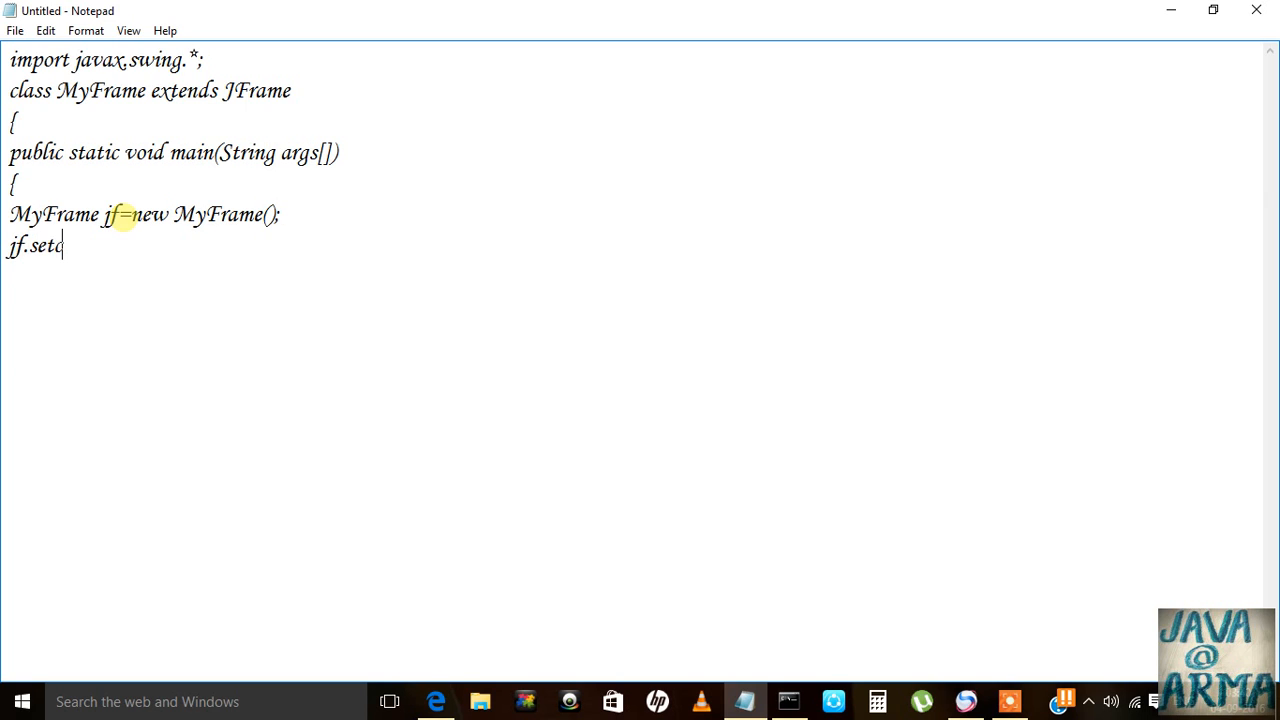
text(Visi)
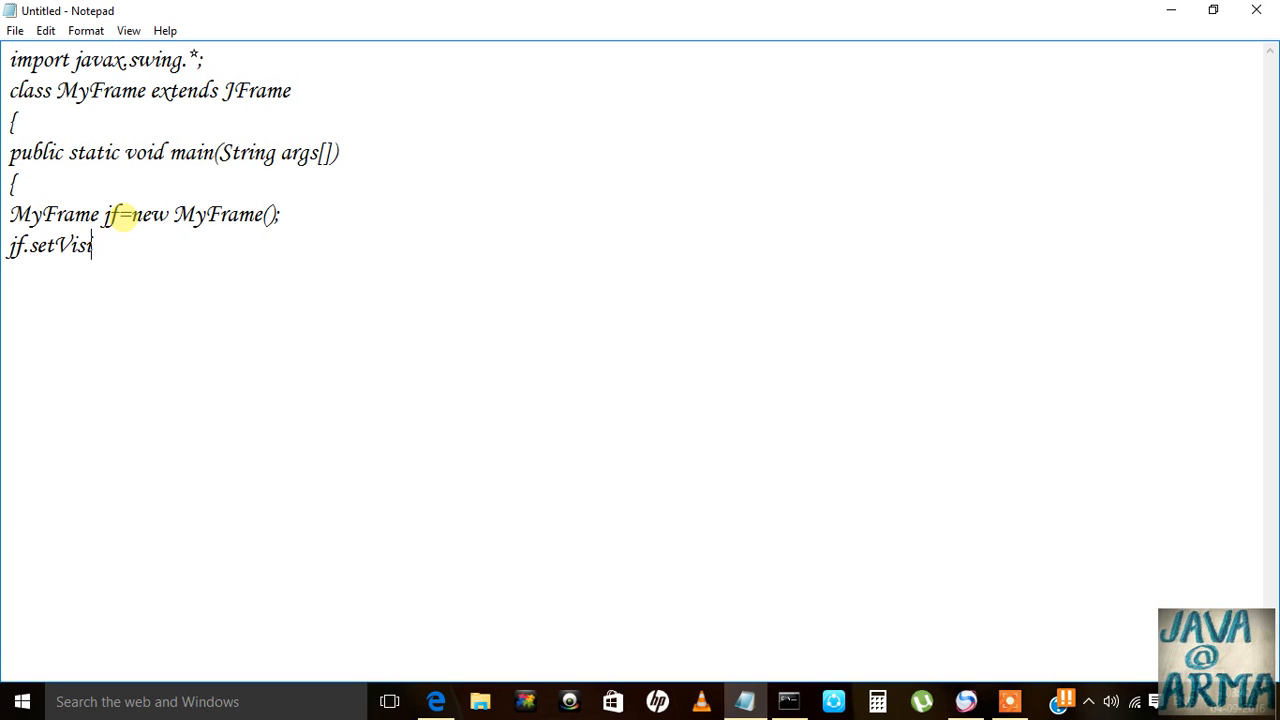
text(b)
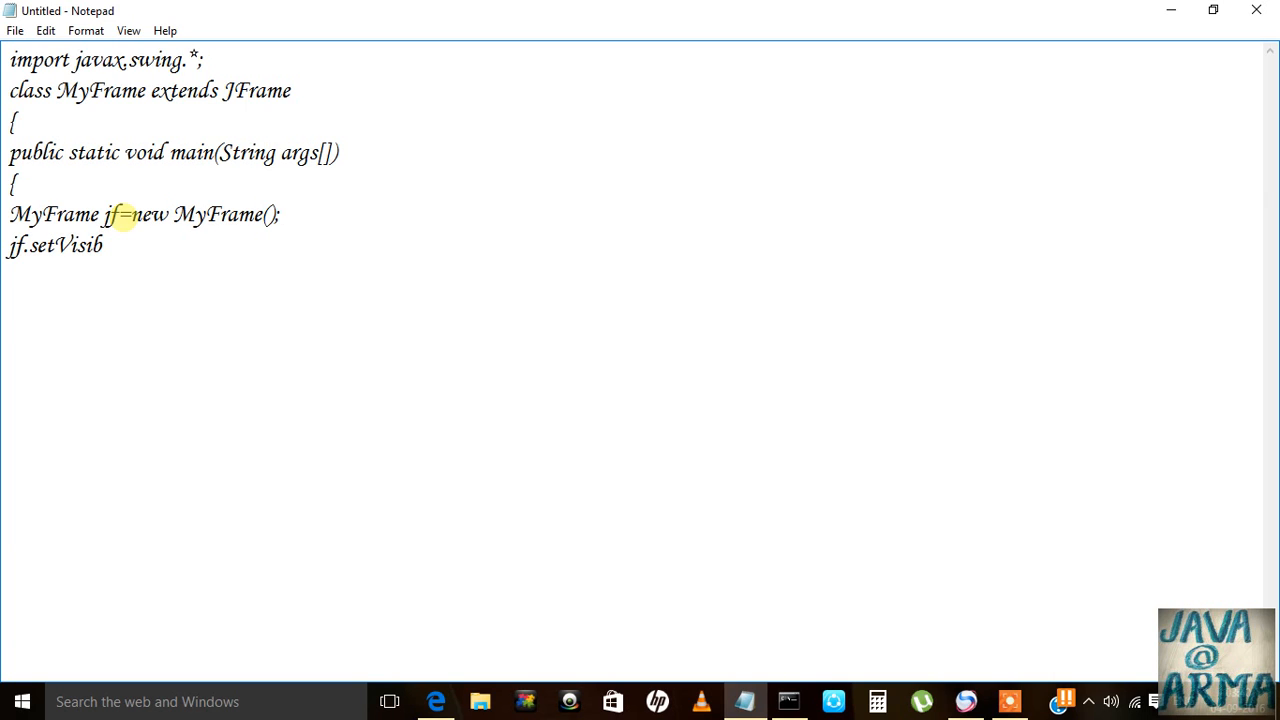
text(le(t)
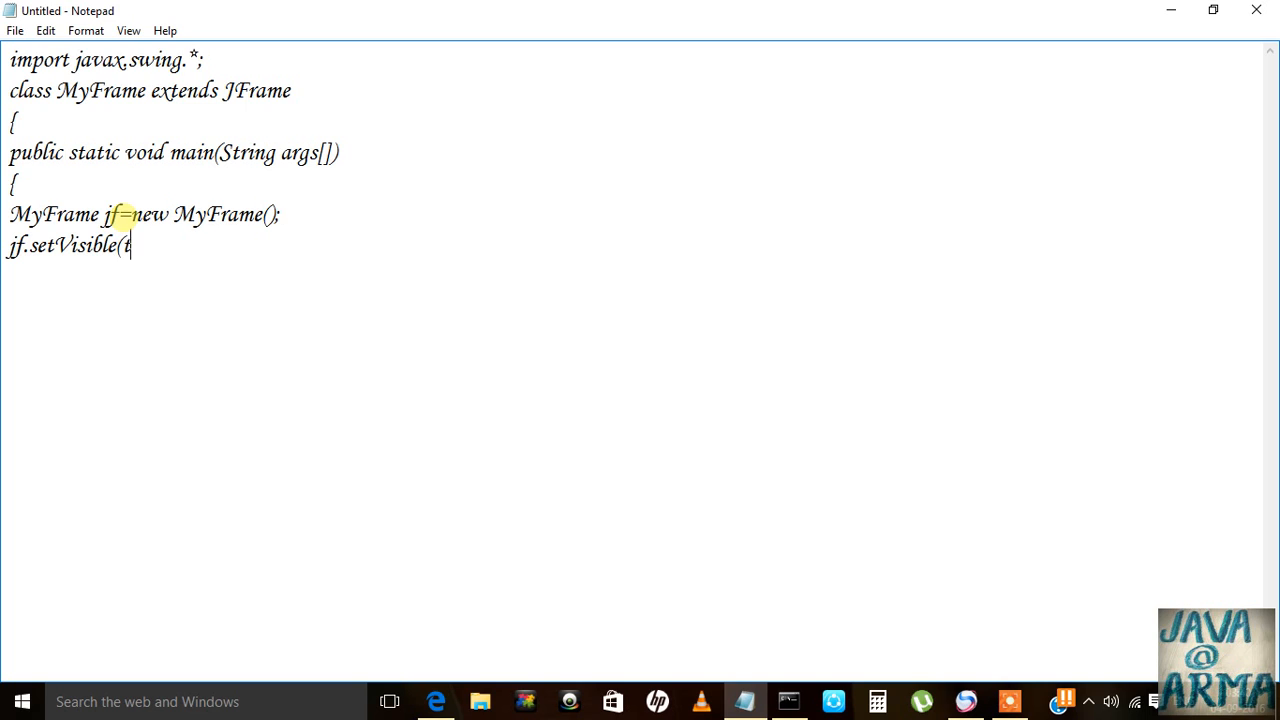
text(rue0;)
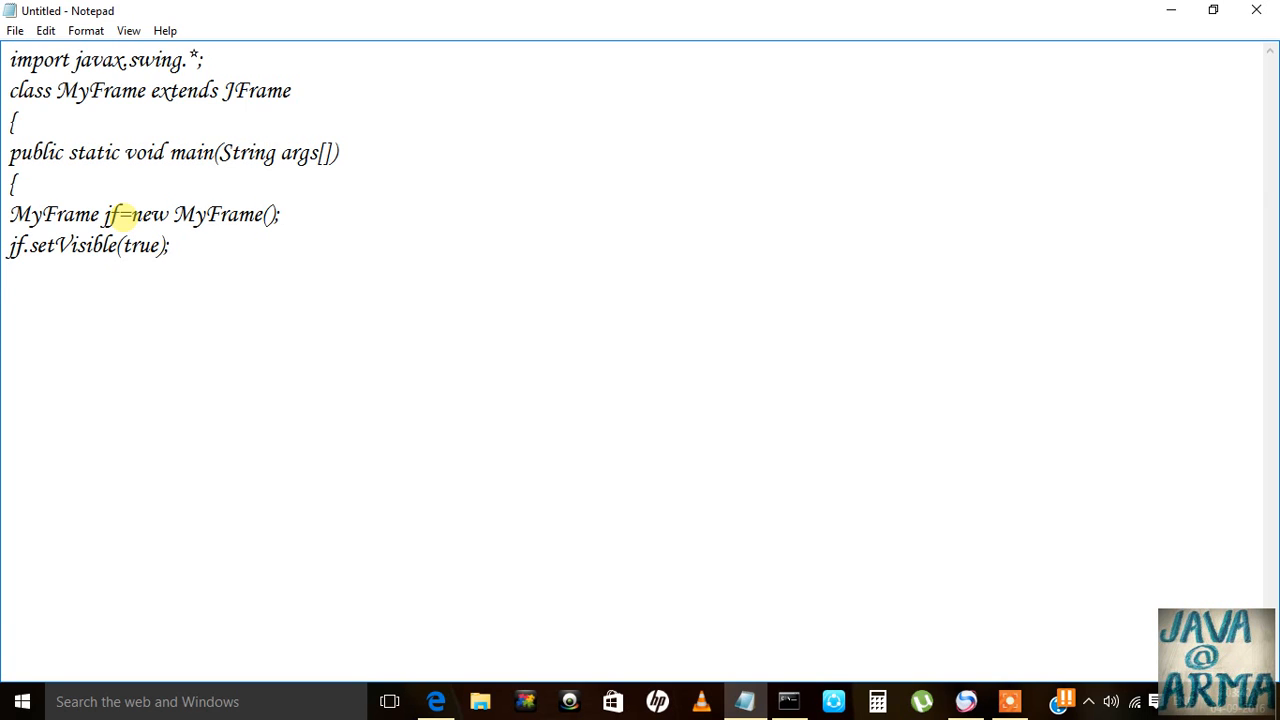
Set the frame size with 'jf.setSize(400,300);'.
text(jf.set)
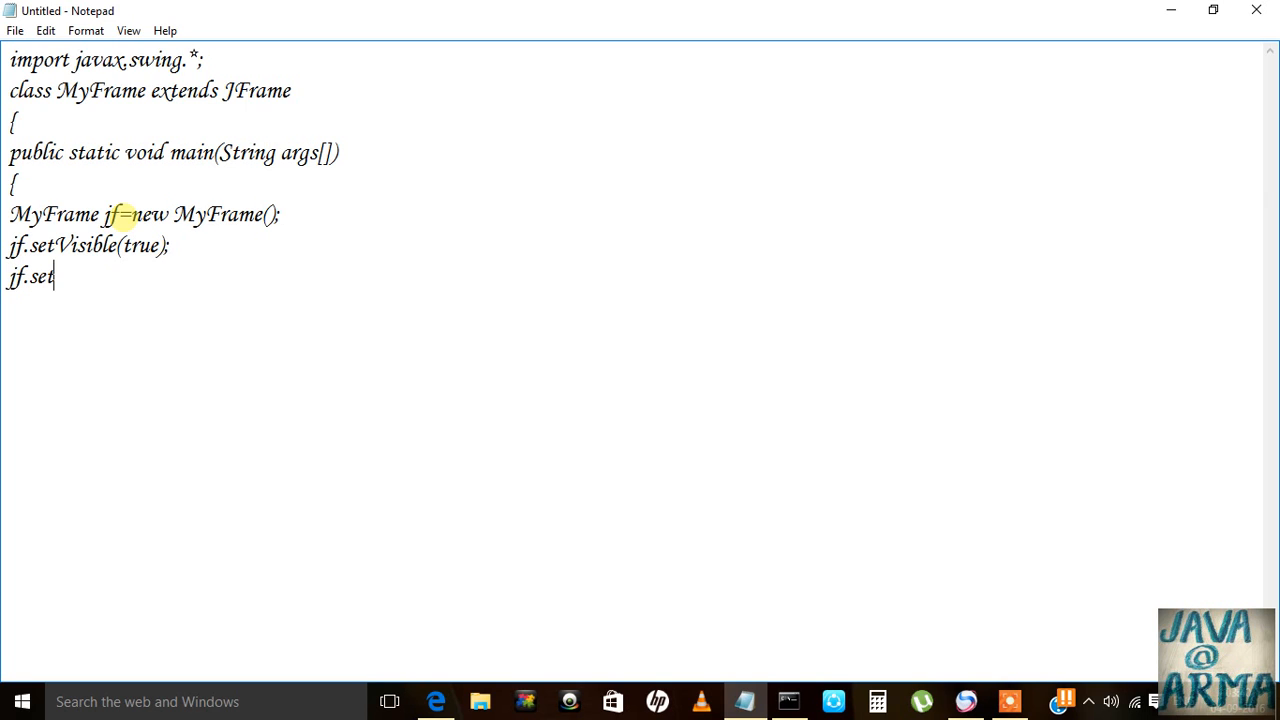
text(Six)
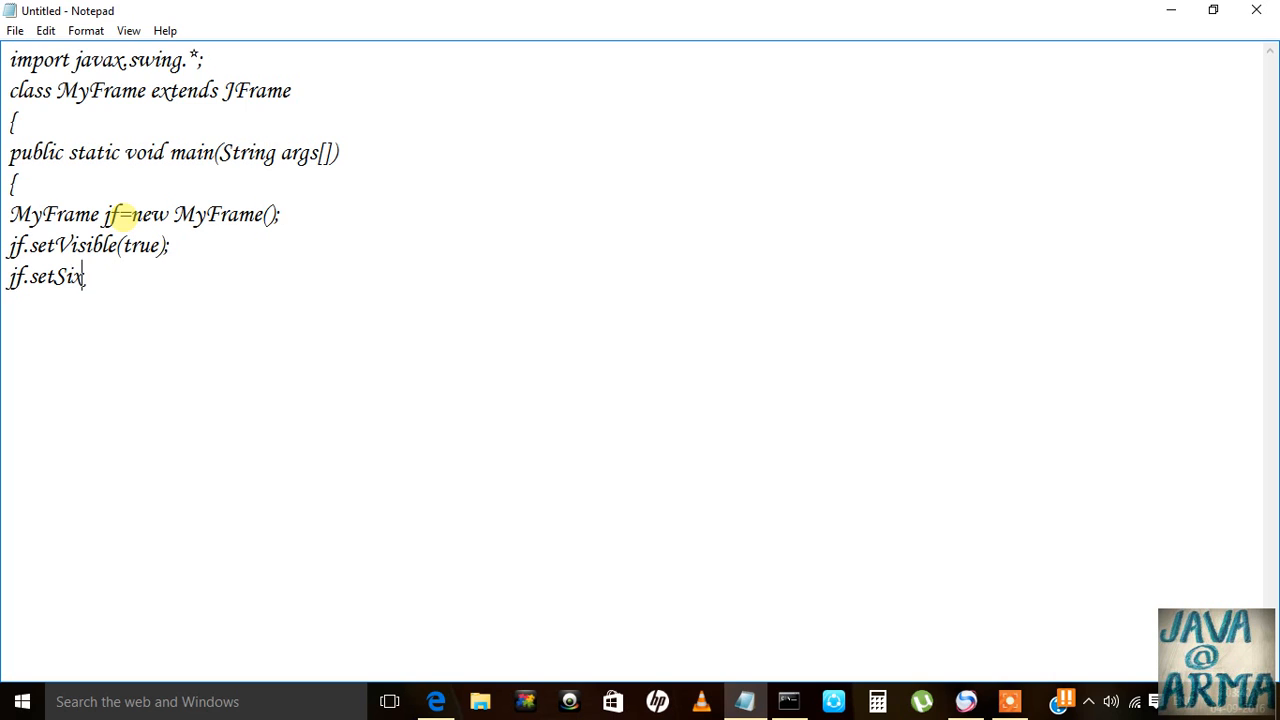
text(ze(4)
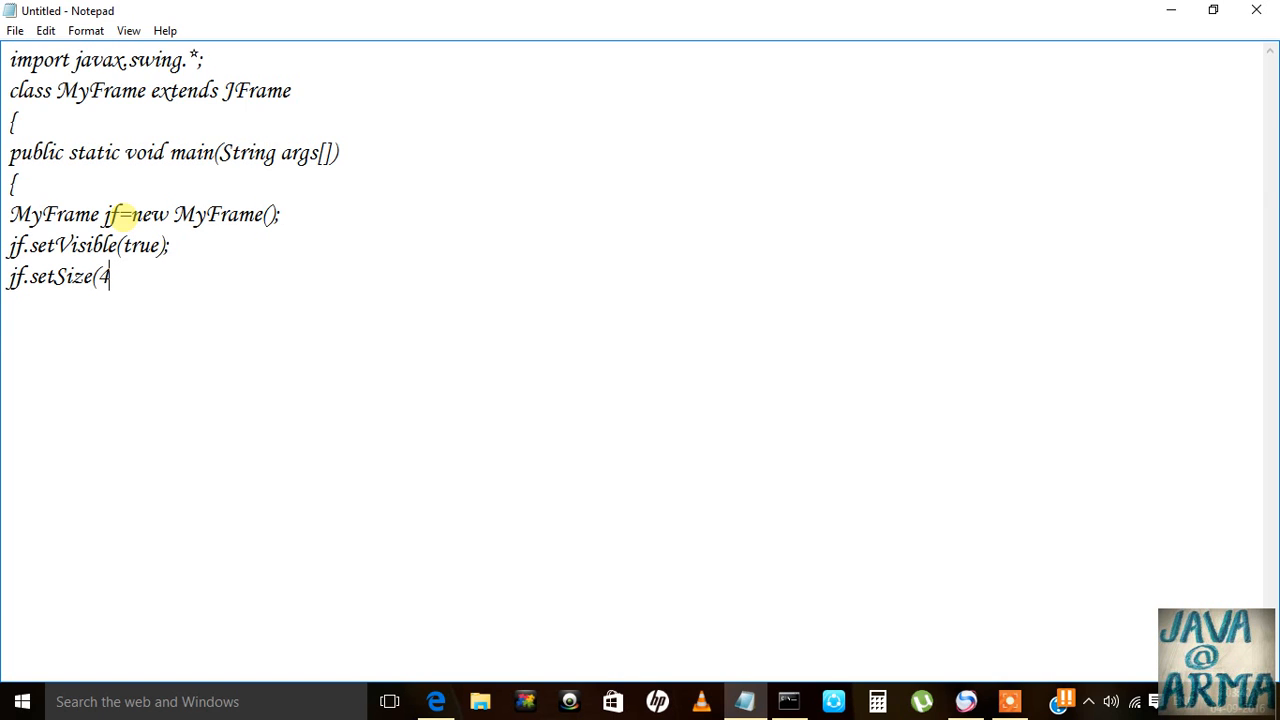
text(00,)
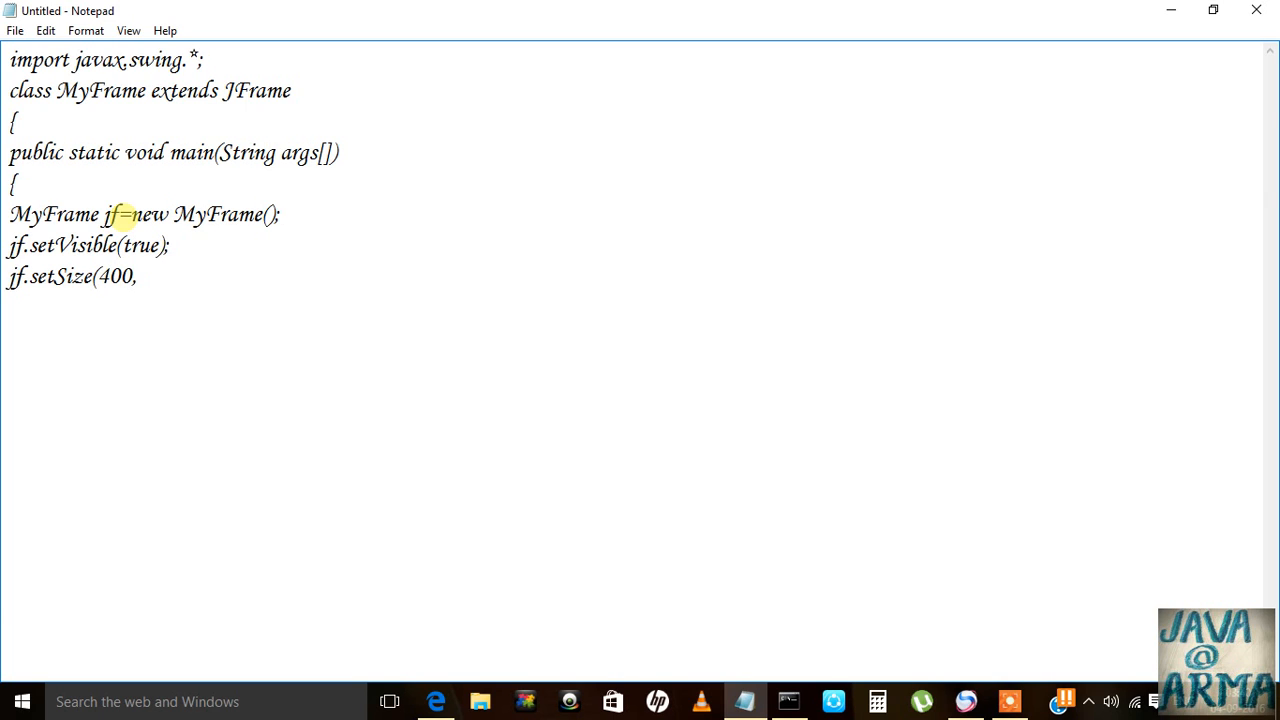
text(300);)
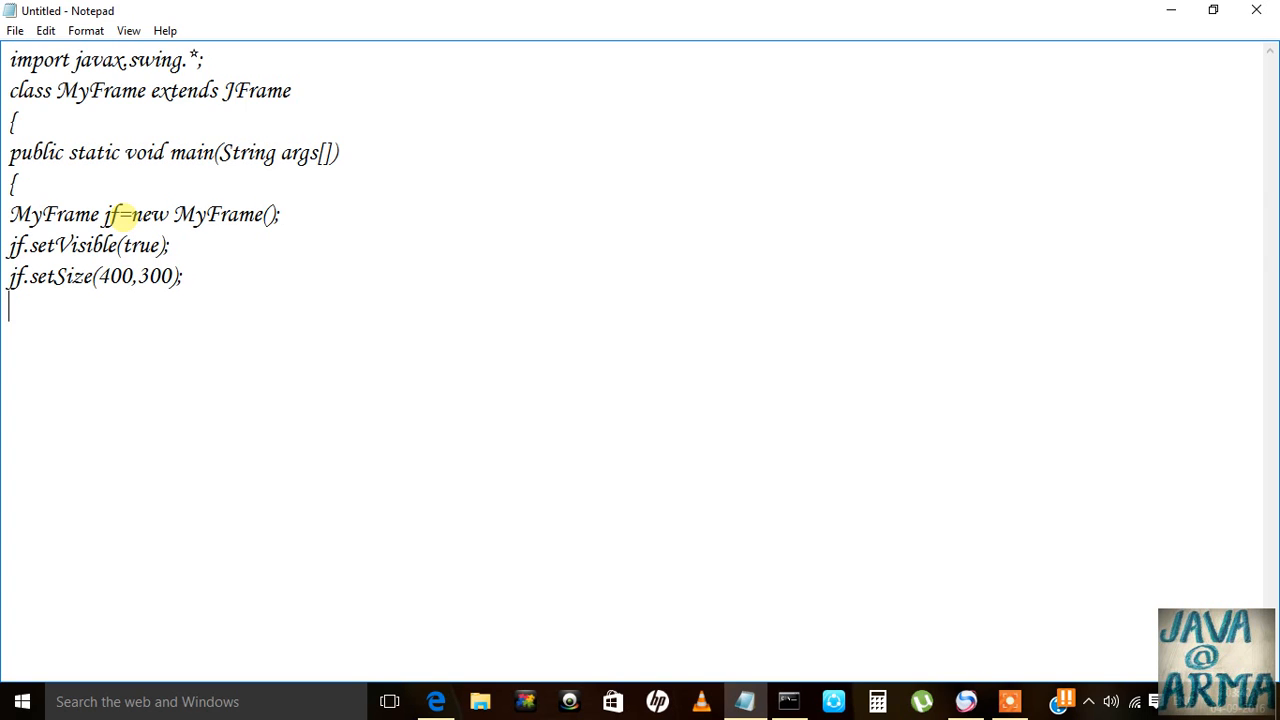
Title the frame "Swing Frame" with jf.setTitle and add the closing braces.
text(jf.)
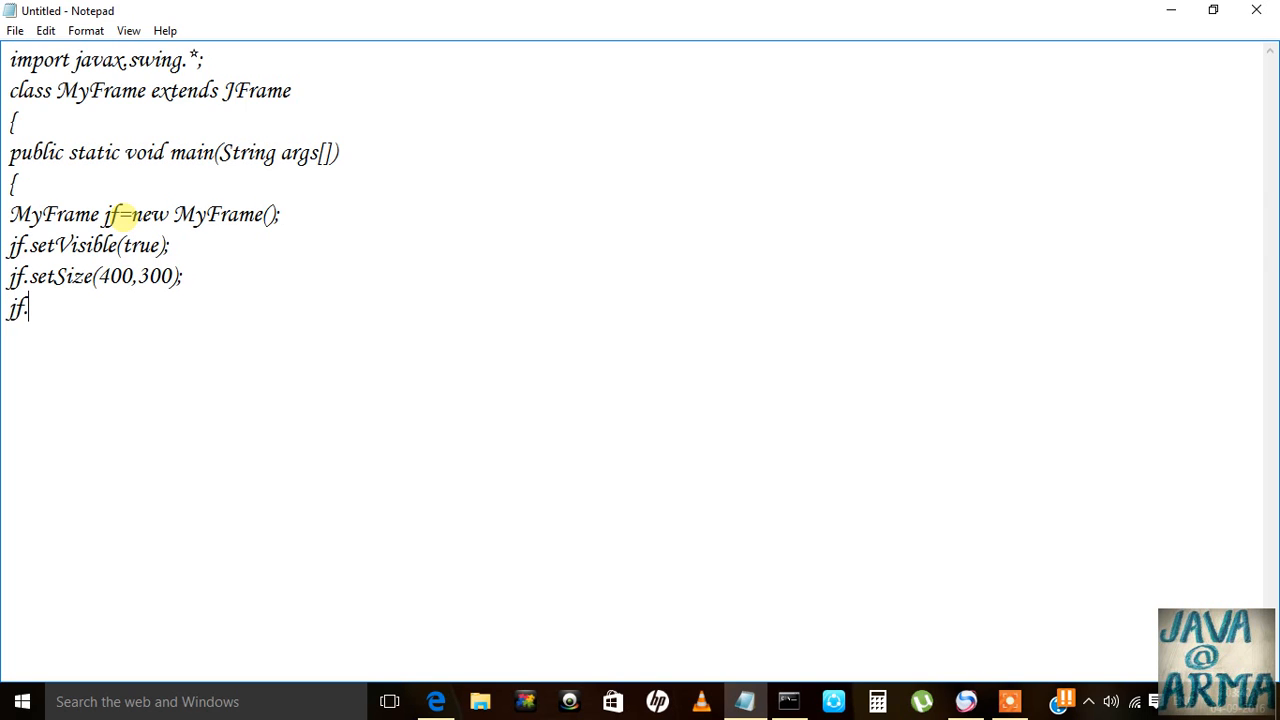
text(setTi)
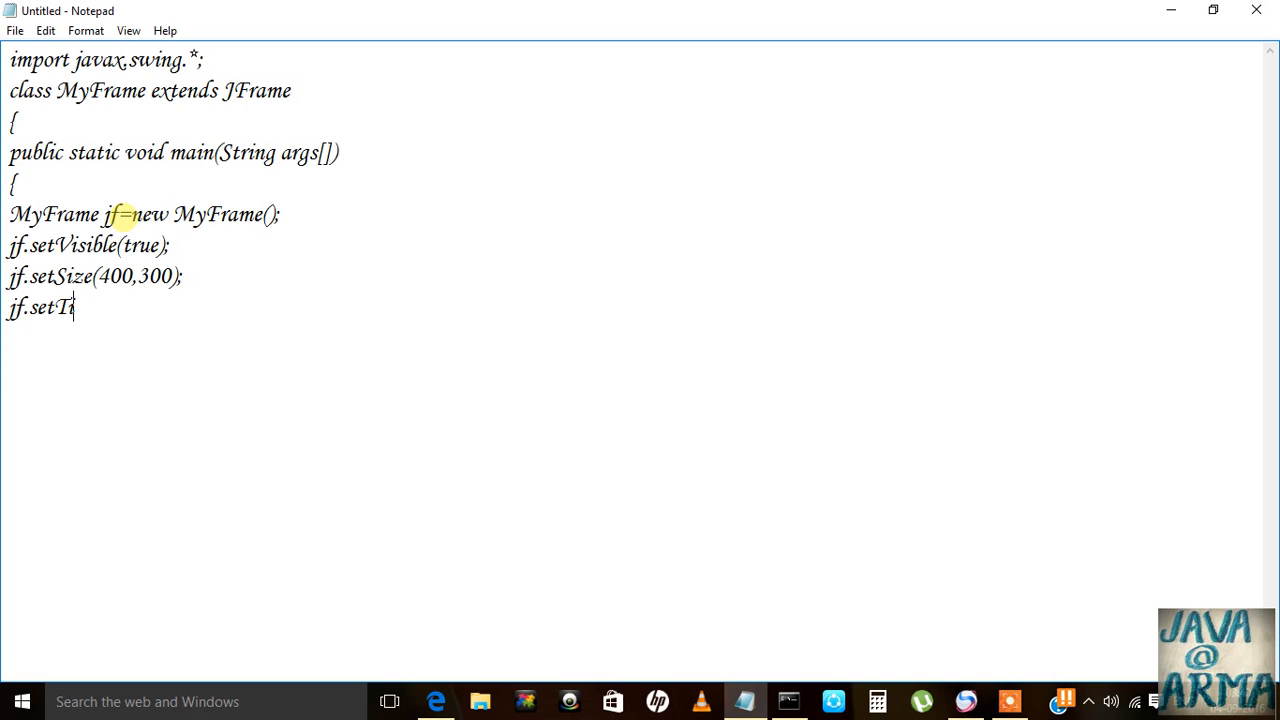
text(tle()
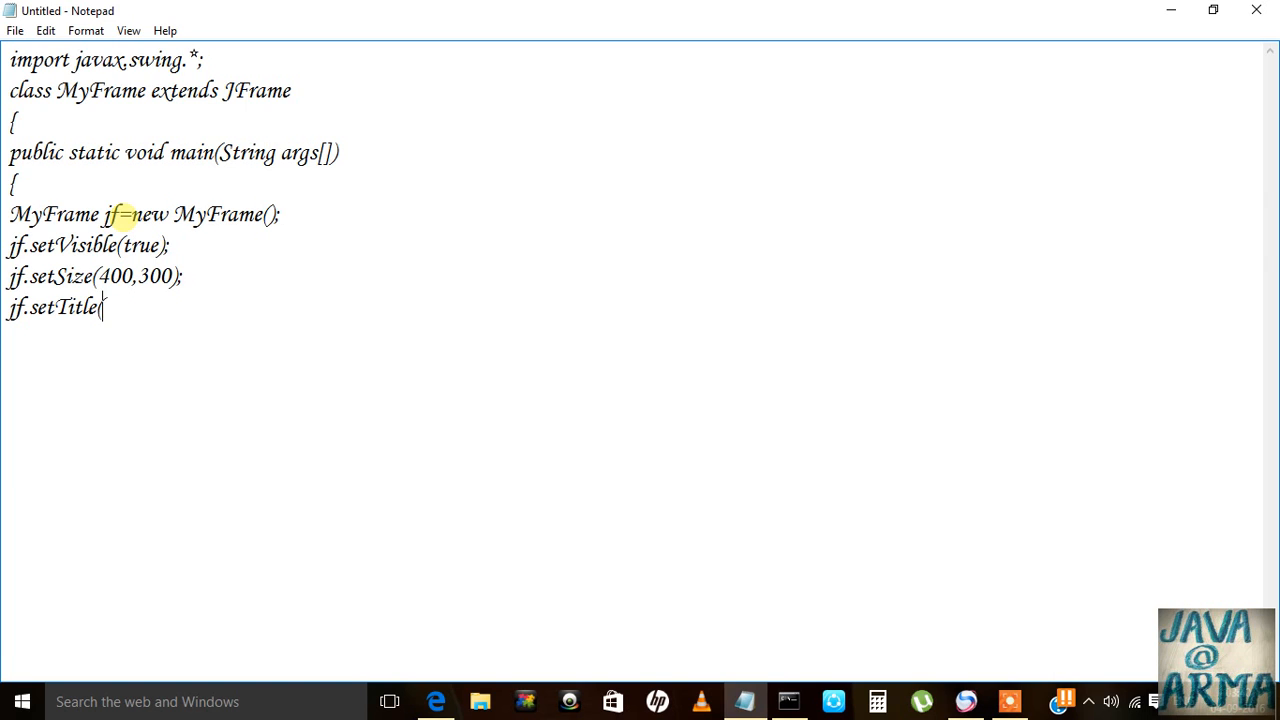
text(Swinfg)
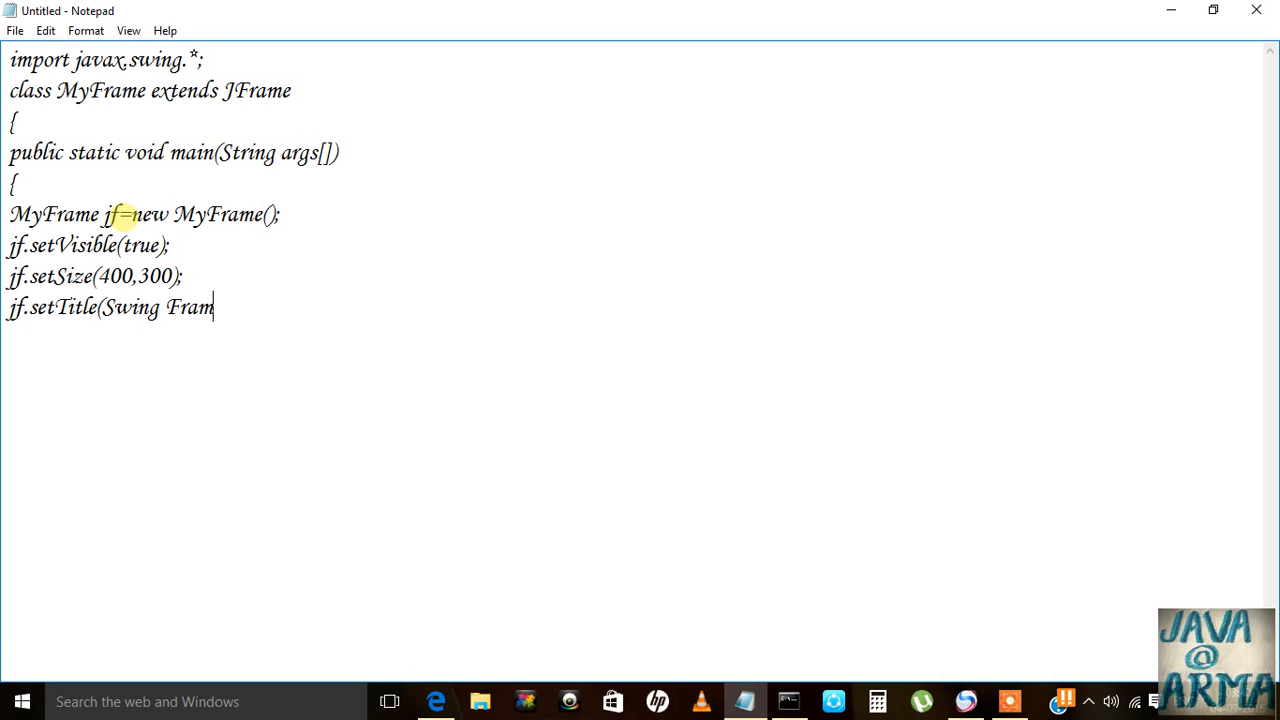
text(e))
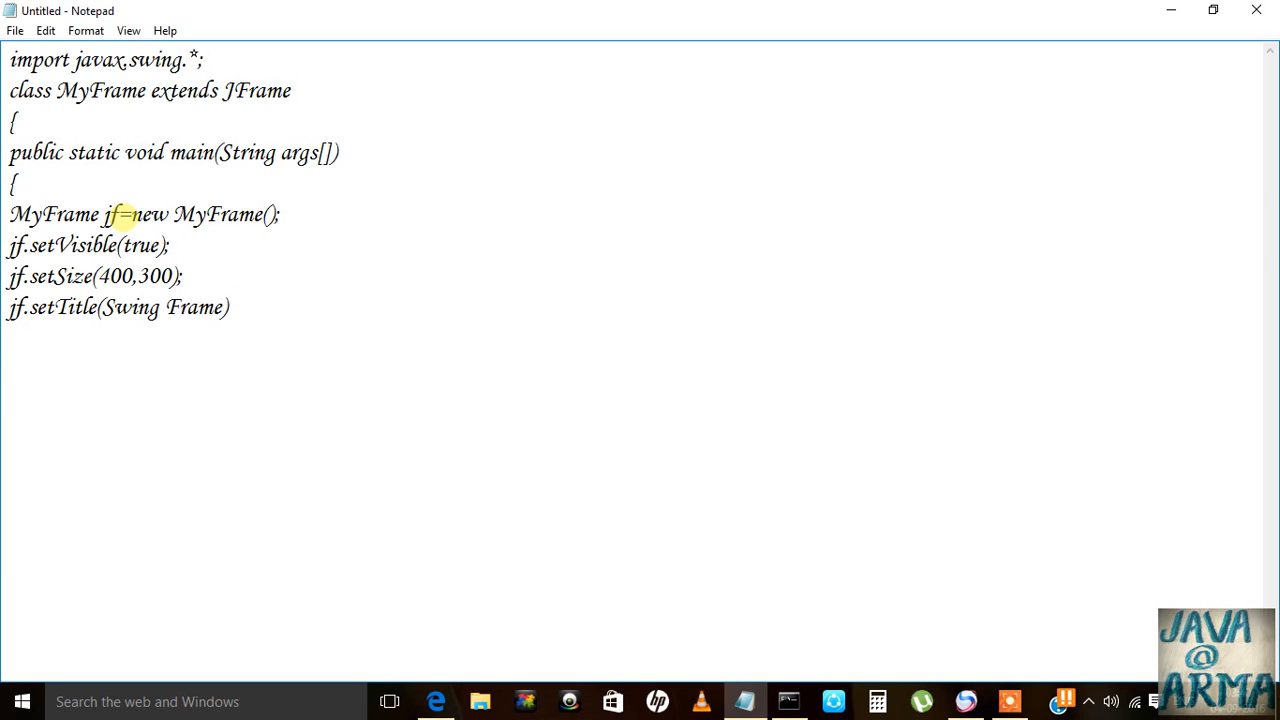
text(;)
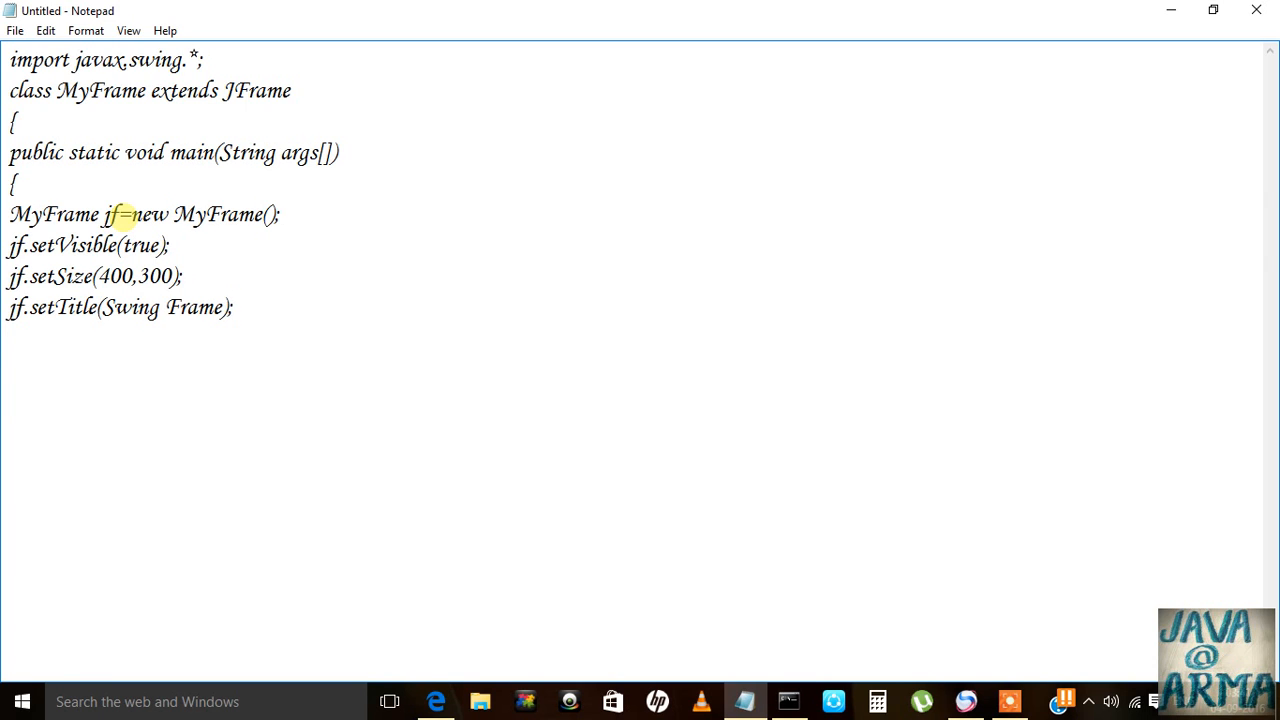
text(")
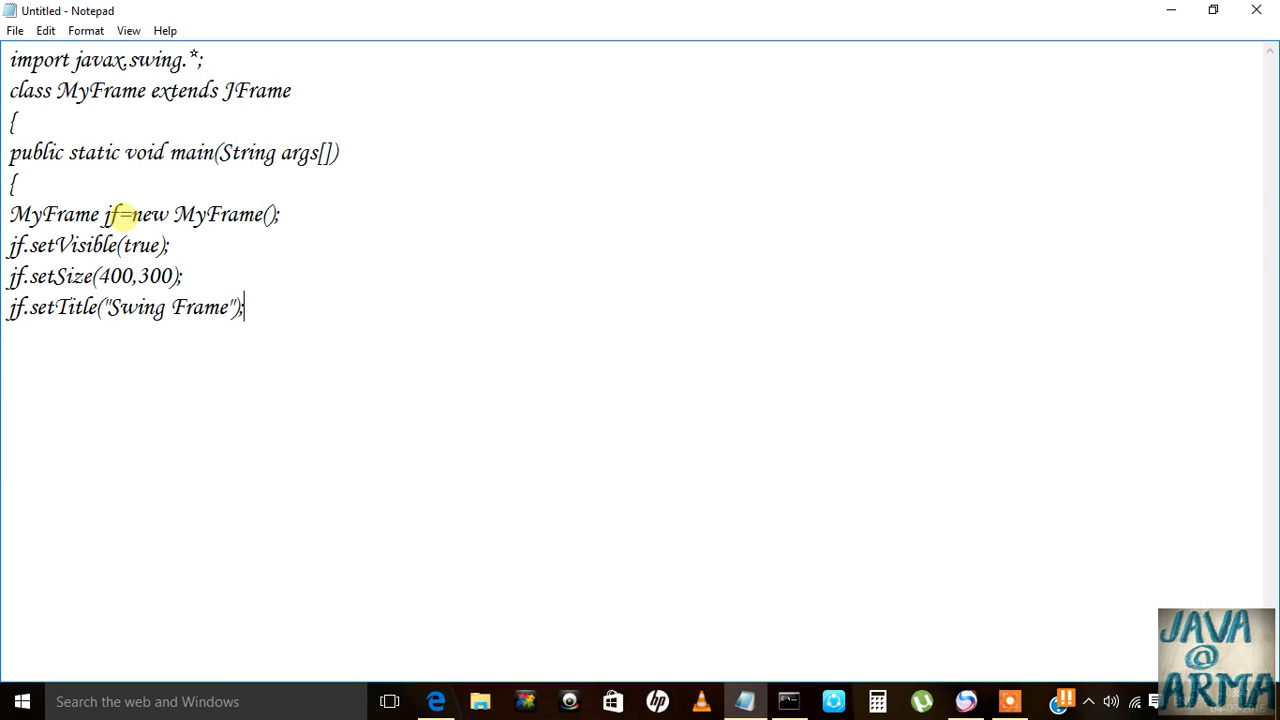
text(})
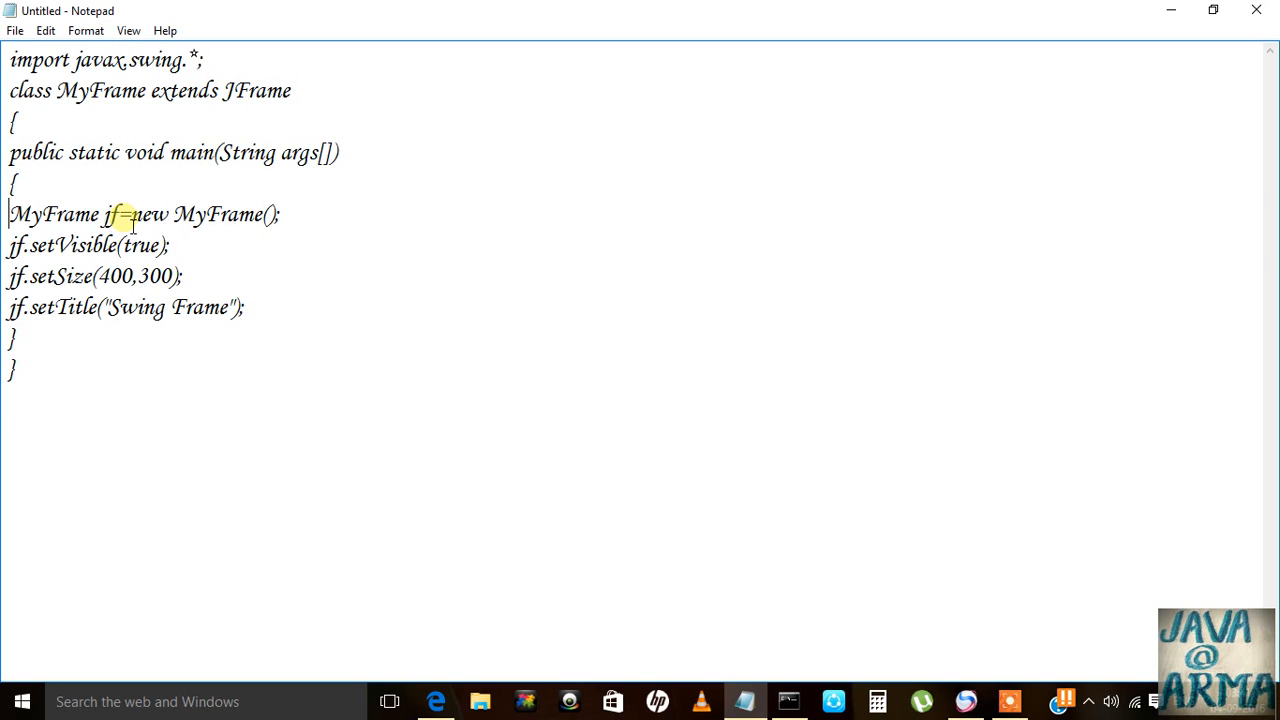
double_click(53, 214)
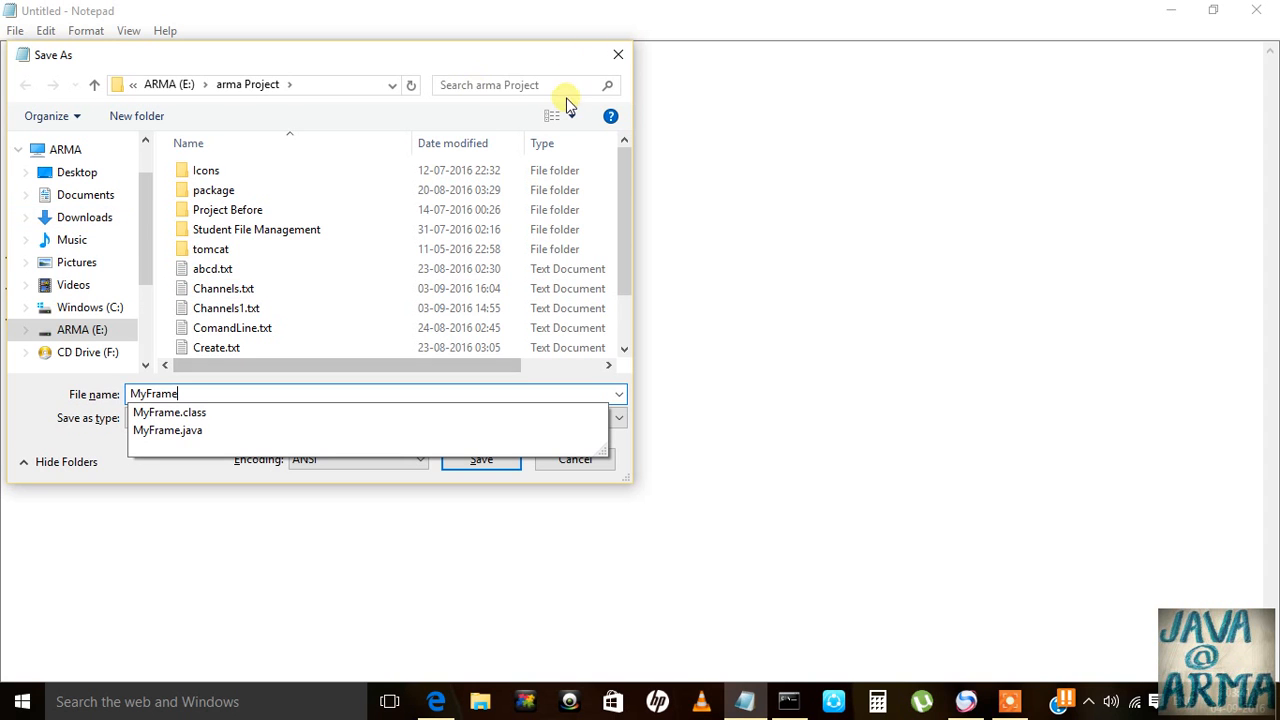
Rename all three MyFrame occurrences to MyFrame1 and save the file as MyFrame1.java.
click(481, 459)
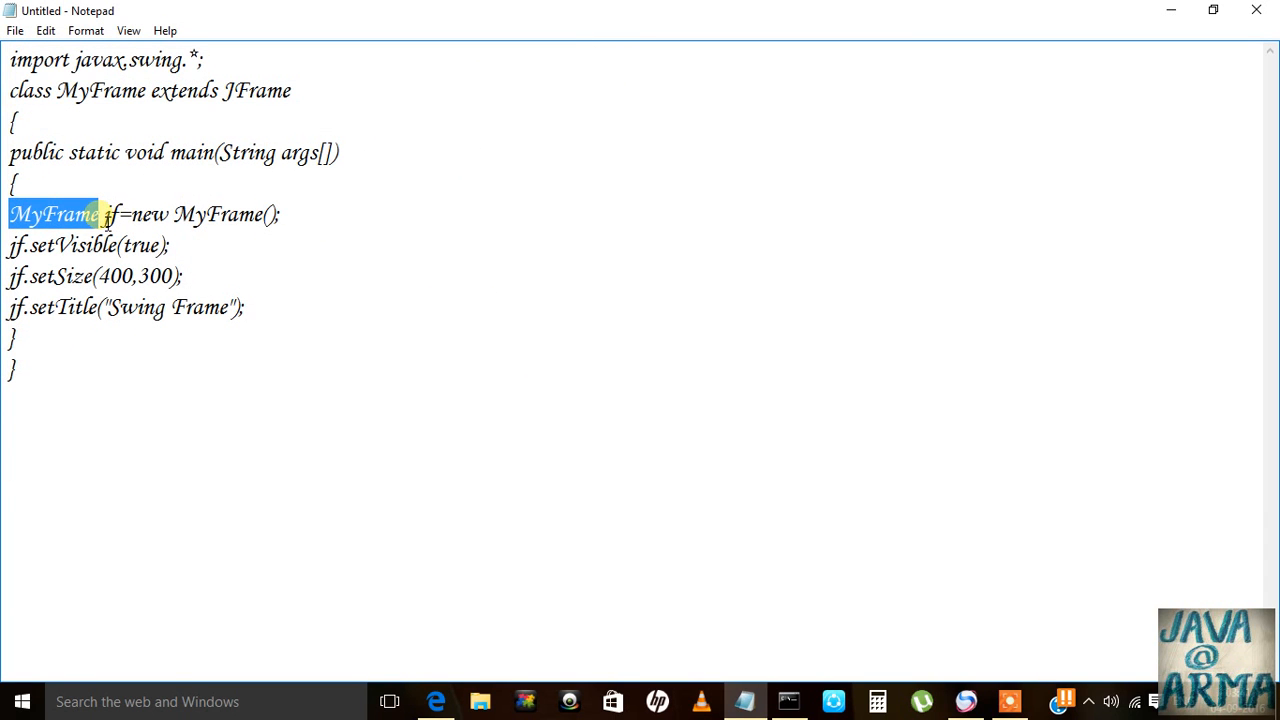
text(1)
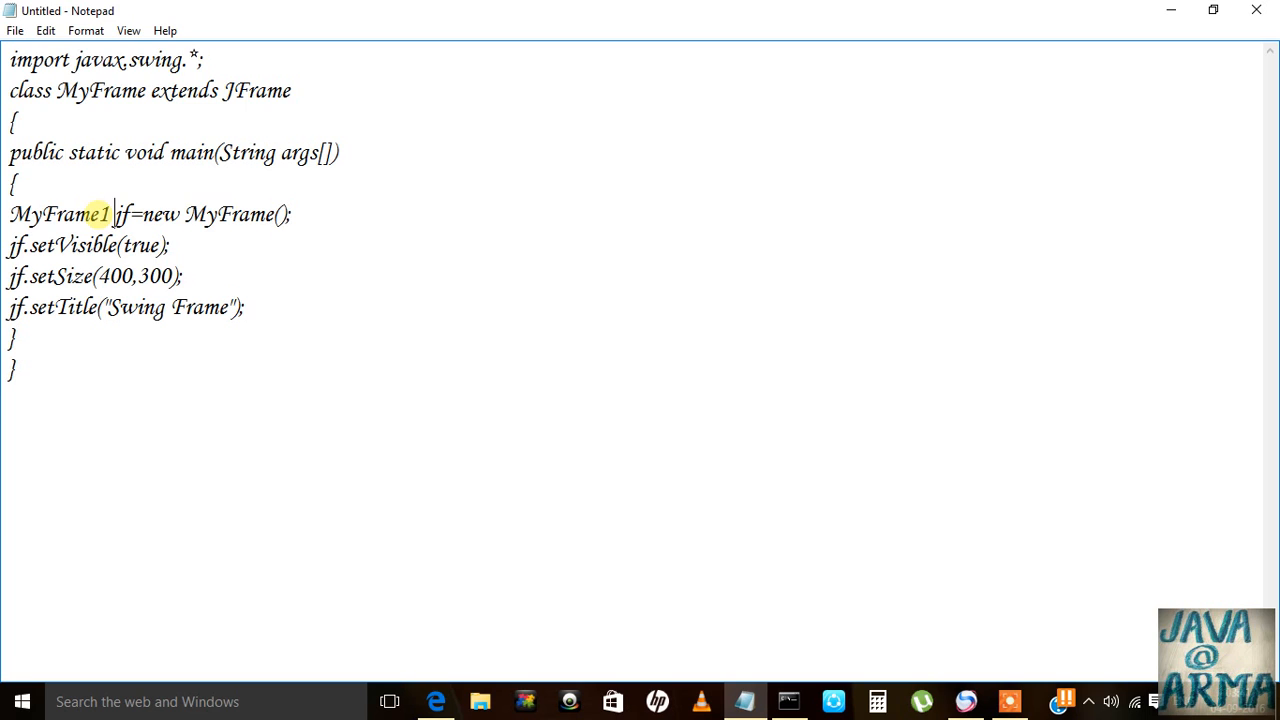
text(1)
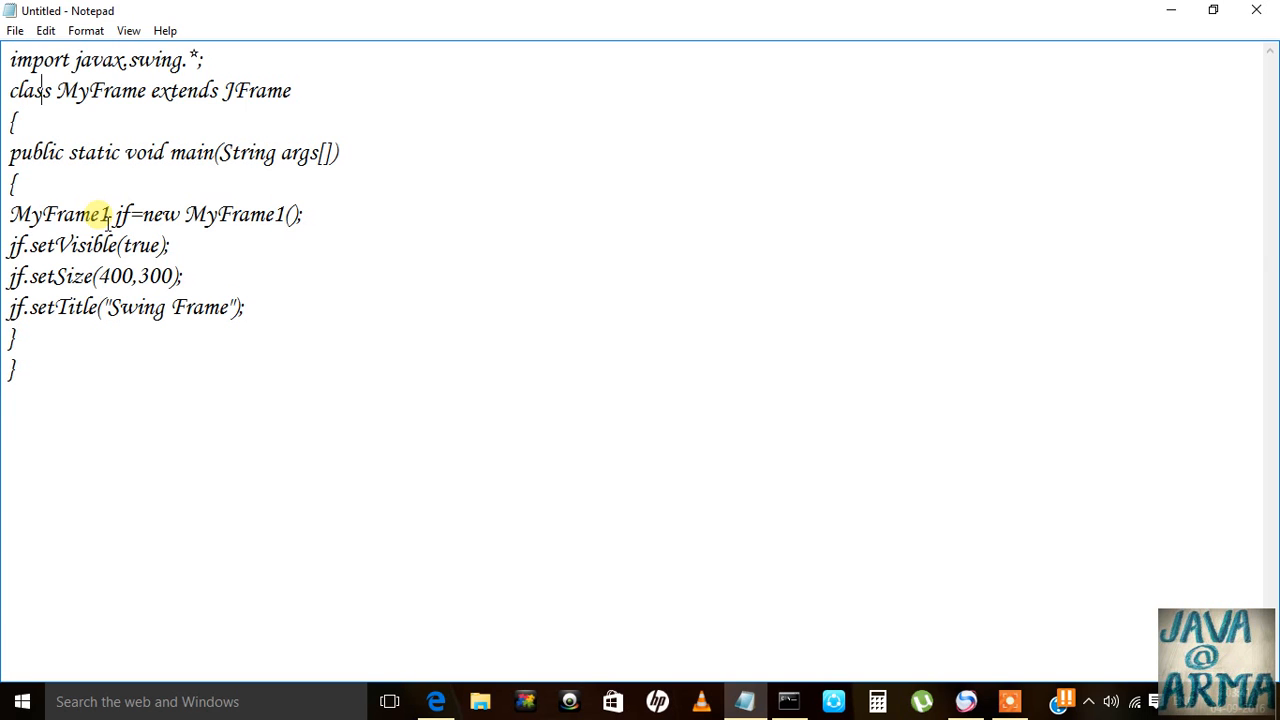
text(1)
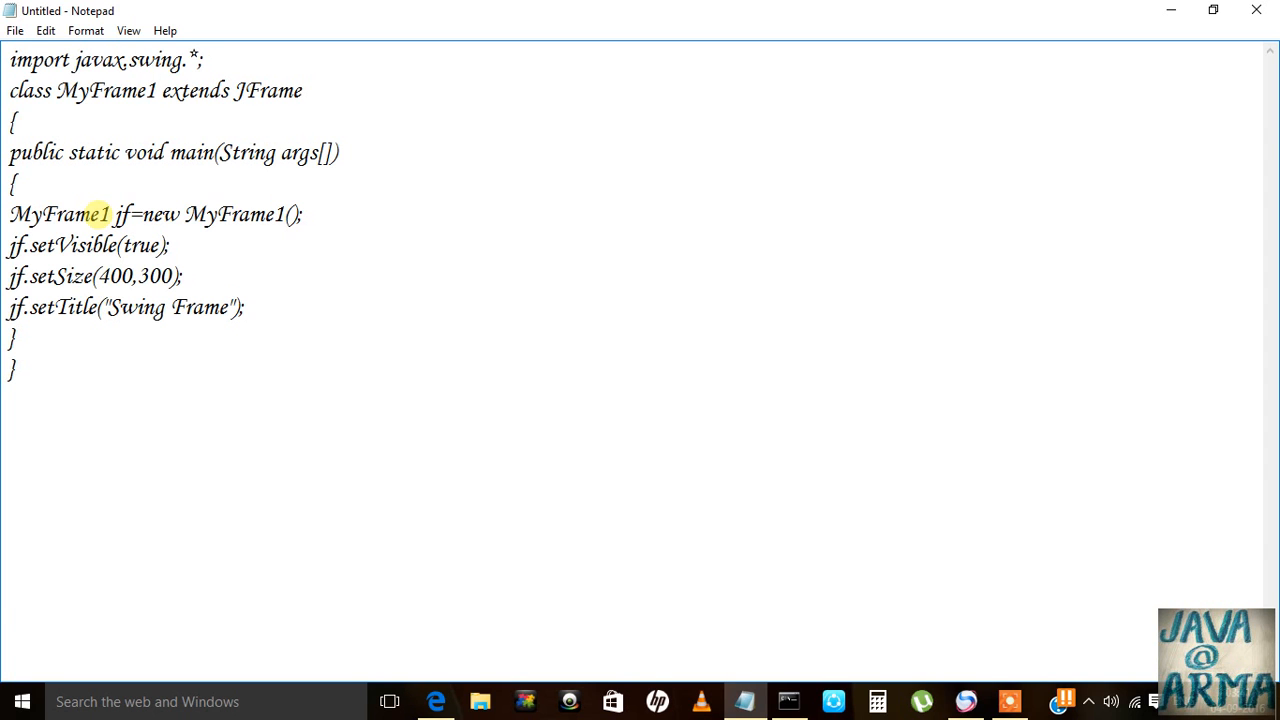
double_click(105, 90)
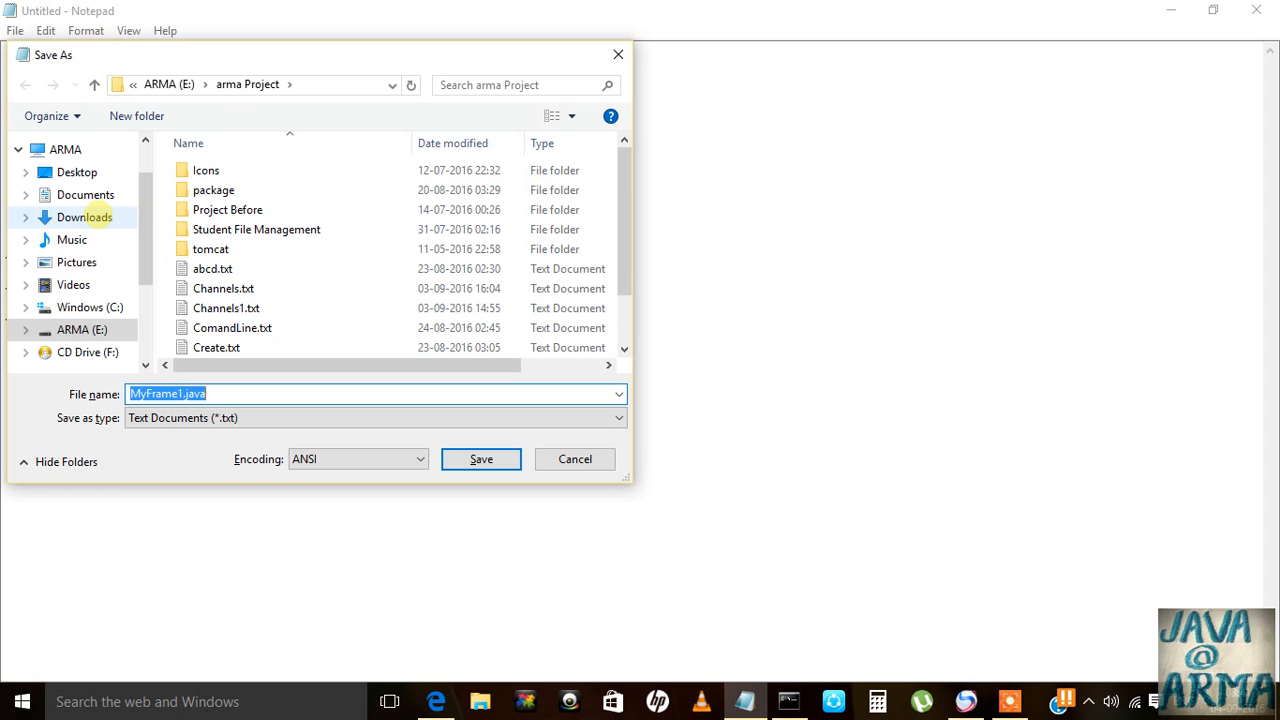
click(481, 459)
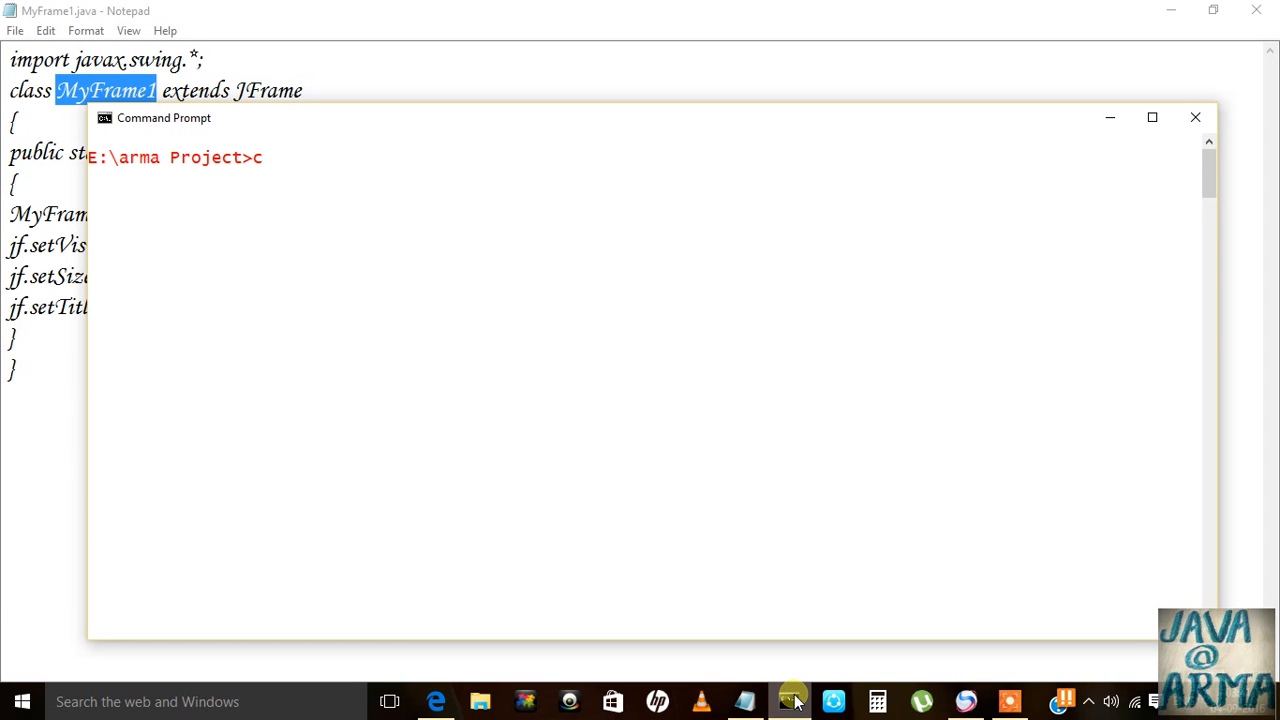
Compile with 'javac MyFrame1.java', then edit the recalled command to run MyFrame1.
text(javac)
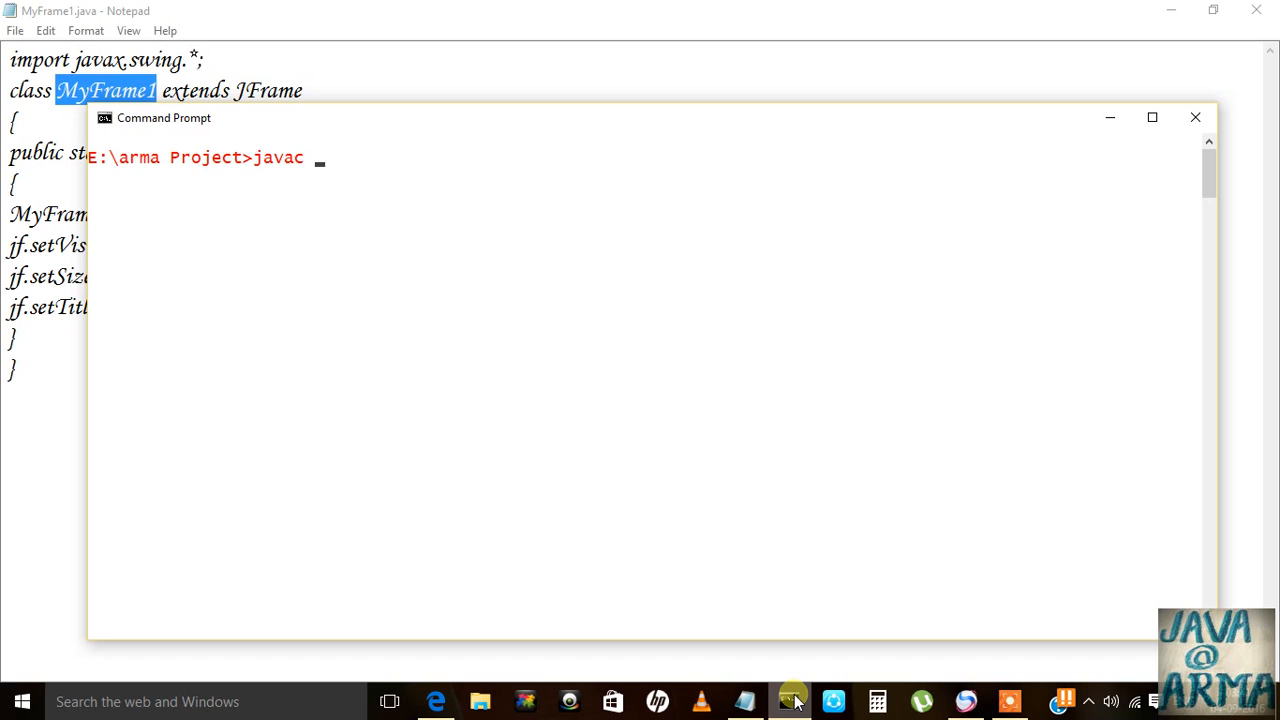
text(MyFrame1.java)
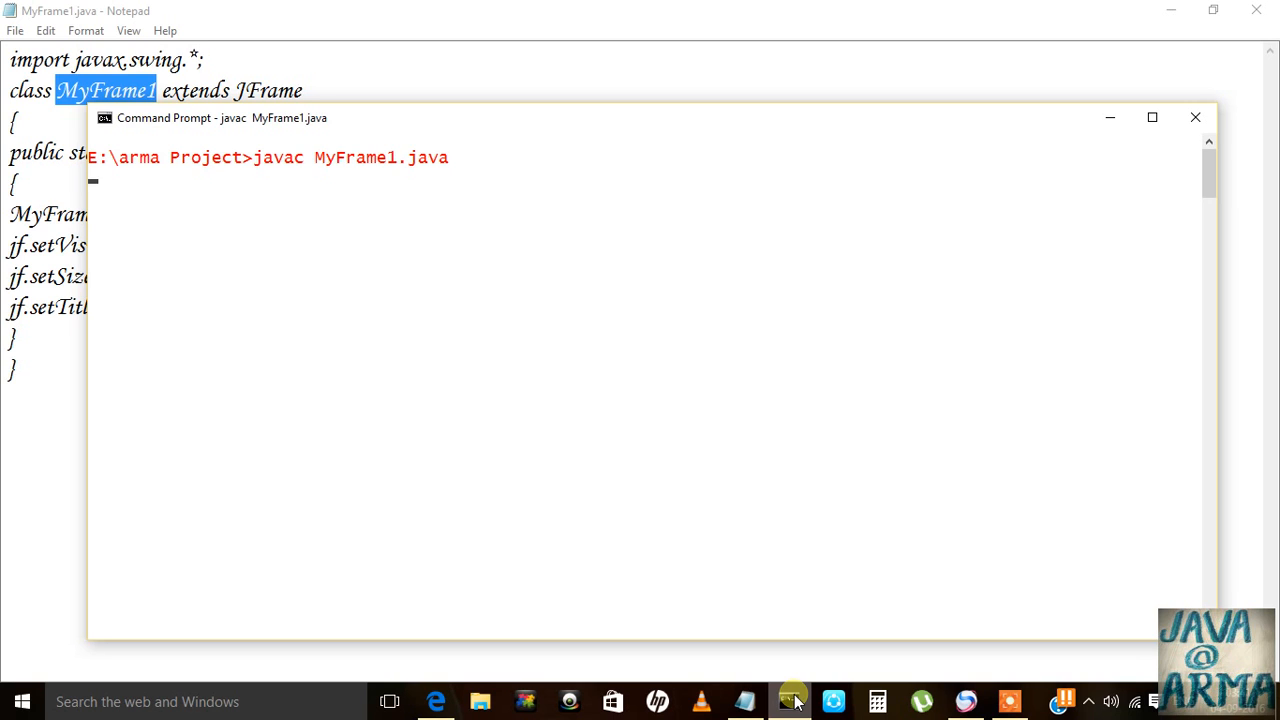
text(javac MyFrame1.)
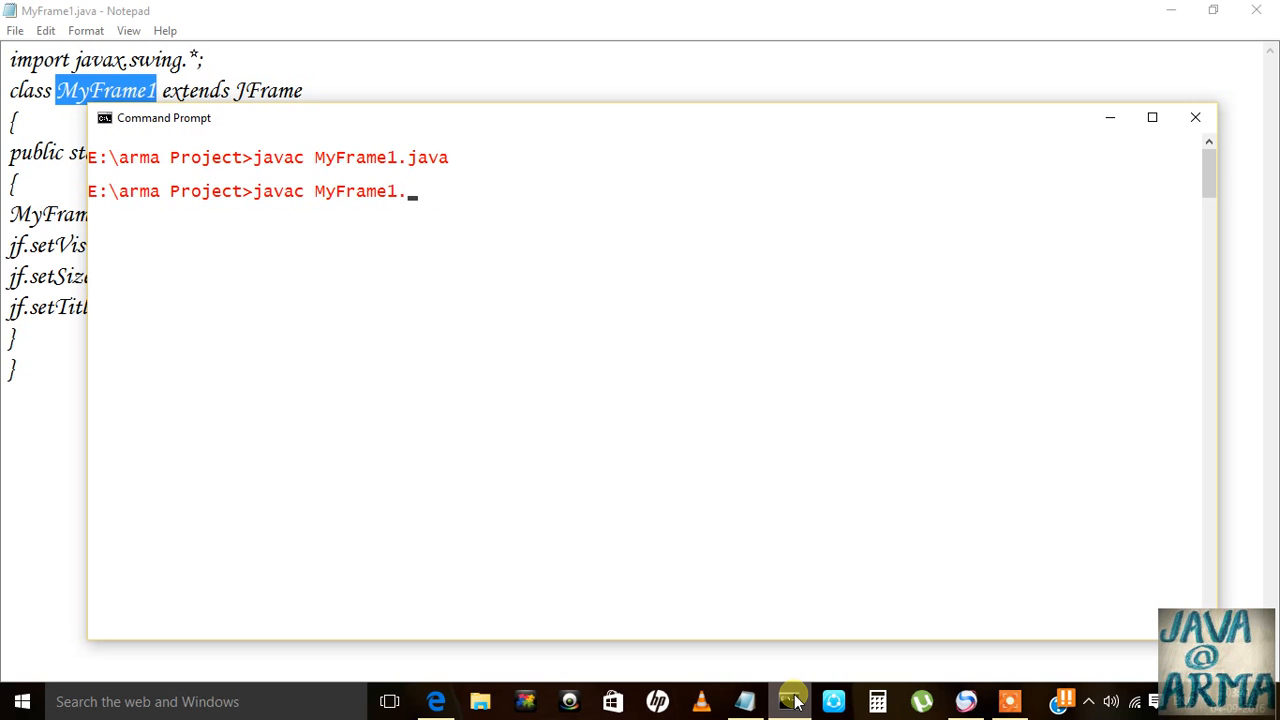
key(Backspace)
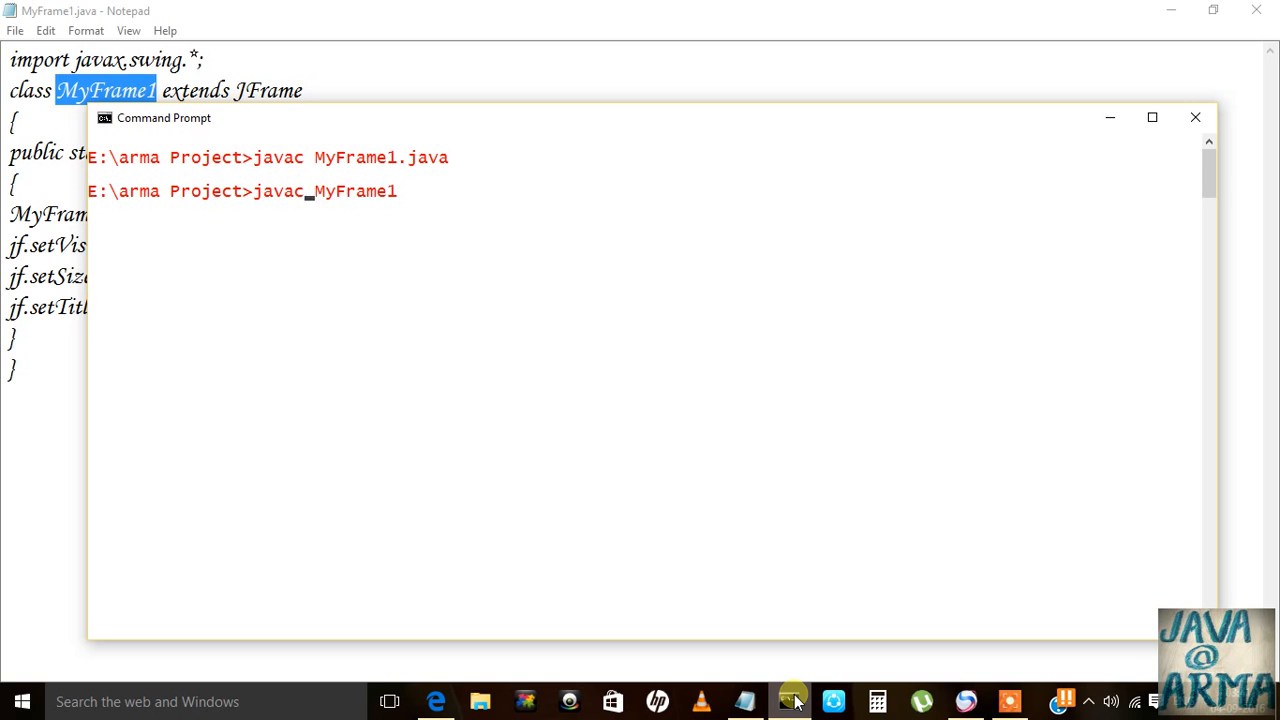
key(enter)
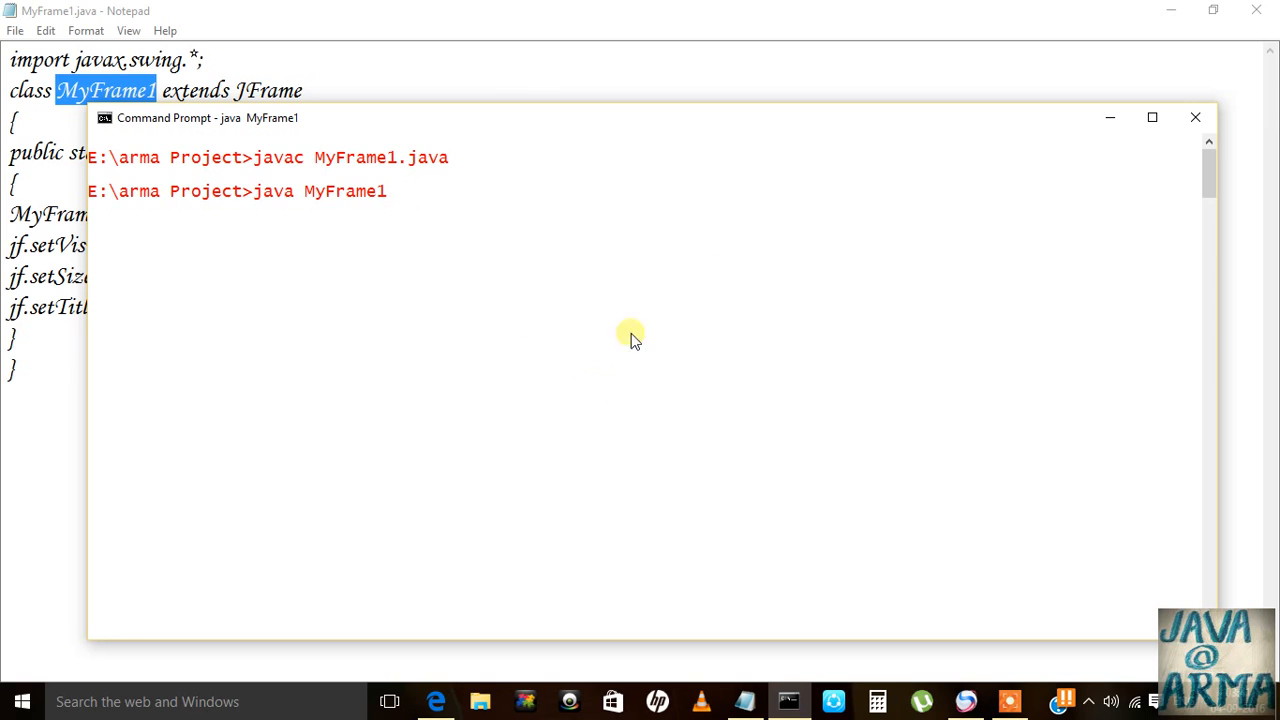
mouse_move(736, 238)
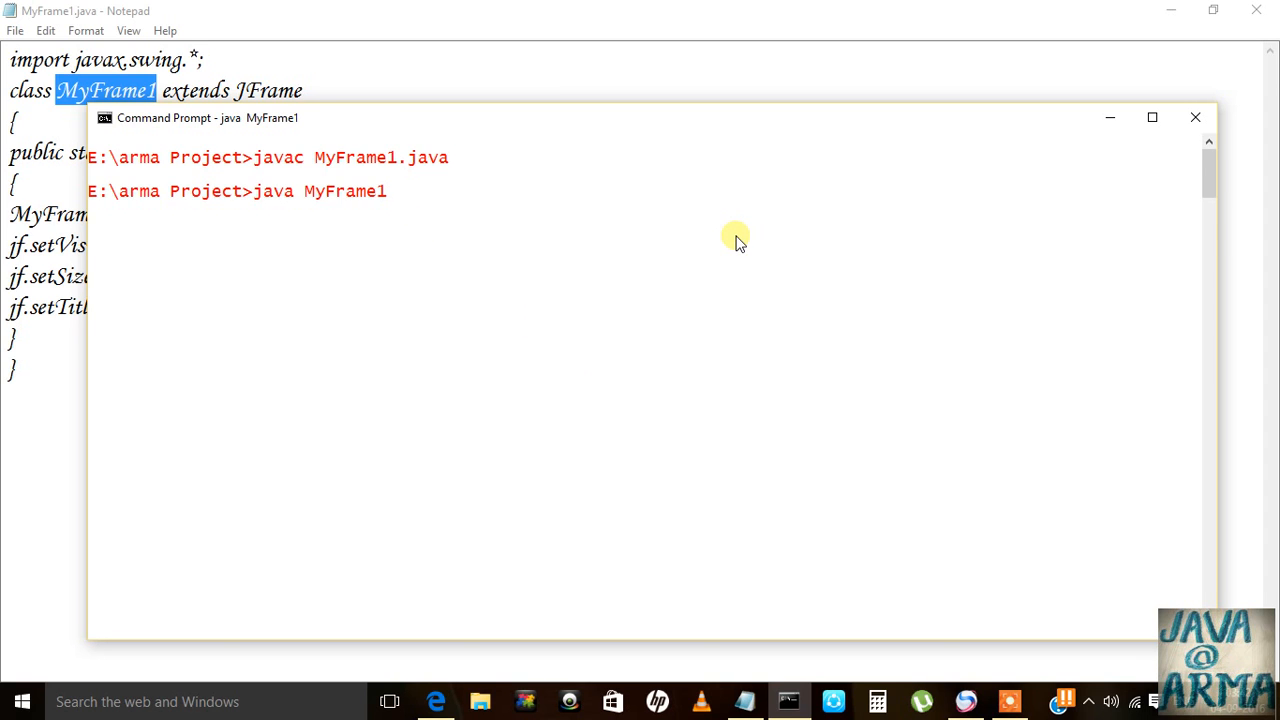
mouse_move(1065, 140)
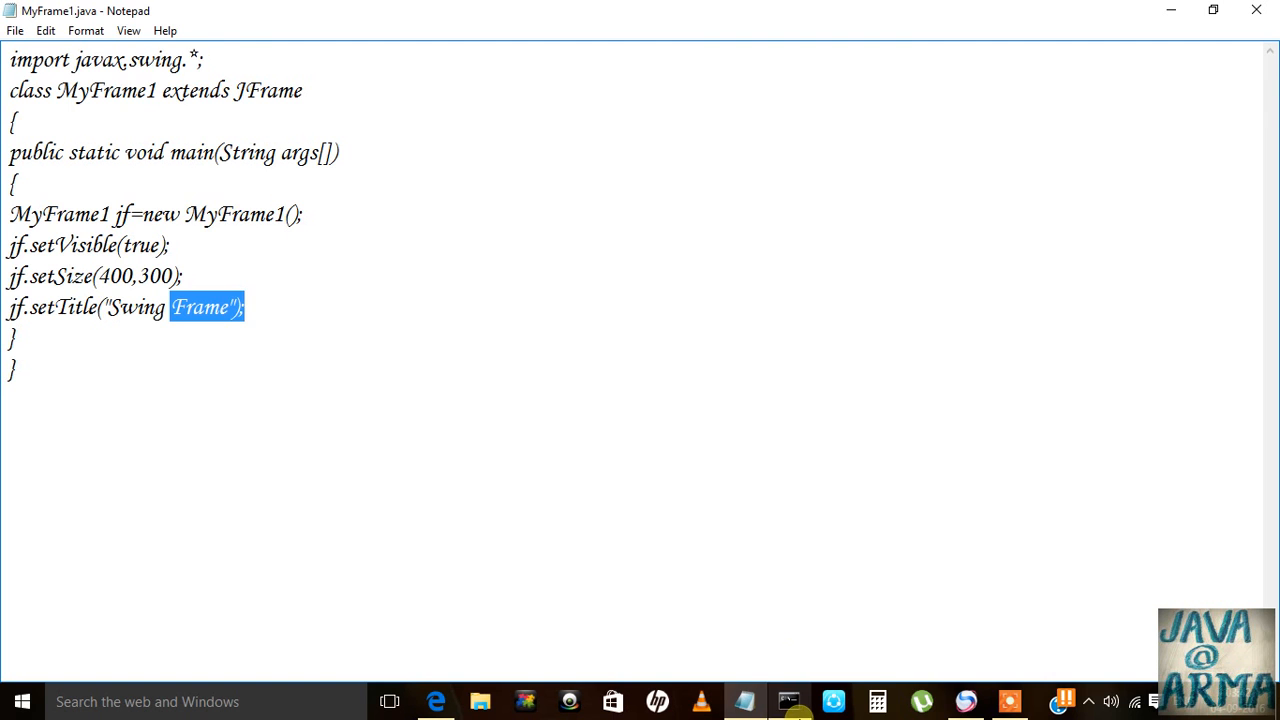
Run MyFrame1 again from Command Prompt and close the empty Swing Frame window.
click(789, 700)
text(cls)
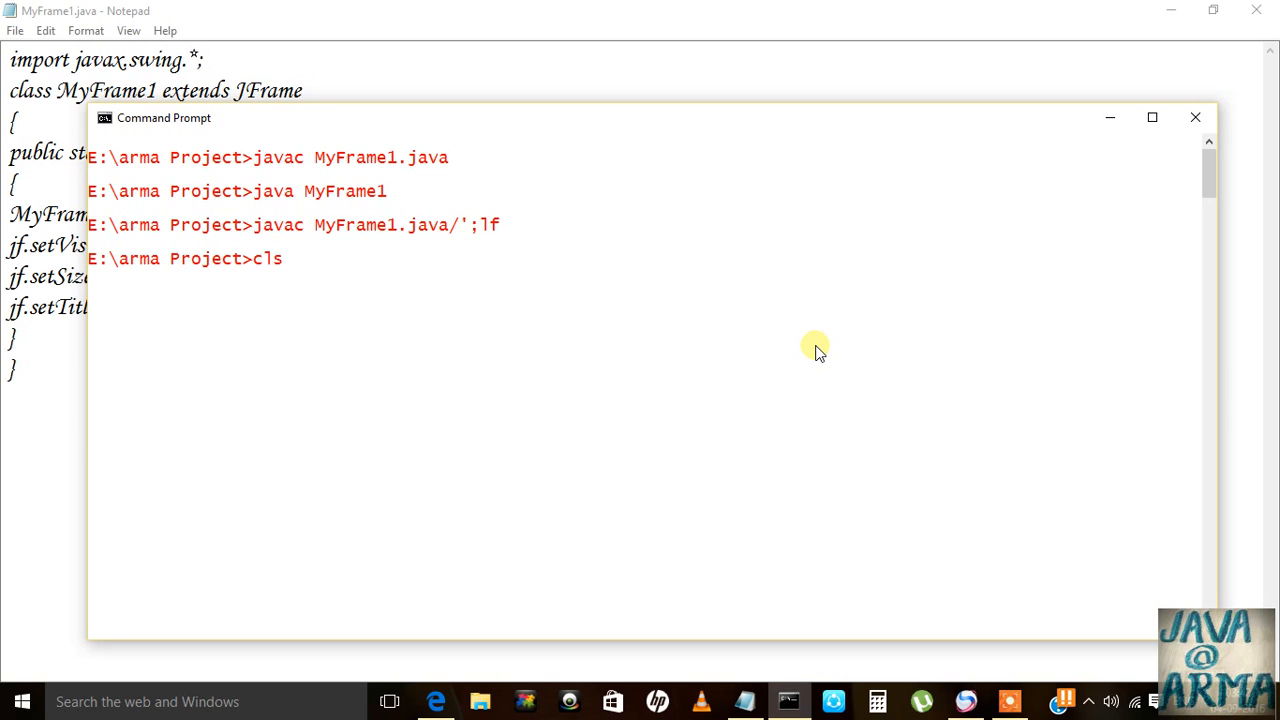
text(java Beta1)
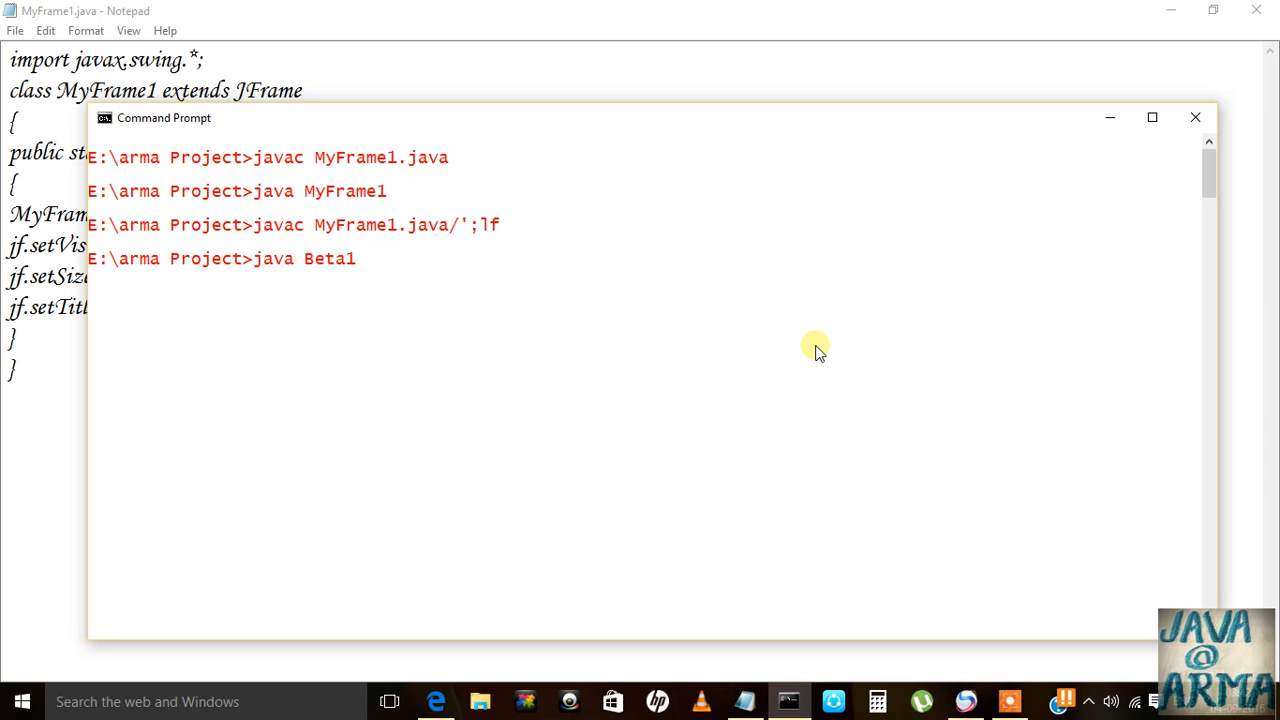
text(javac MyFrame1.java)
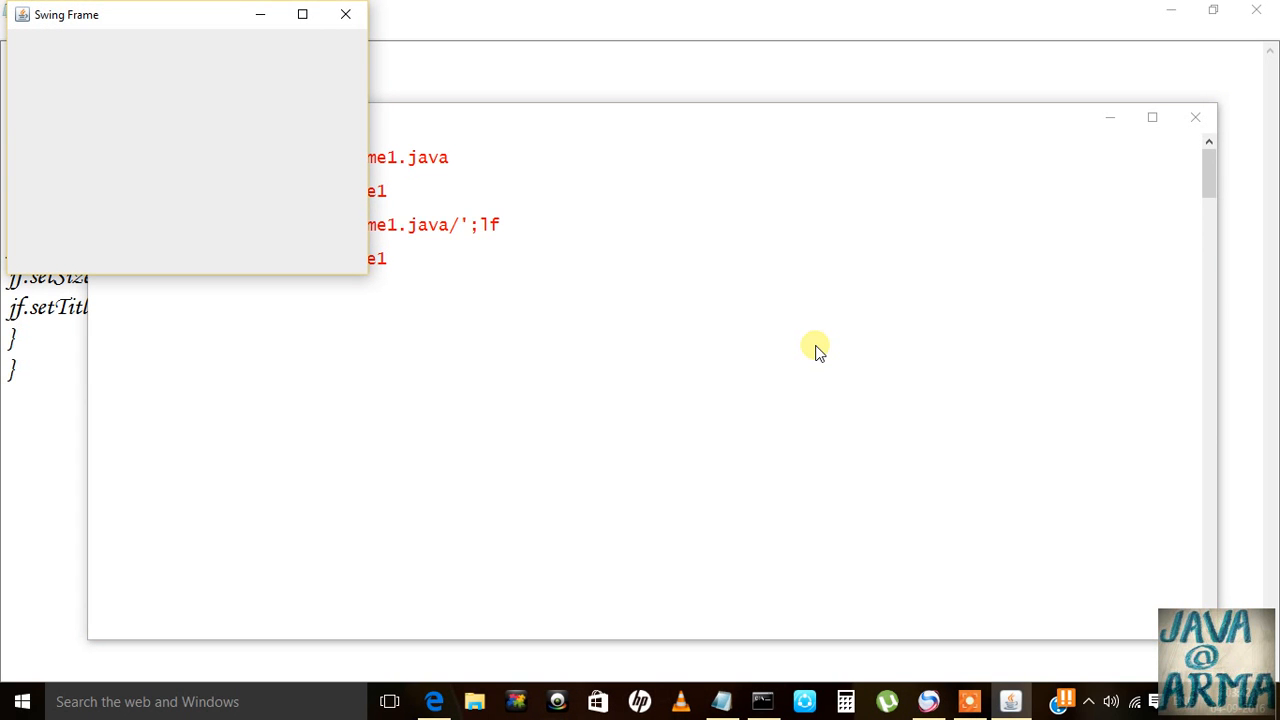
mouse_move(345, 15)
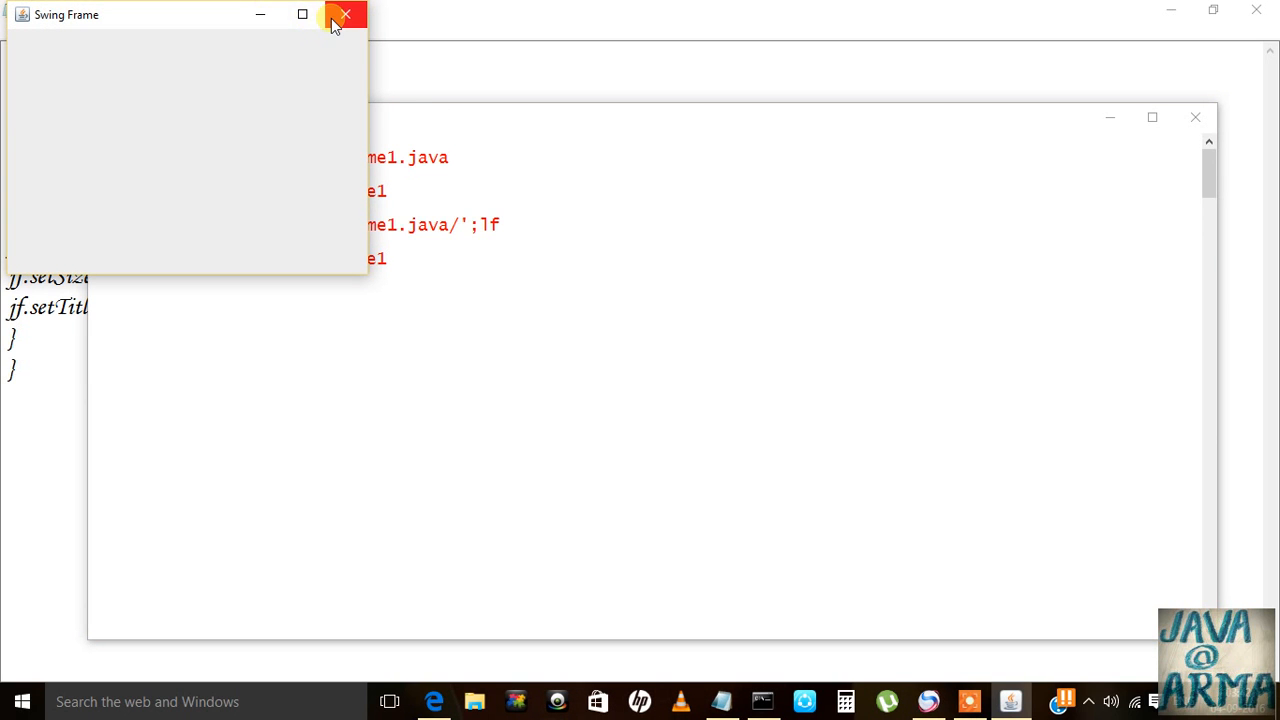
click(345, 14)
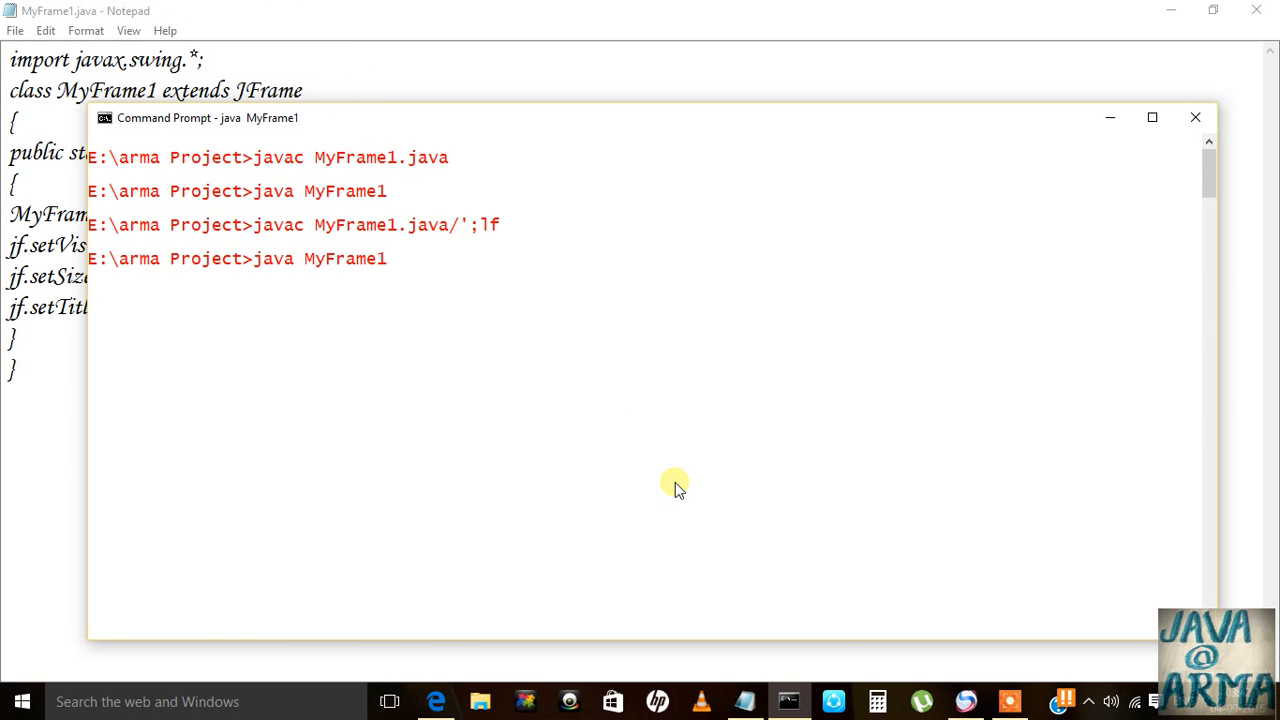
mouse_move(727, 447)
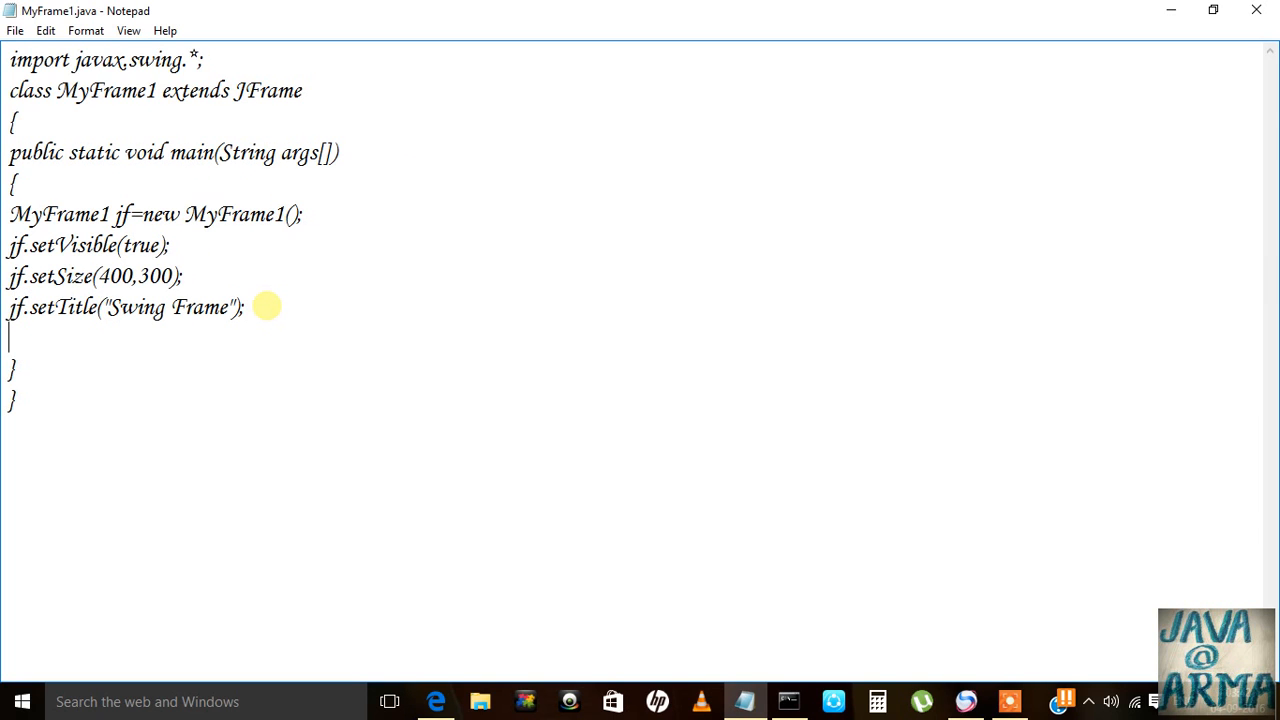
Type jf.setDefaultCloseOperation(JFrame.EXIT_ON_CLOSE); below the setTitle line, correcting the capitalisation.
text(jf.set)
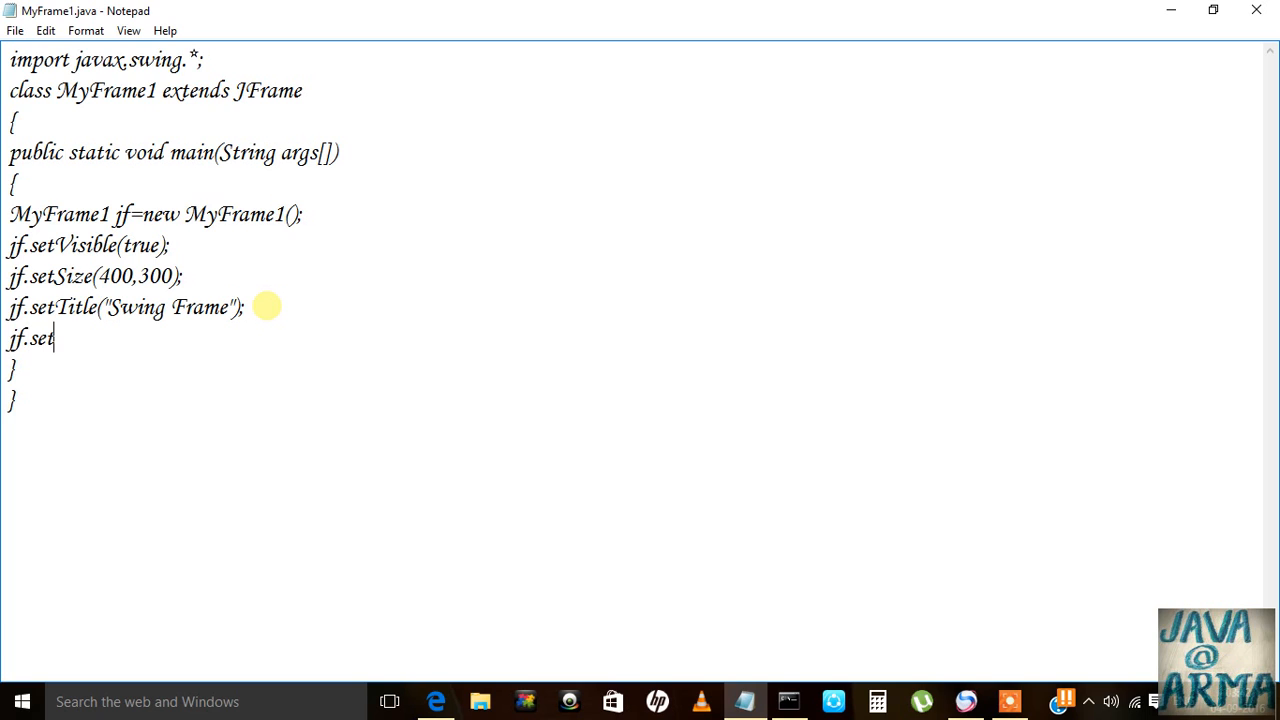
text(Defa)
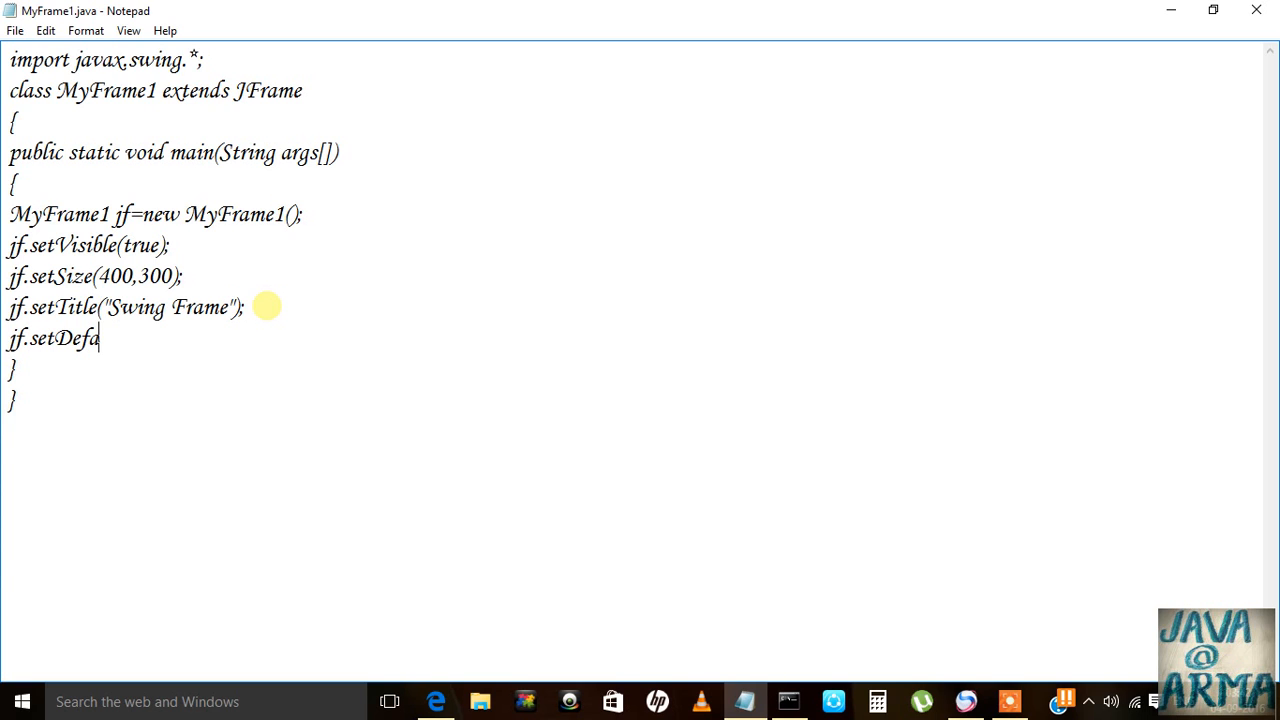
text(ultClos)
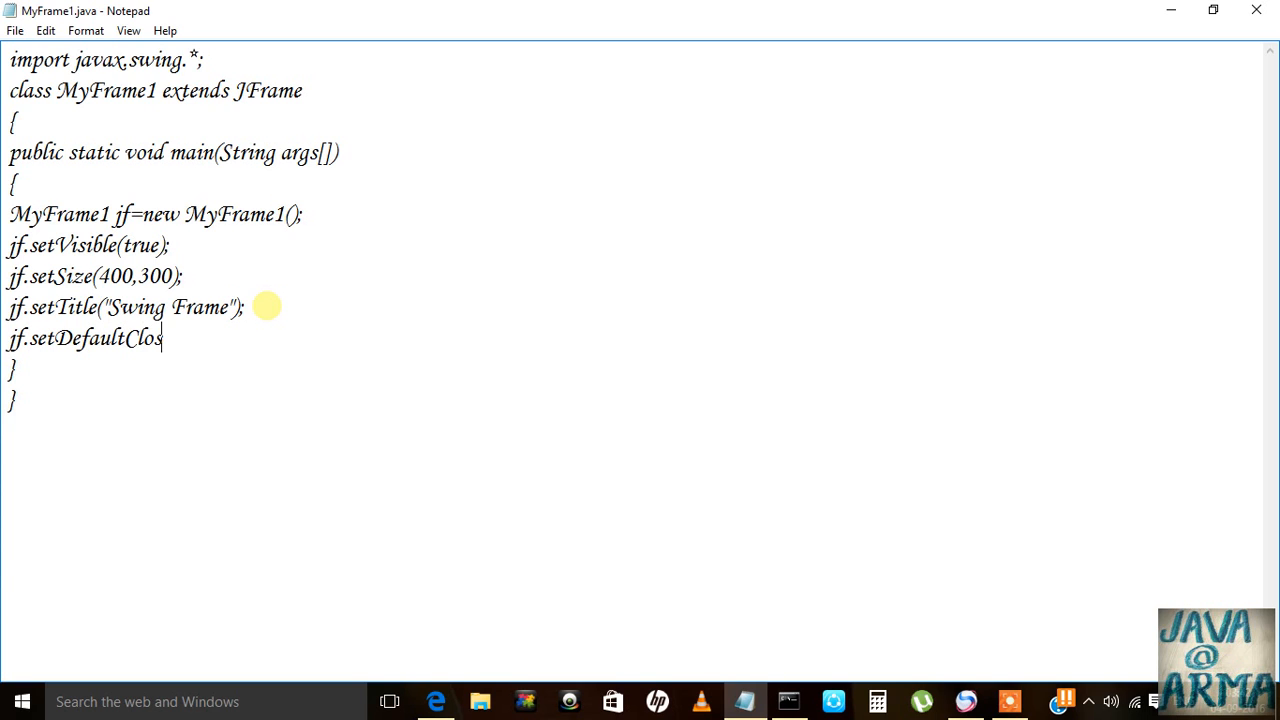
text(eOpe)
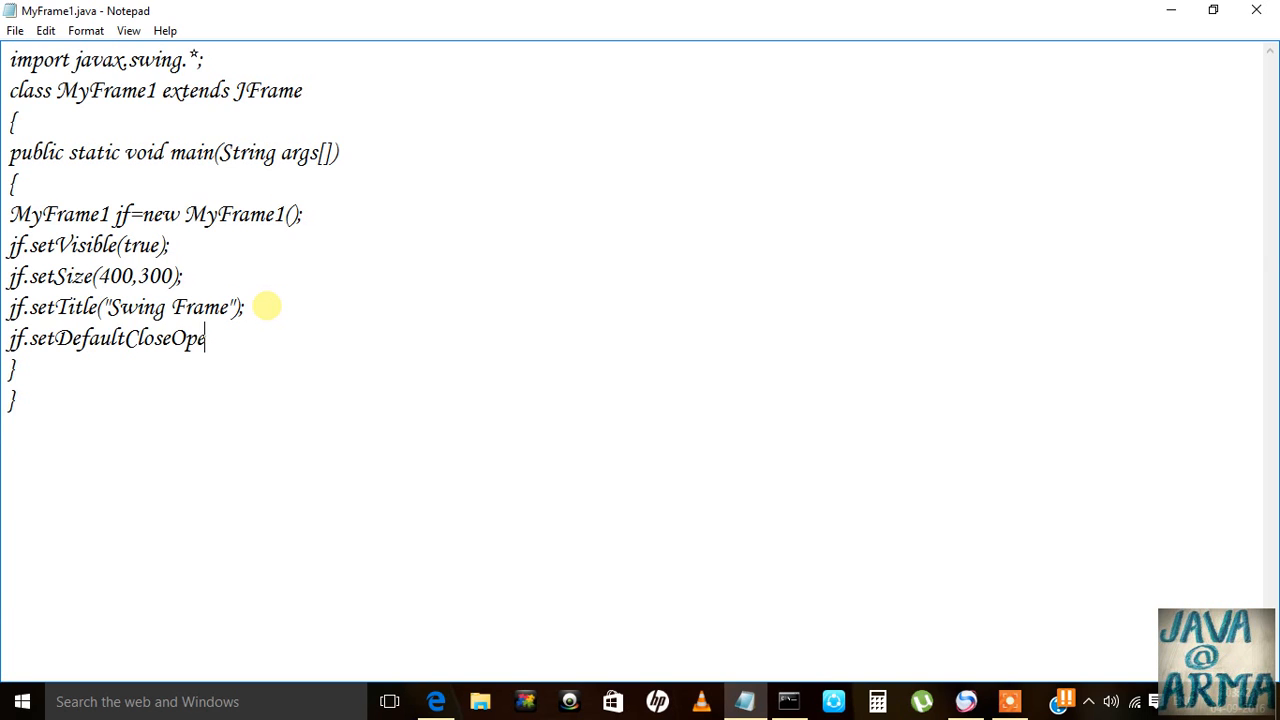
text(ration)
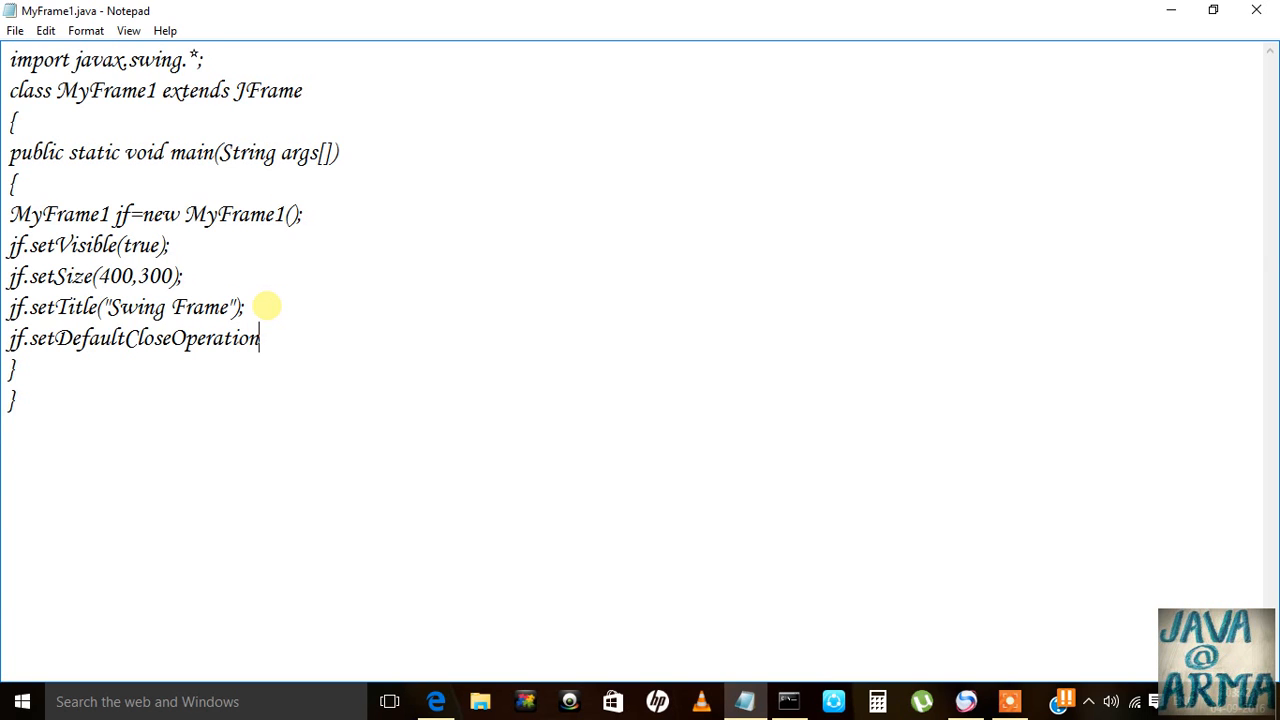
text((J)
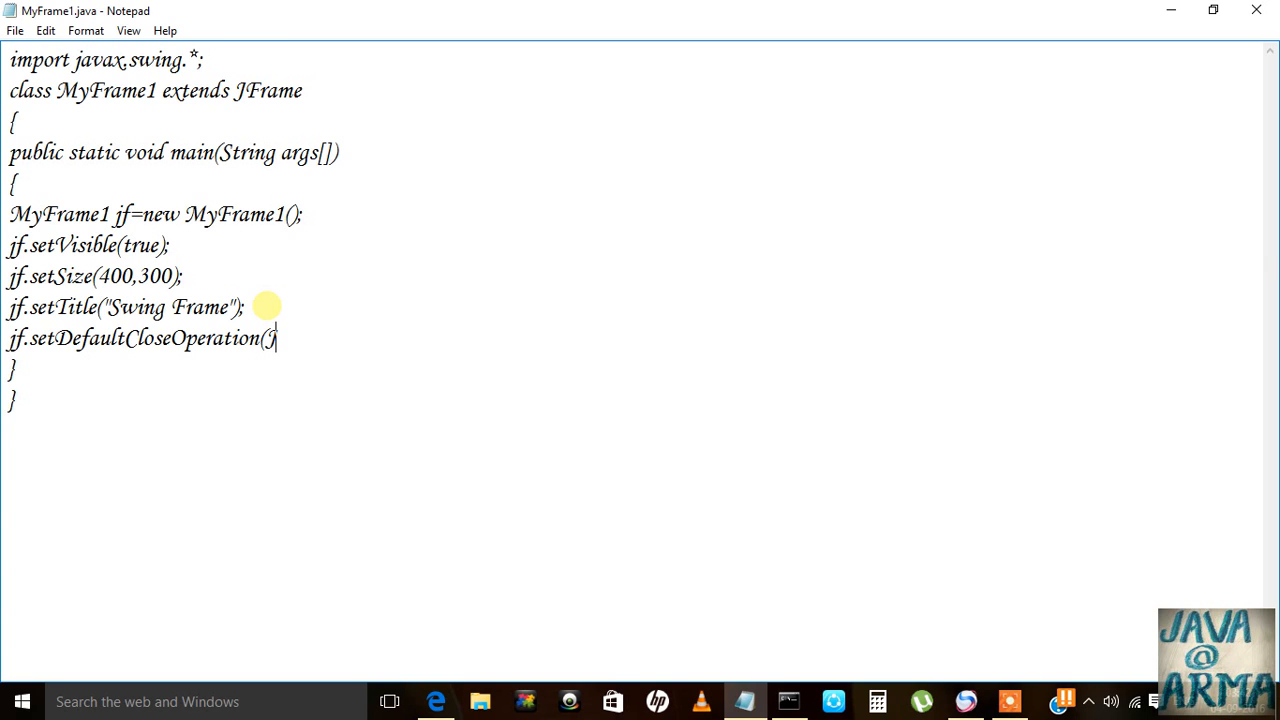
text(Frame.)
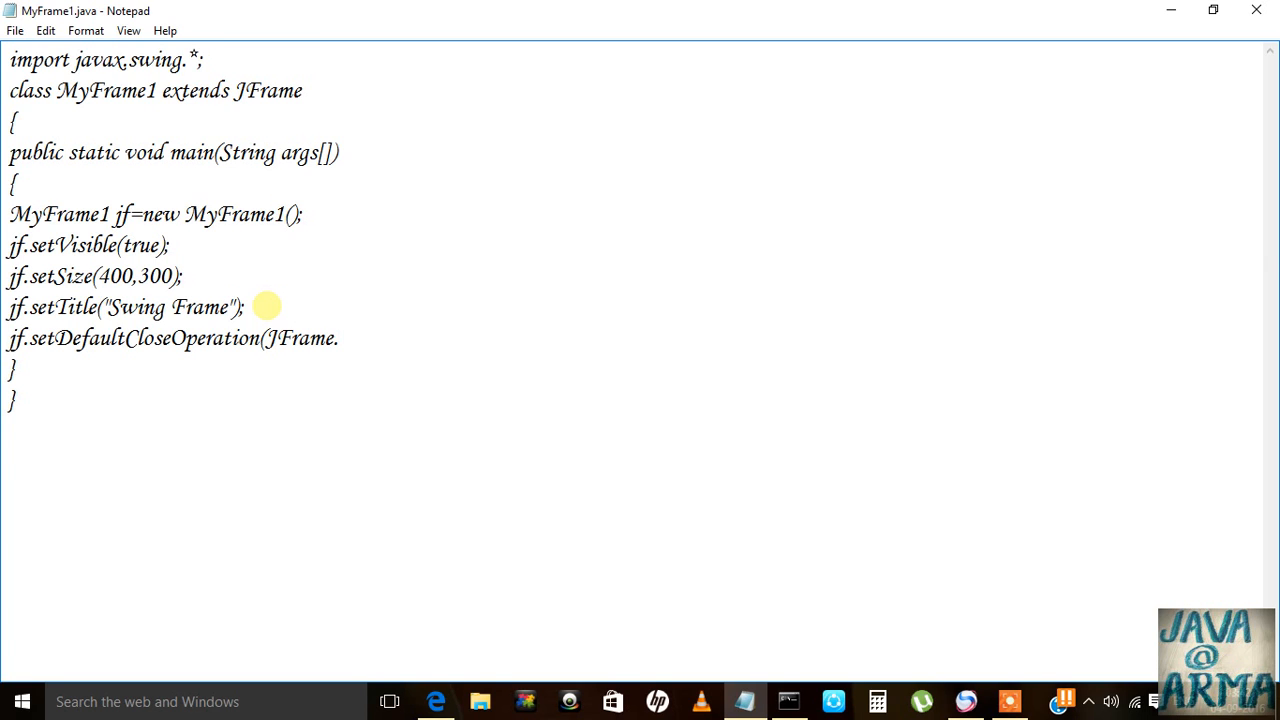
text(Exi)
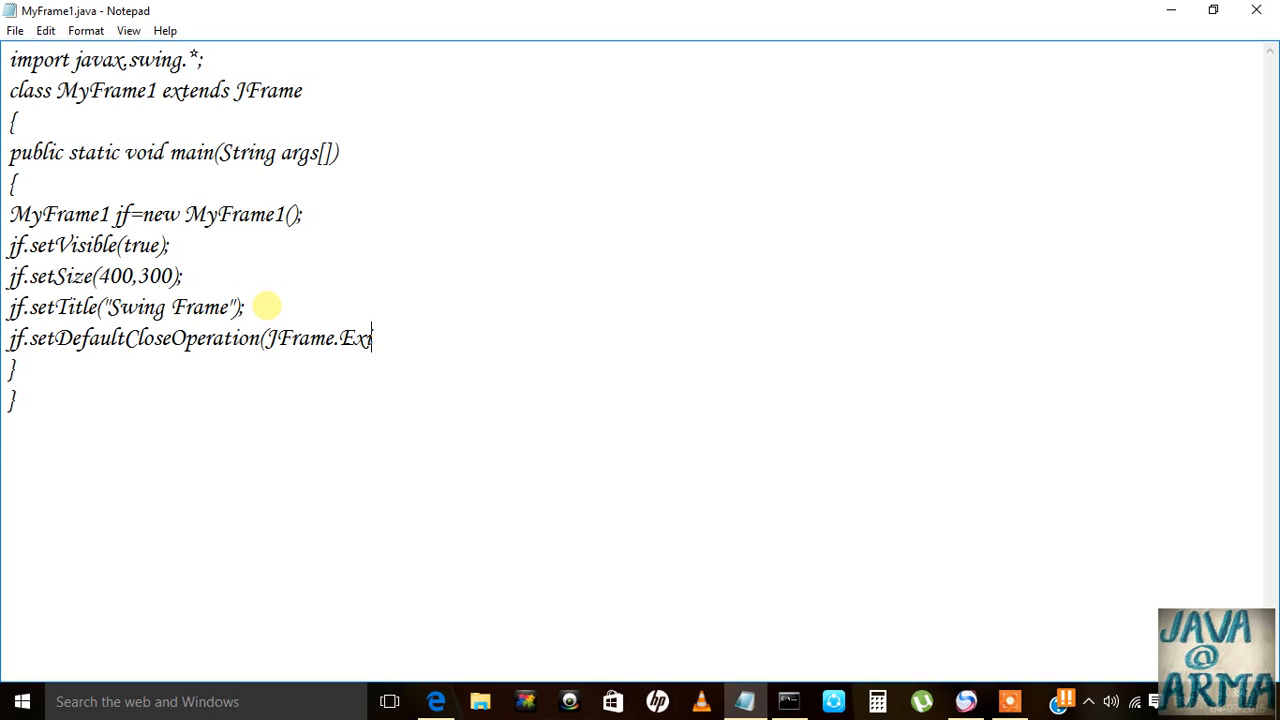
key(BackSpace)
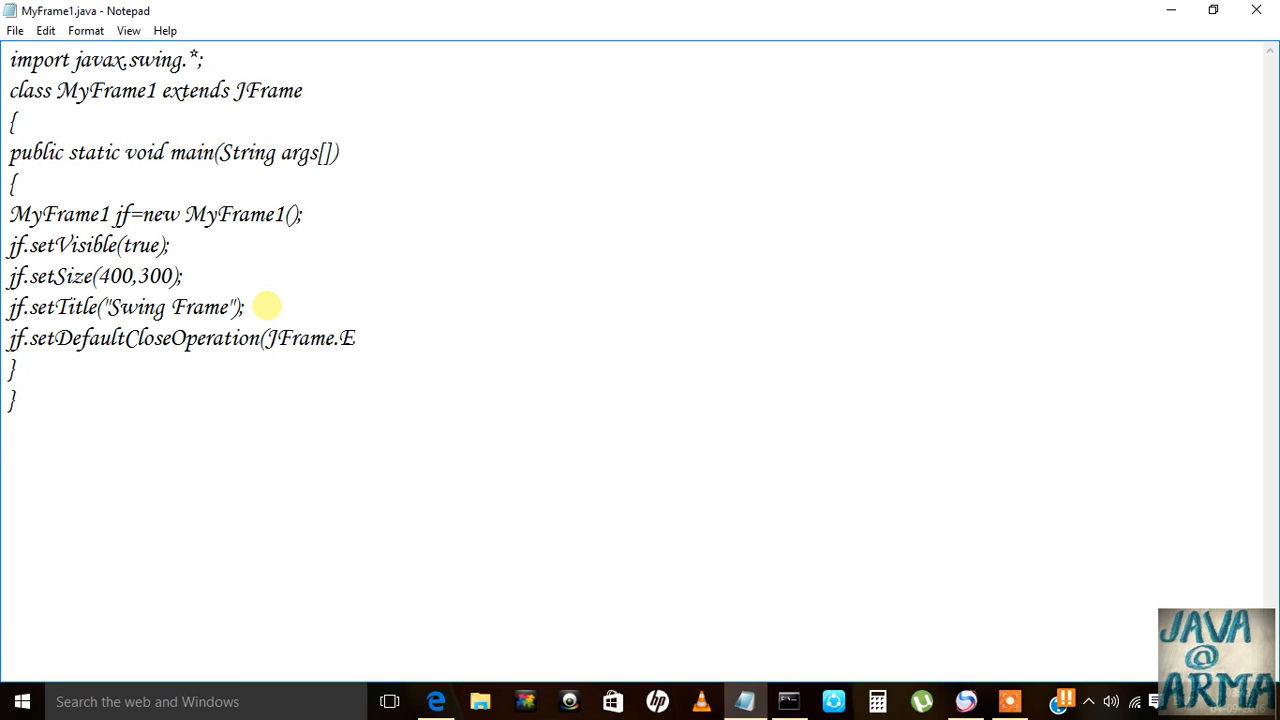
text(XIT)
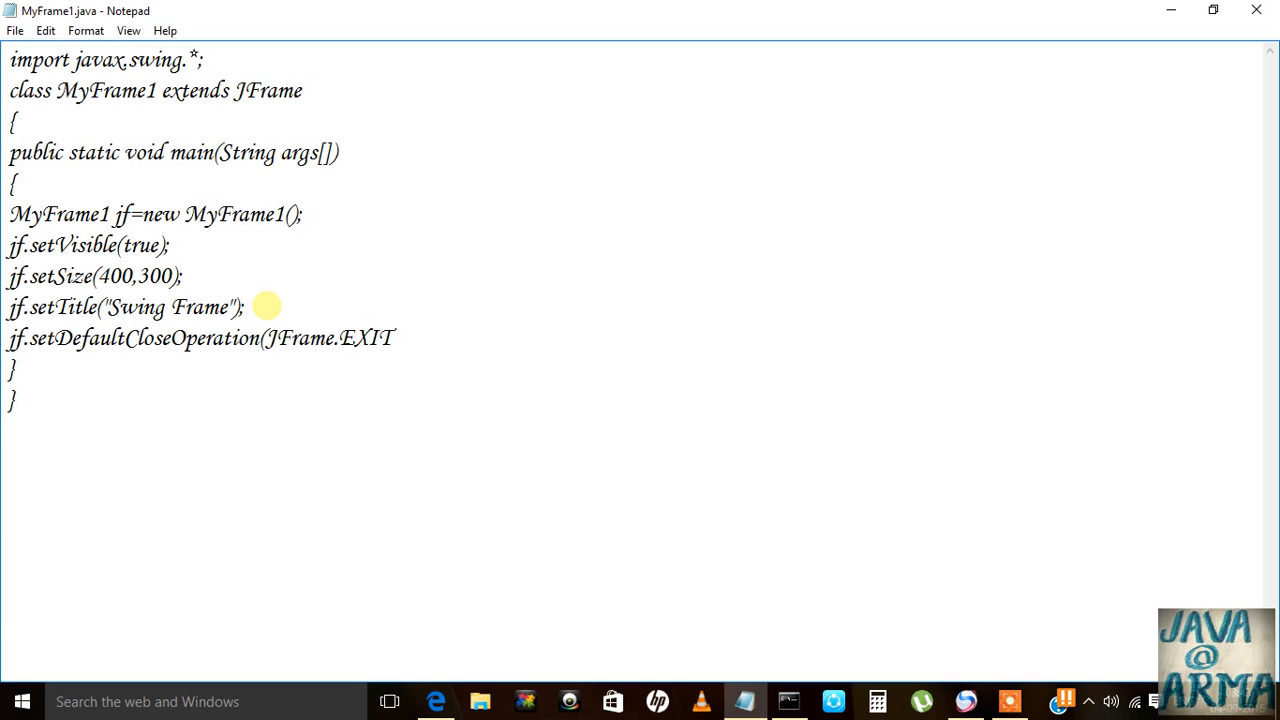
text(_o)
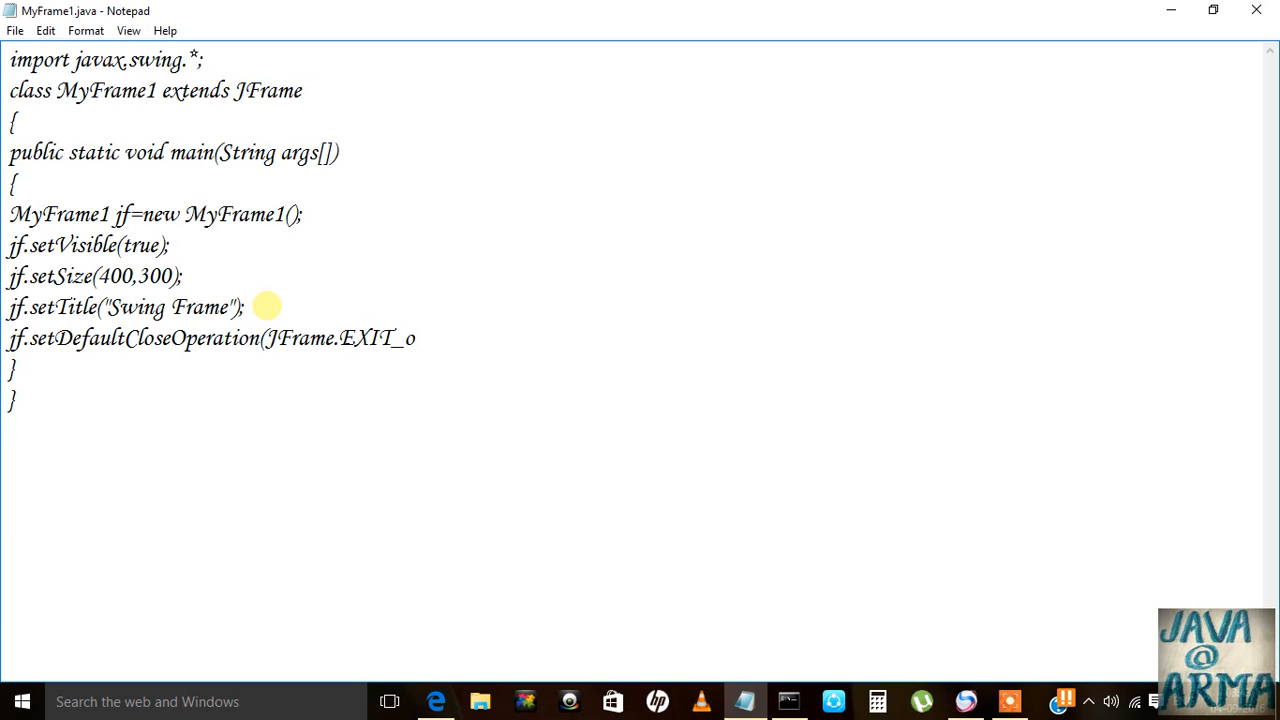
text(PN)
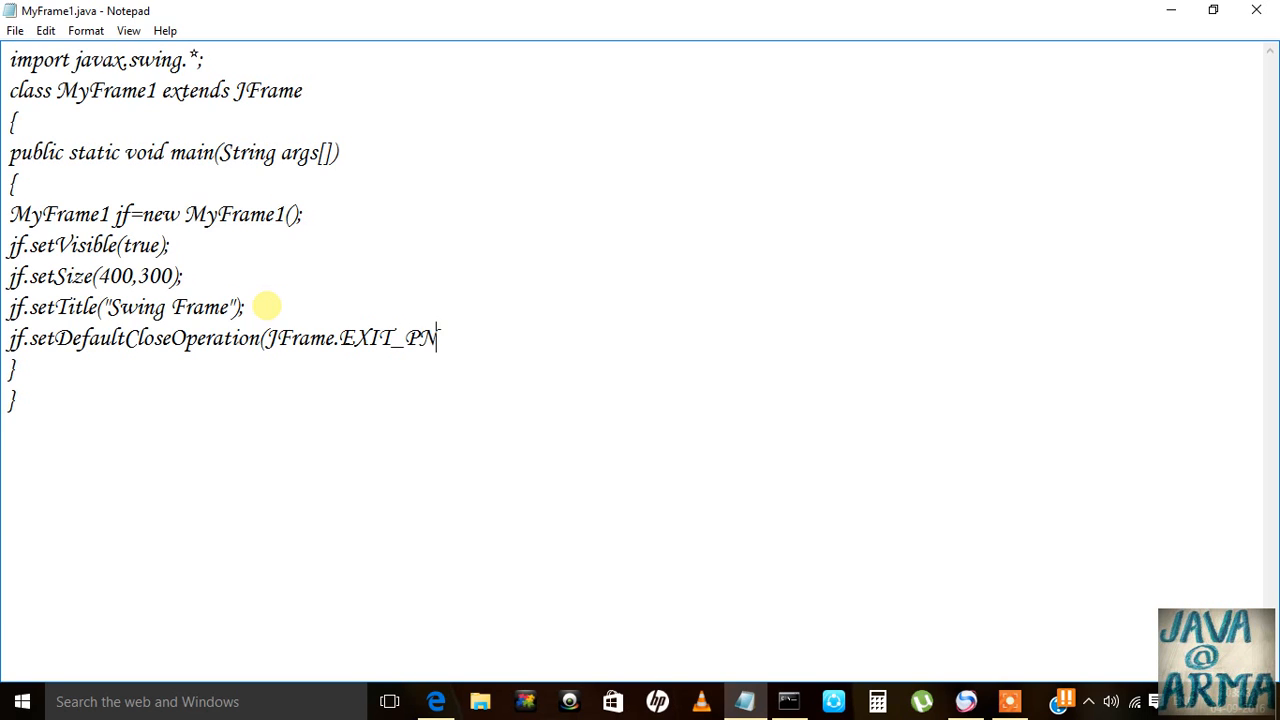
text(ON_)
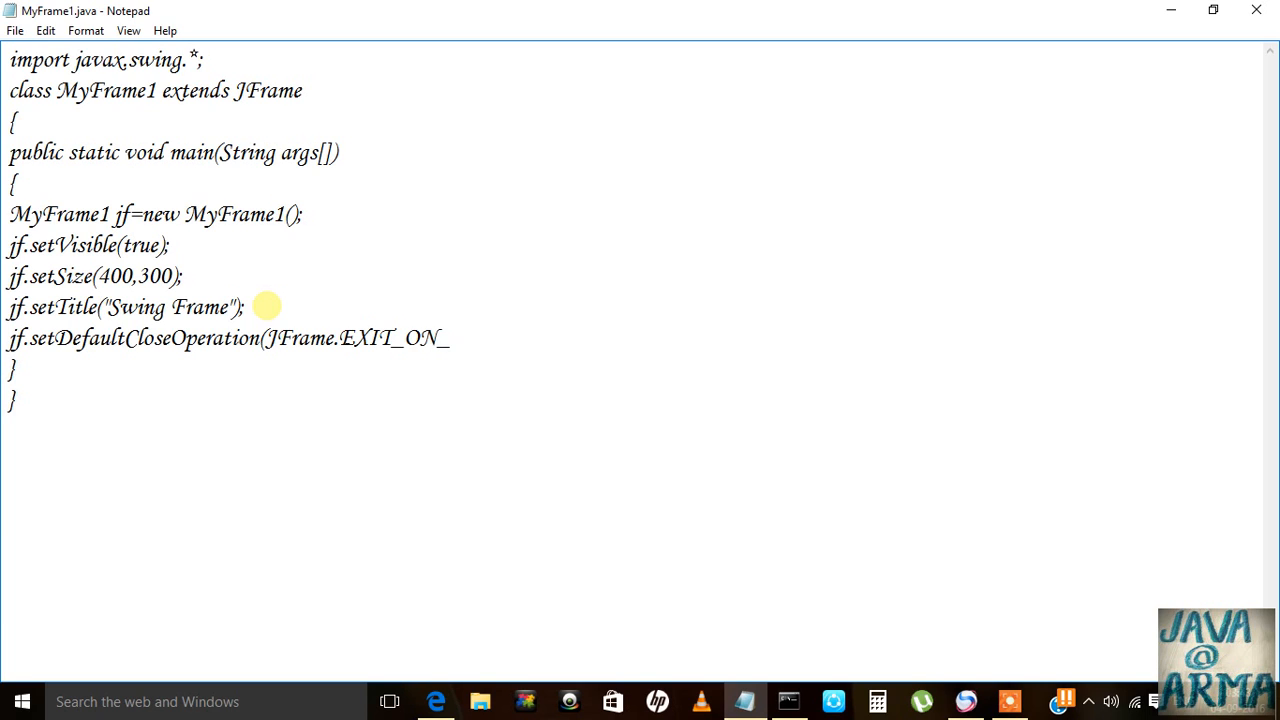
text(CLS)
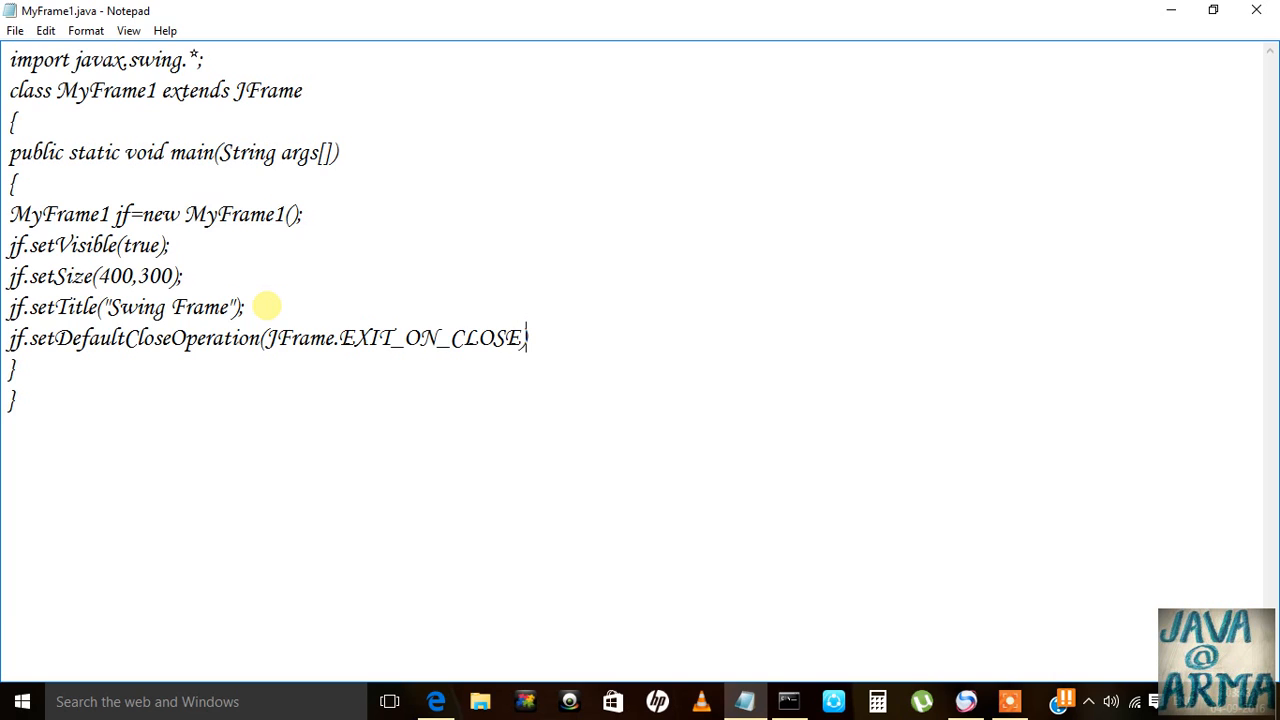
text())
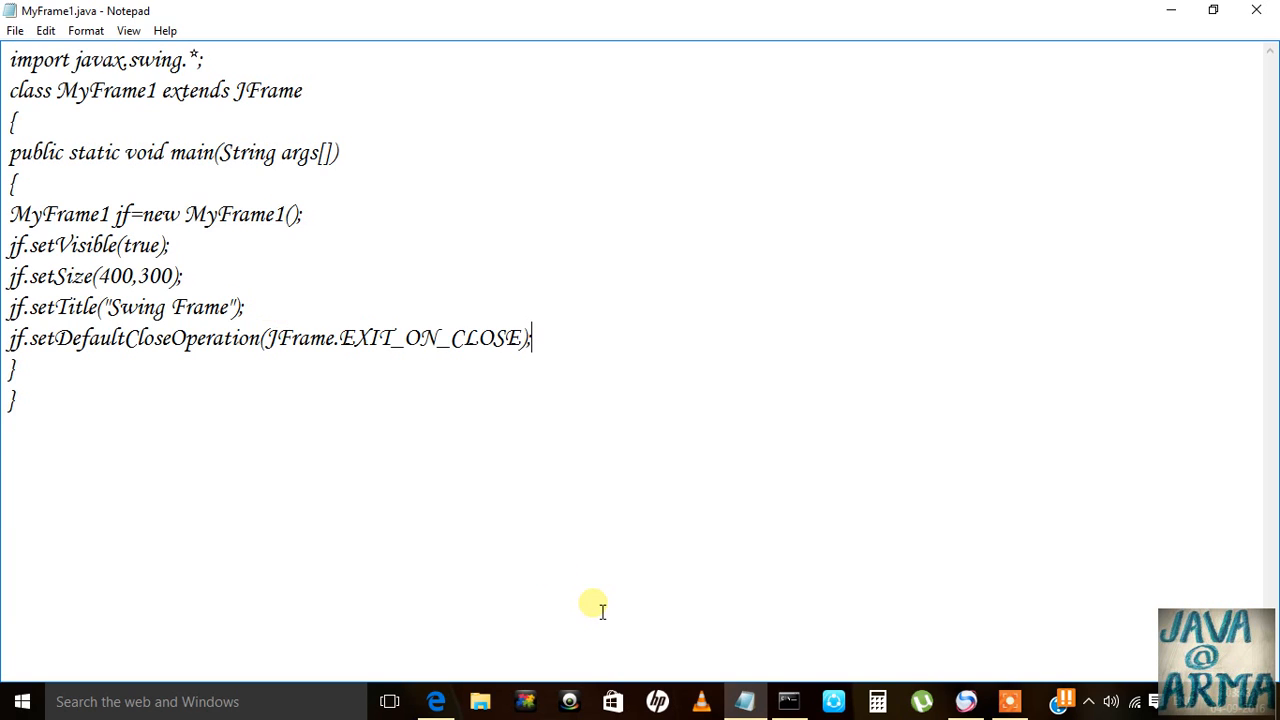
Run java MyFrame1 in Command Prompt, then close the resulting Swing Frame window.
click(789, 701)
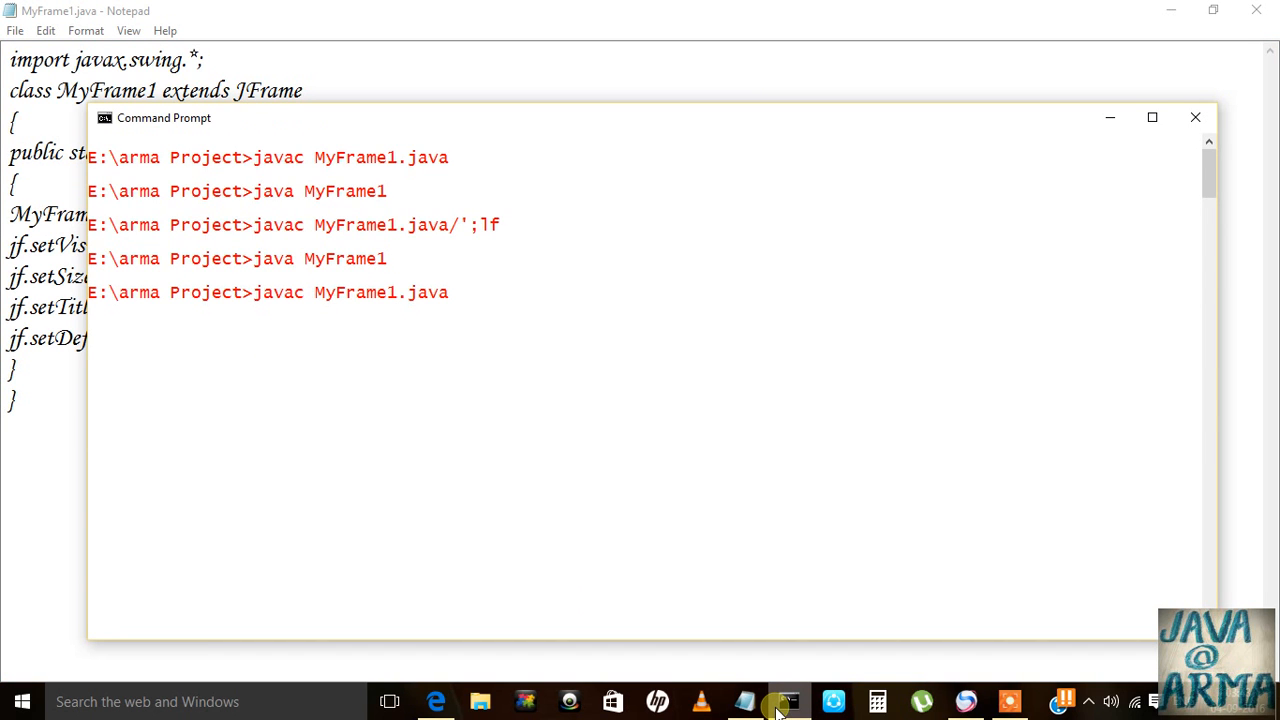
text(java MyFrame1)
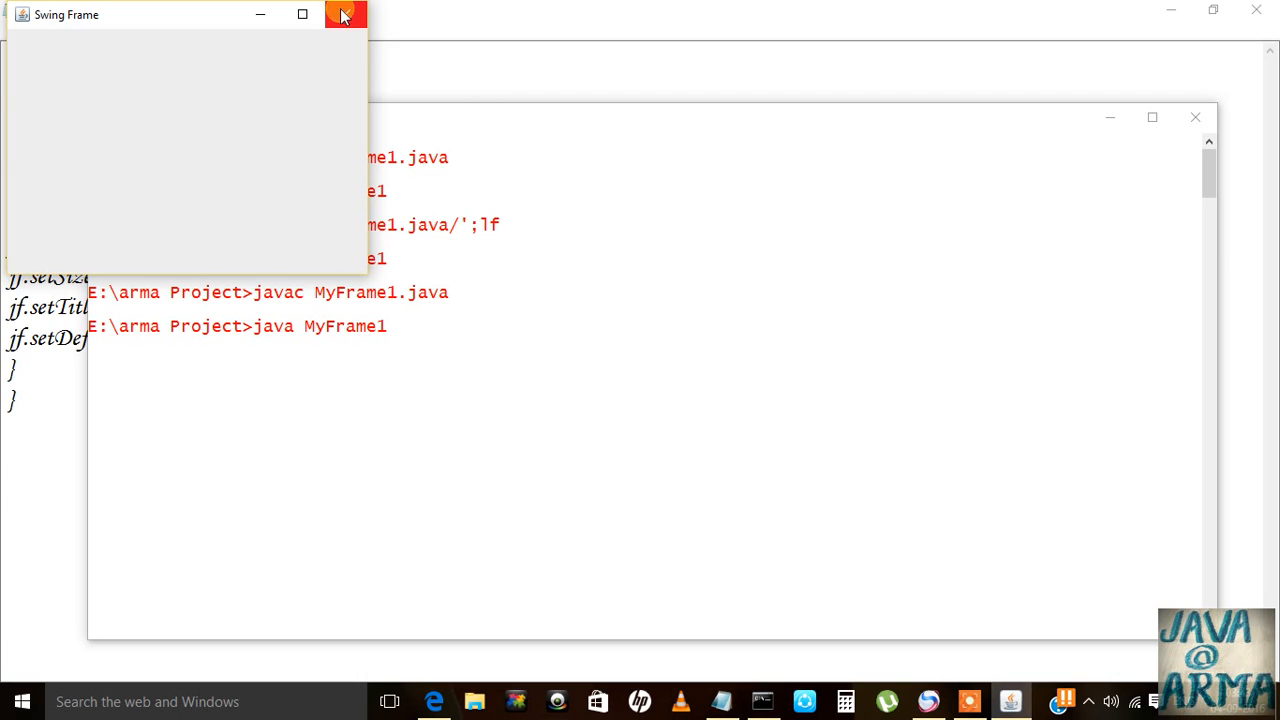
click(344, 14)
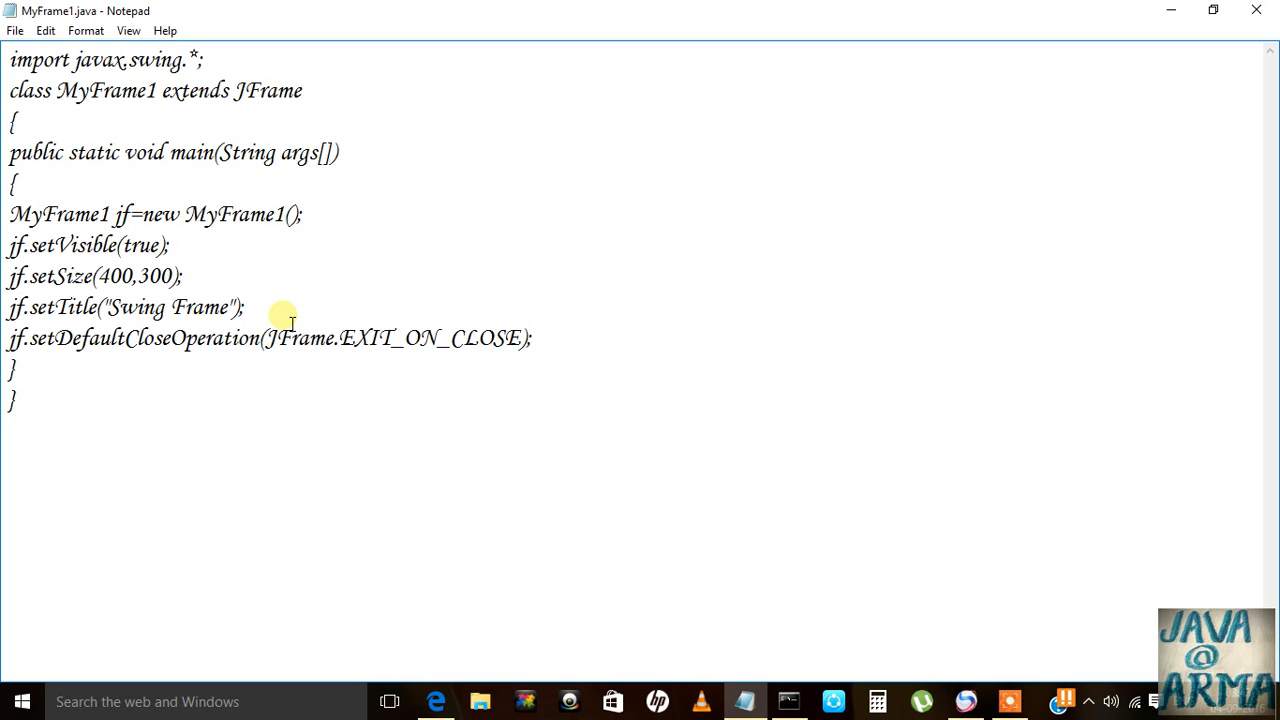
drag(267, 337, 507, 337)
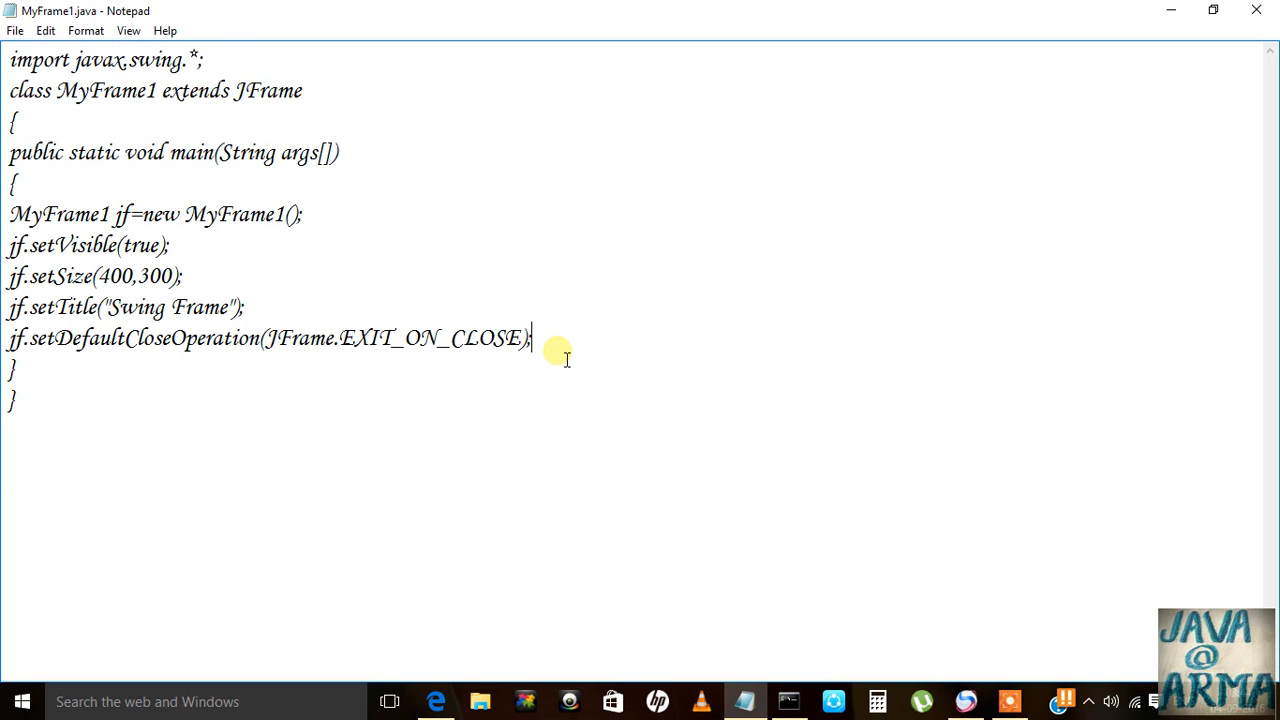
drag(533, 338, 9, 338)
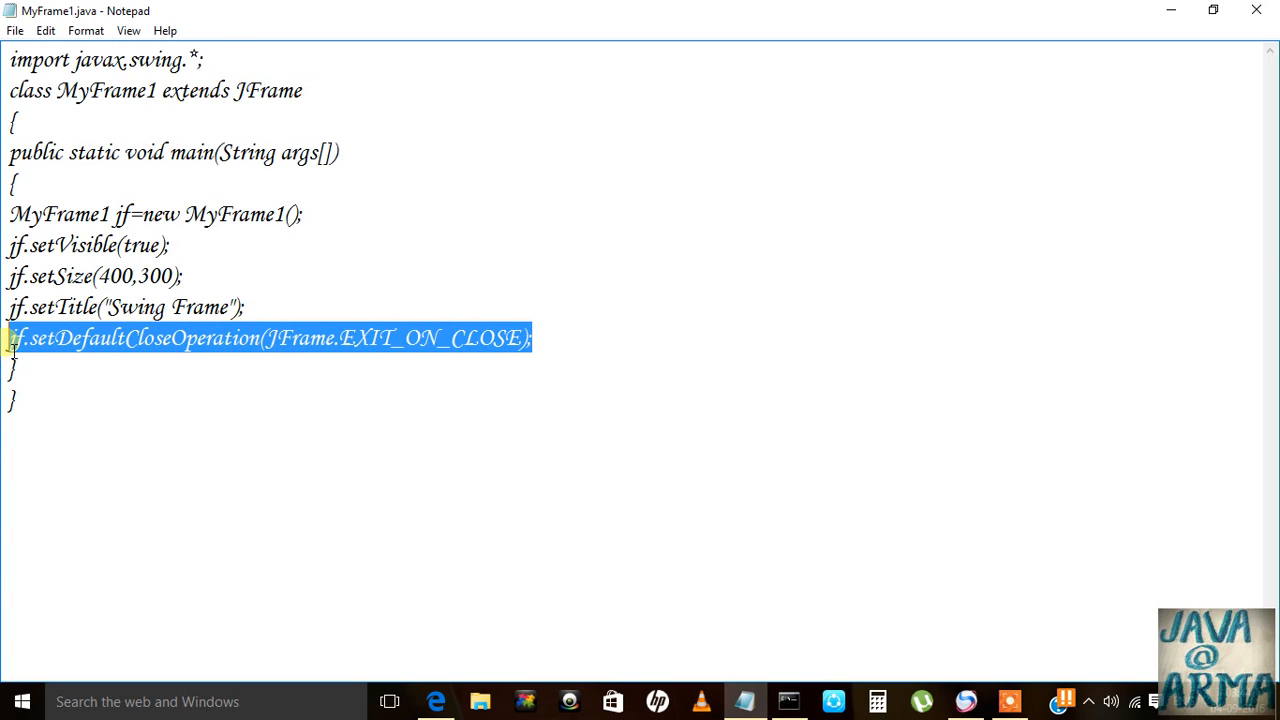
click(265, 338)
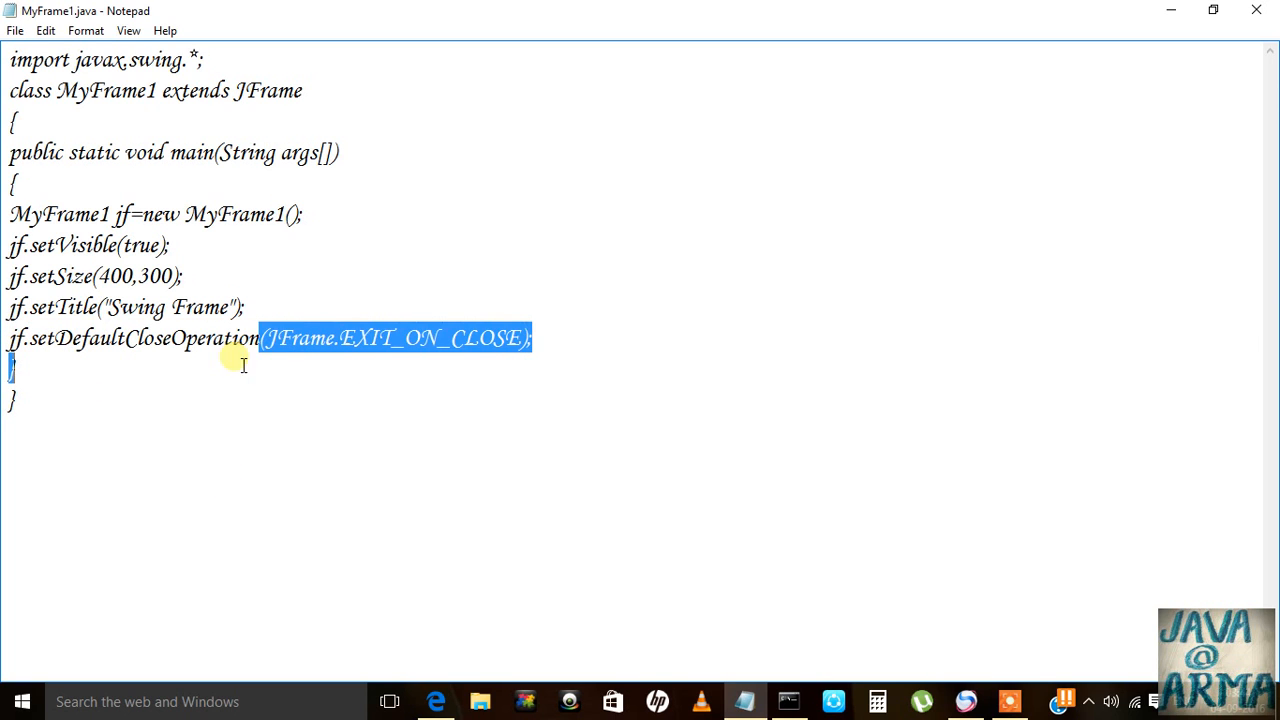
click(668, 351)
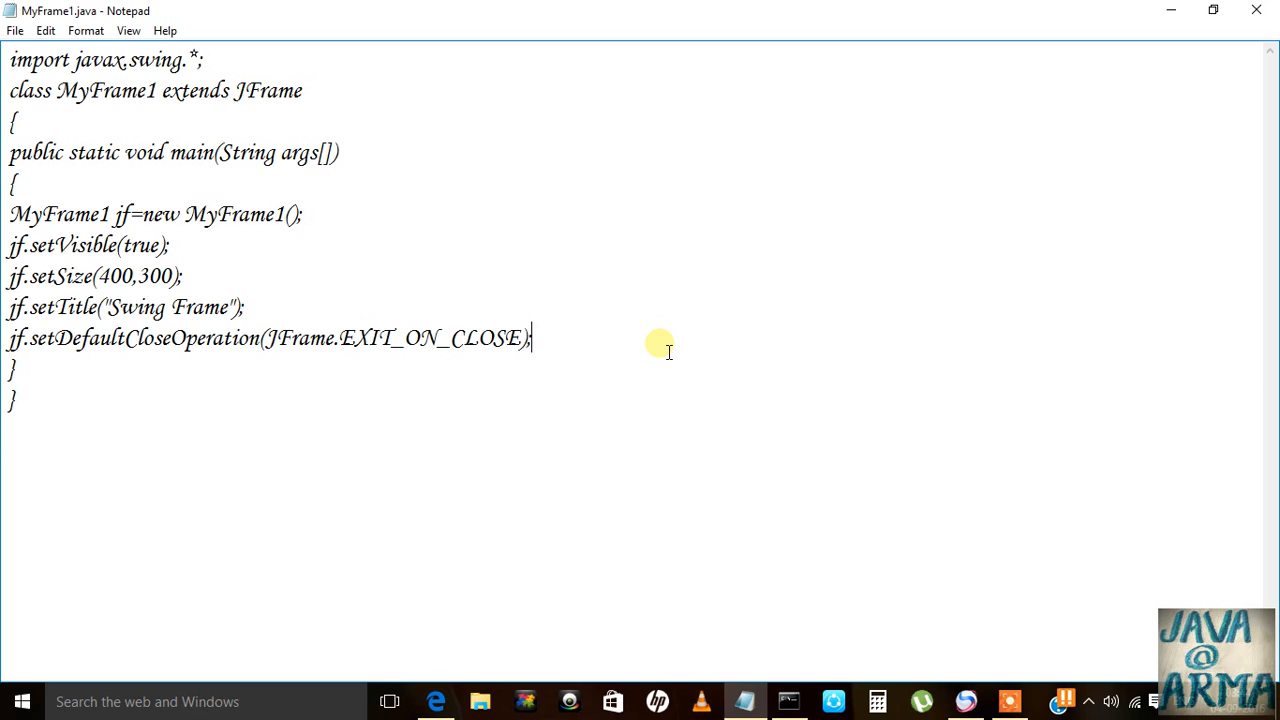